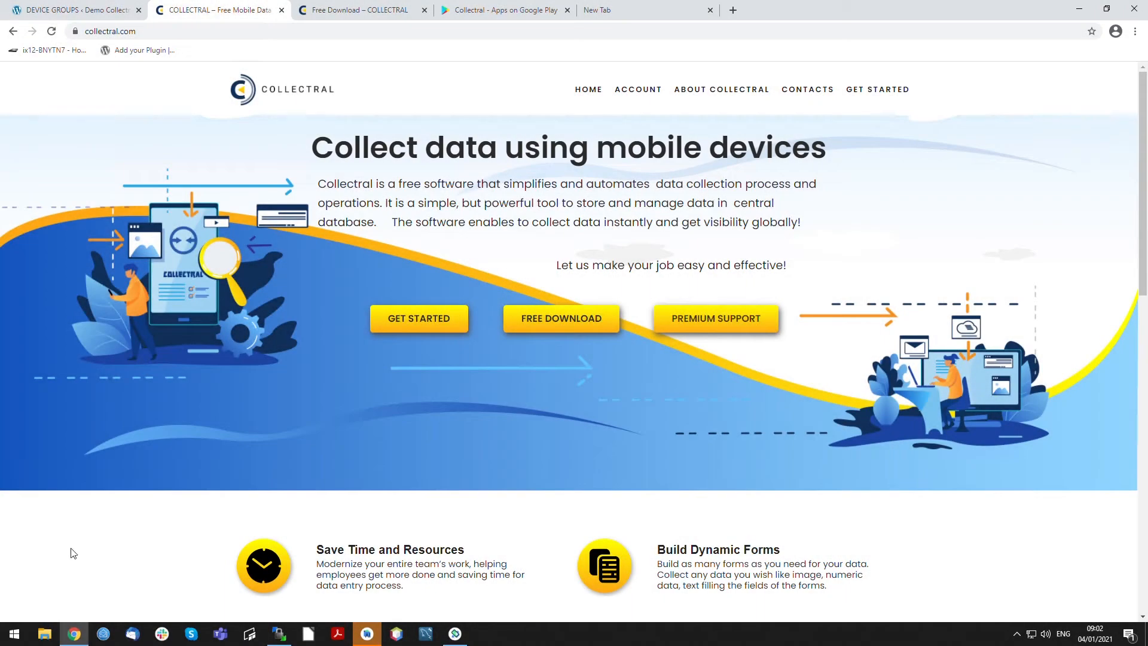
mouse_move(322, 154)
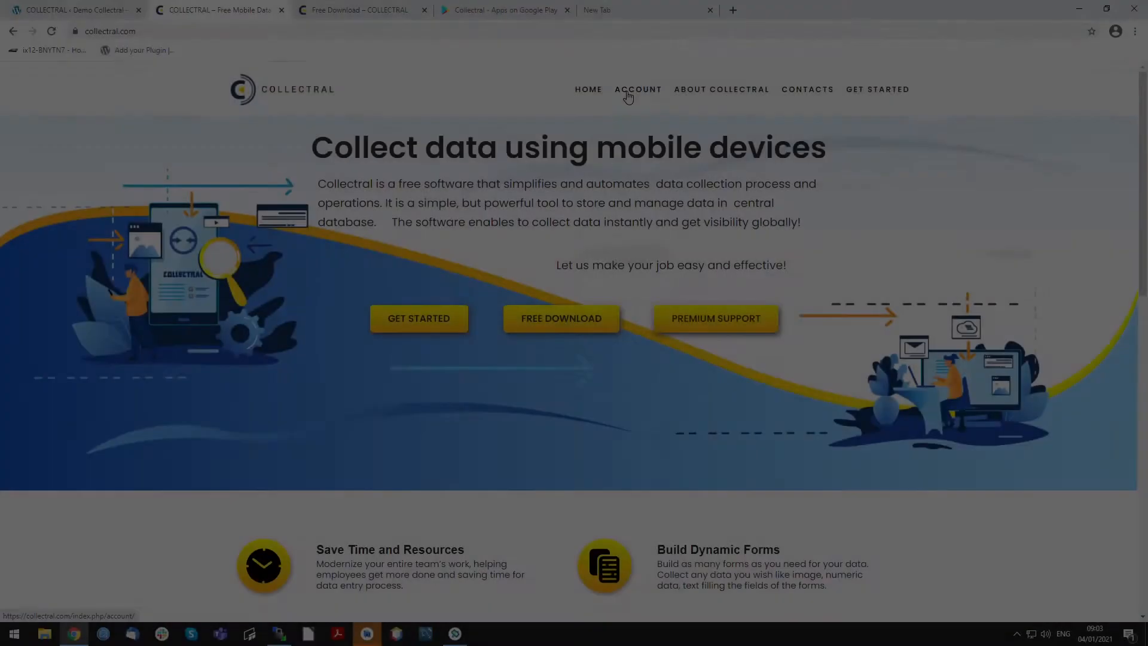
Step: Go to the Collectral Account page and select the User Key value
left_click(637, 89)
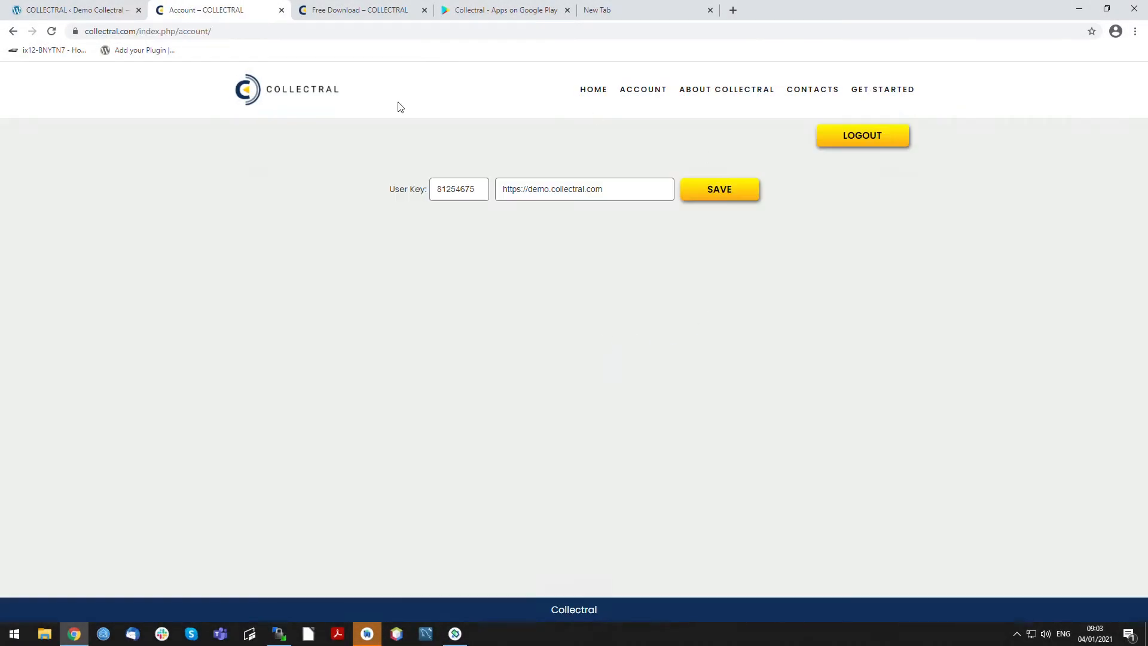
mouse_move(652, 299)
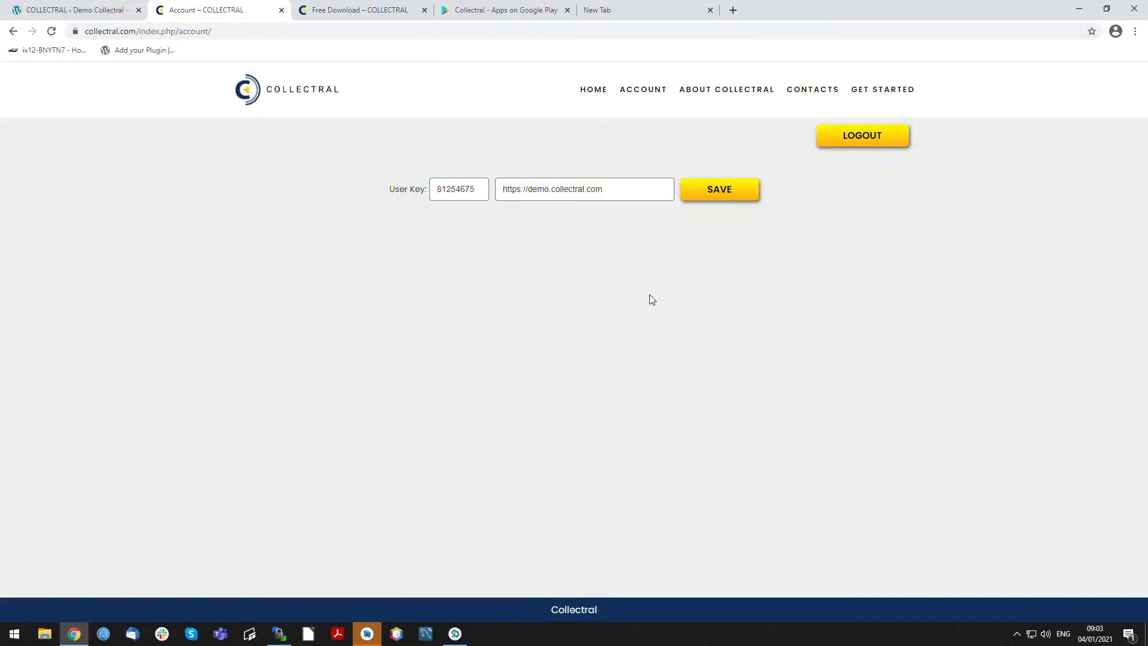
left_click(145, 31)
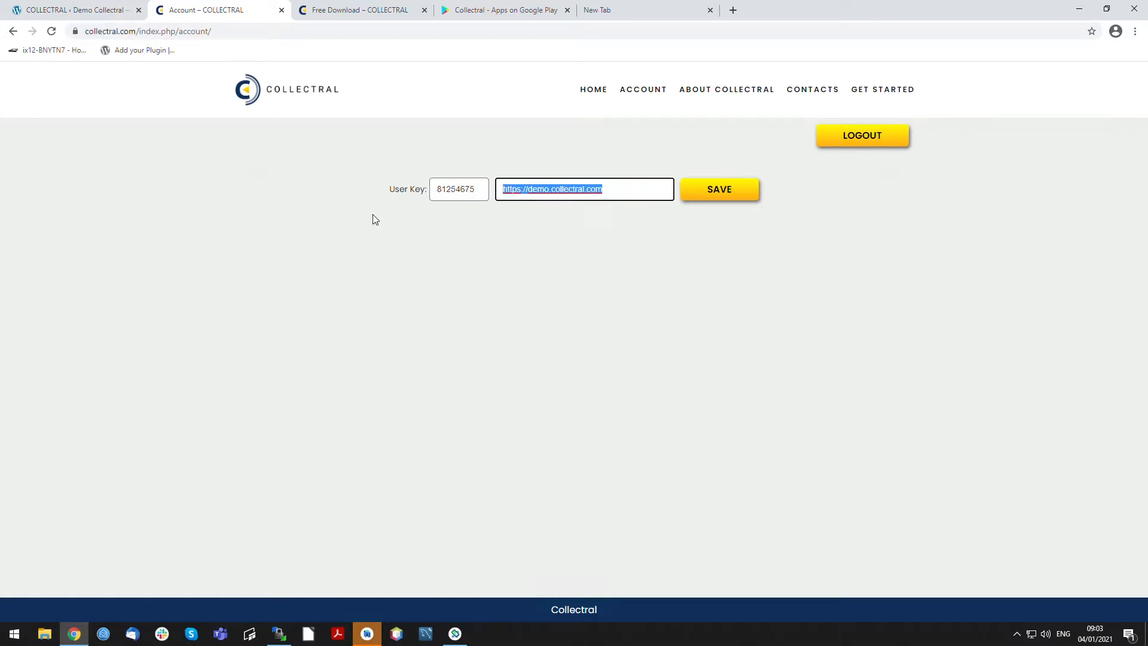
mouse_move(348, 349)
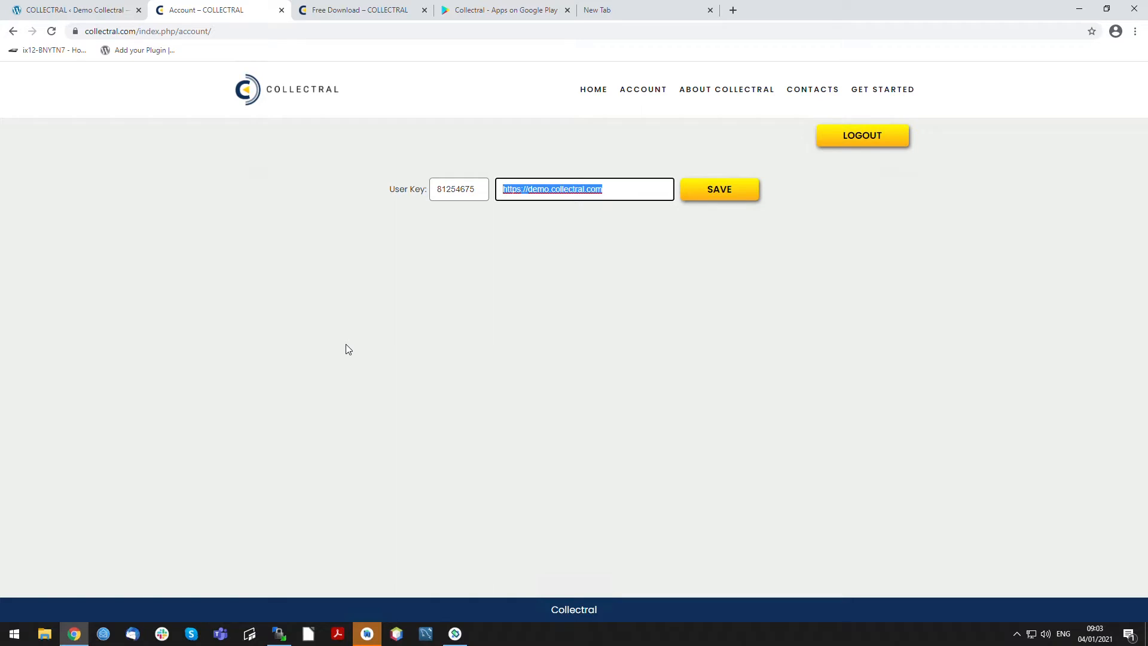
mouse_move(373, 349)
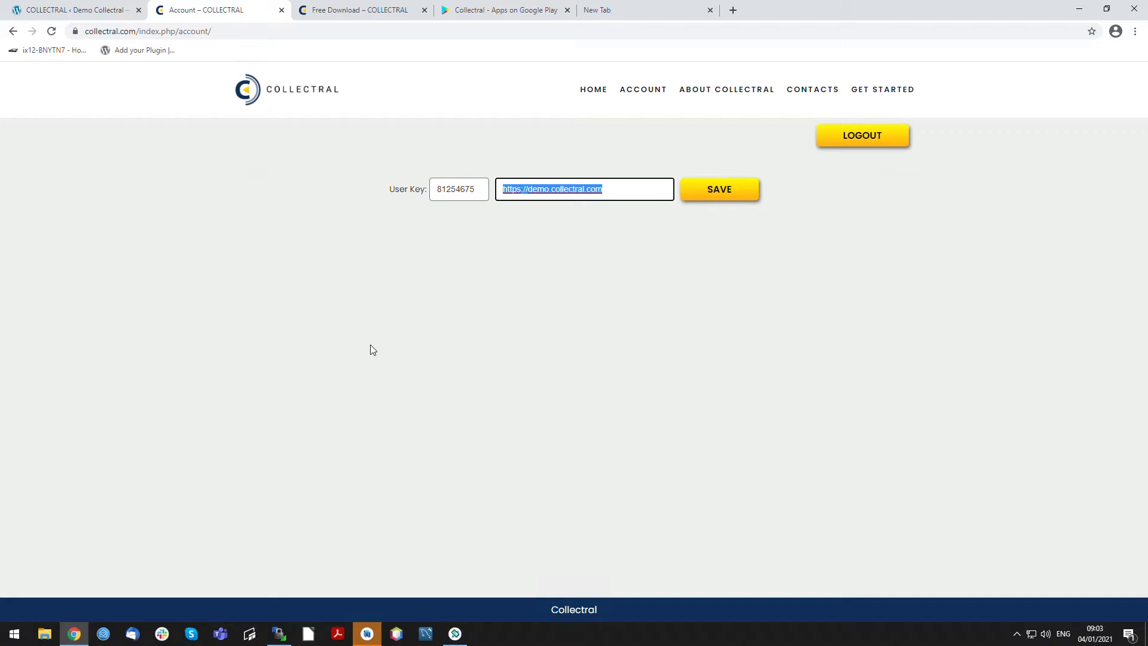
left_click(460, 189)
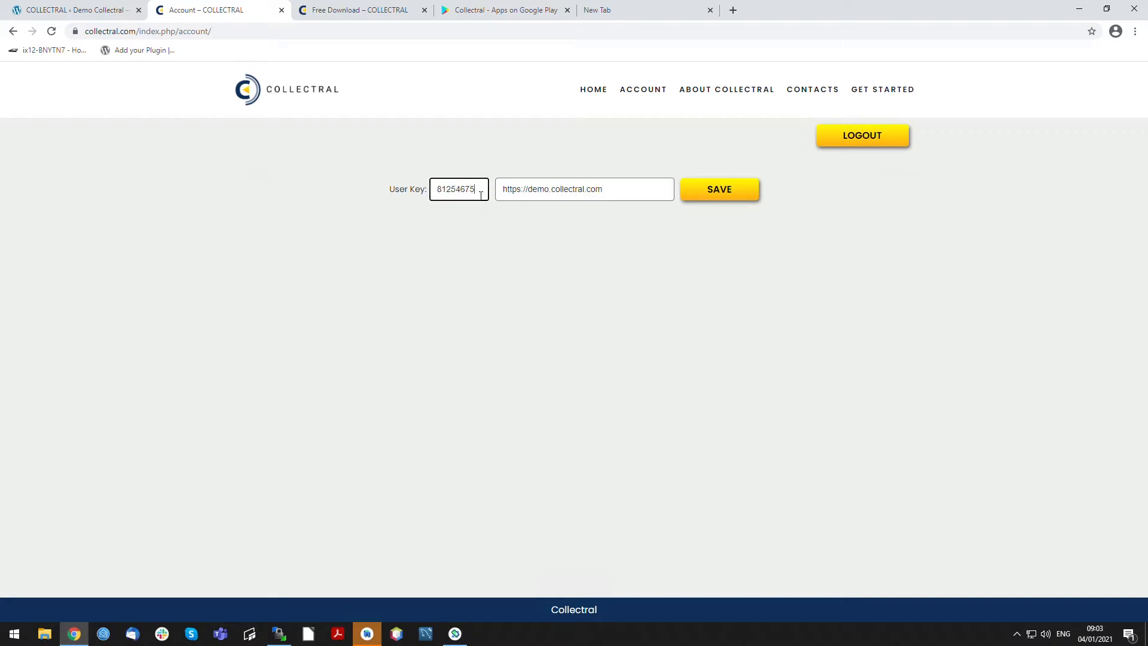
double_click(459, 188)
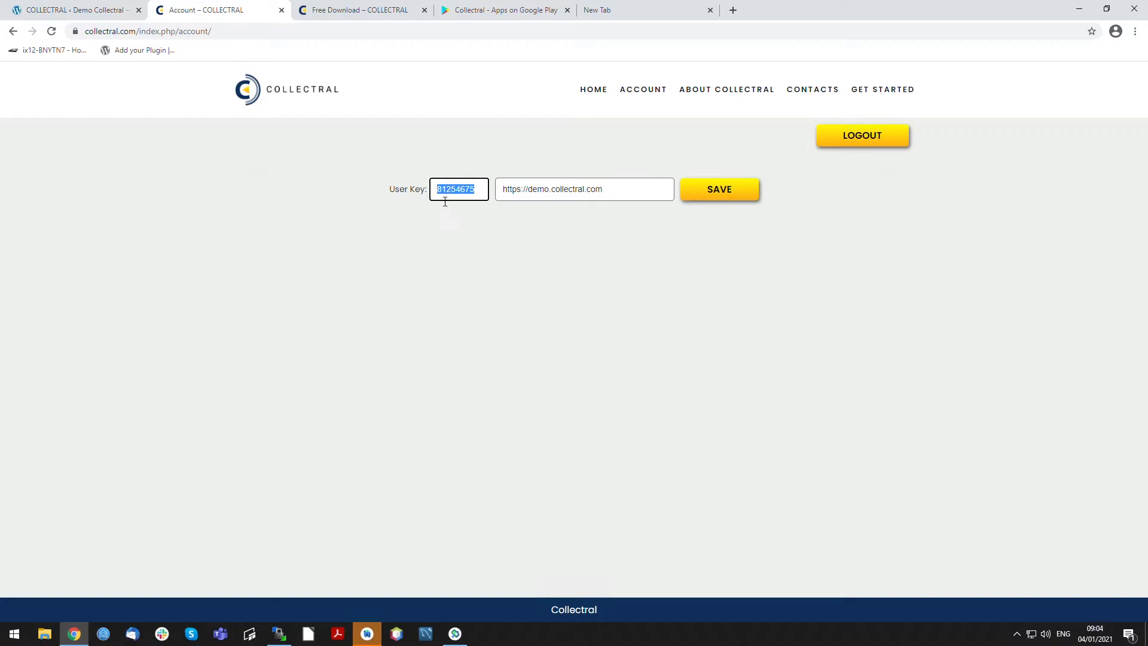
Step: Select the demo server address, then move on to the Get Started guide
left_click(584, 189)
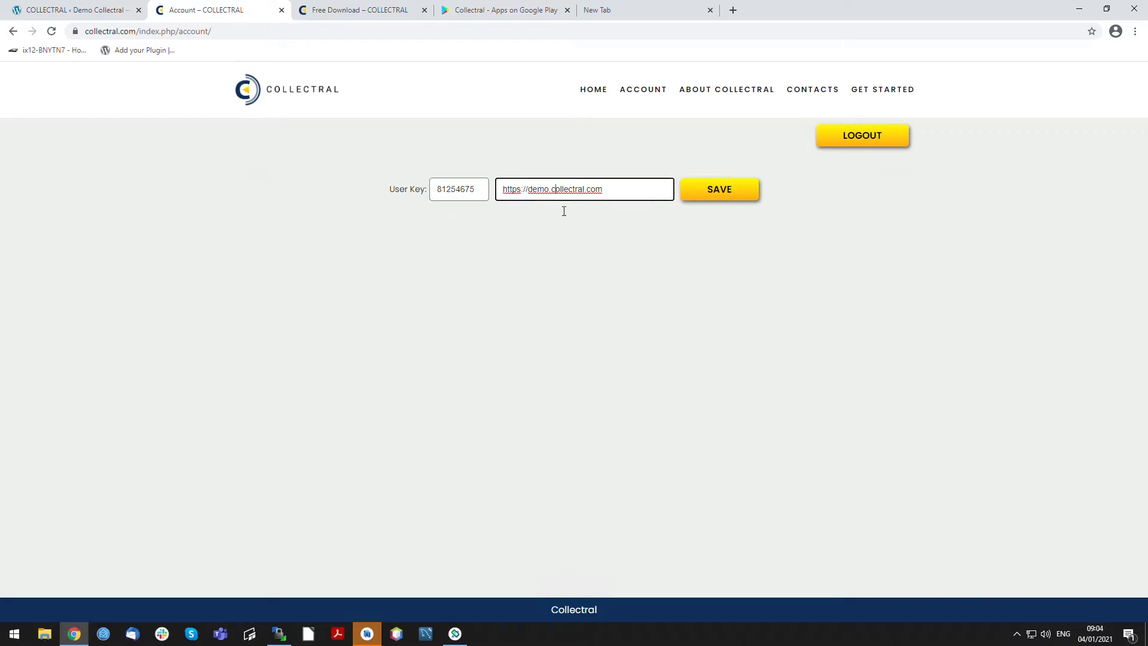
mouse_move(504, 388)
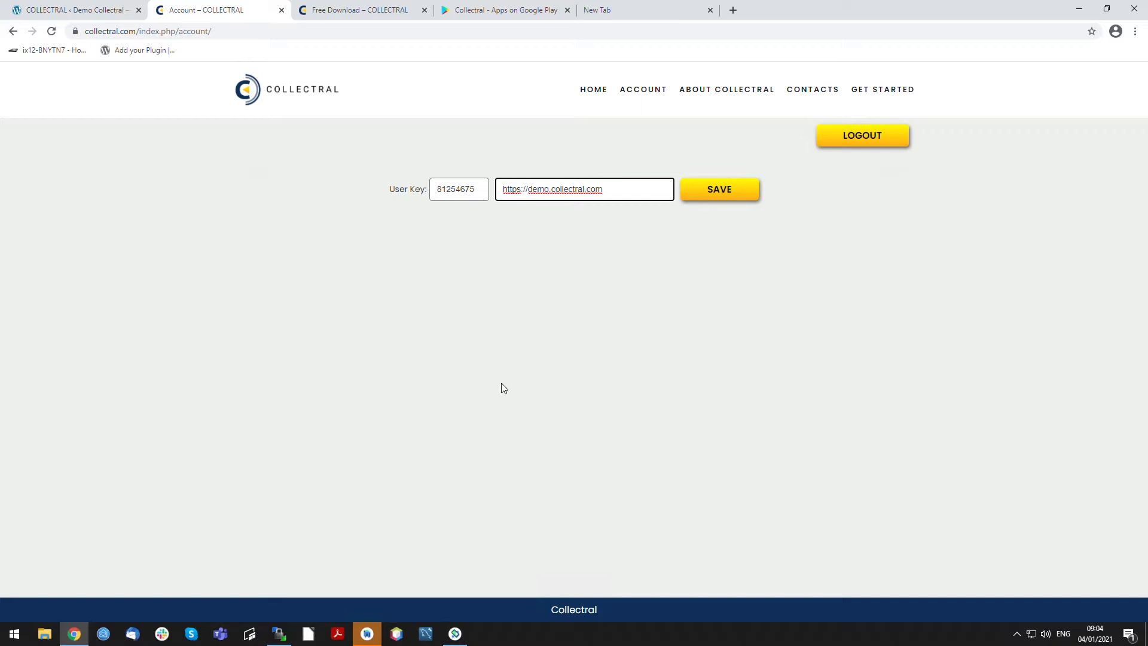
mouse_move(510, 408)
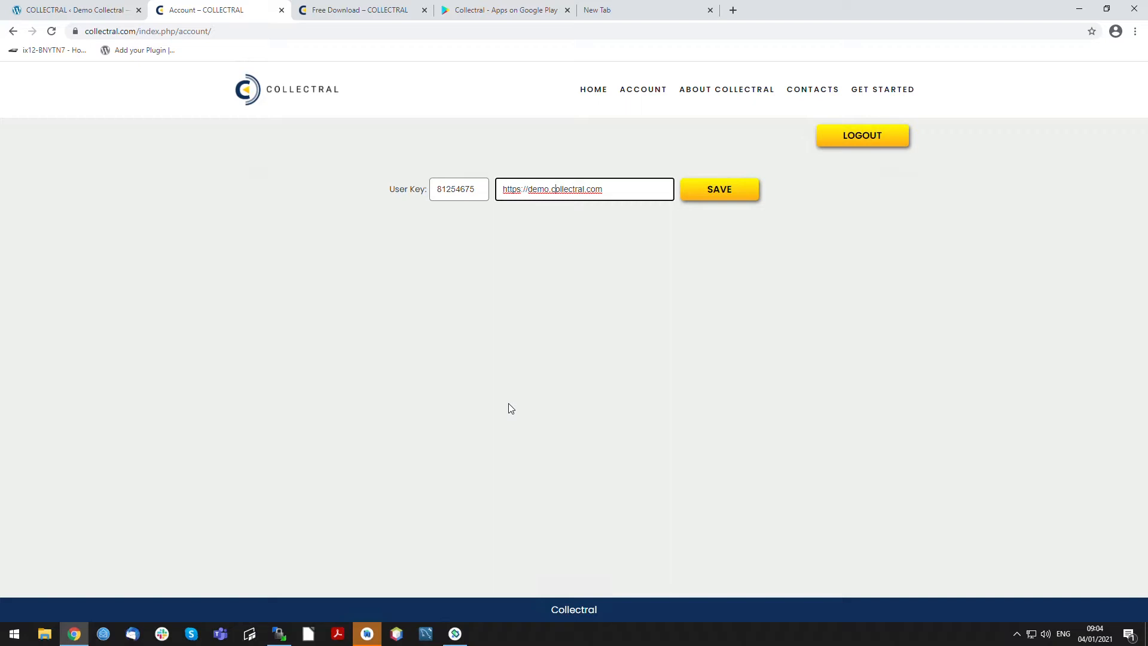
mouse_move(433, 255)
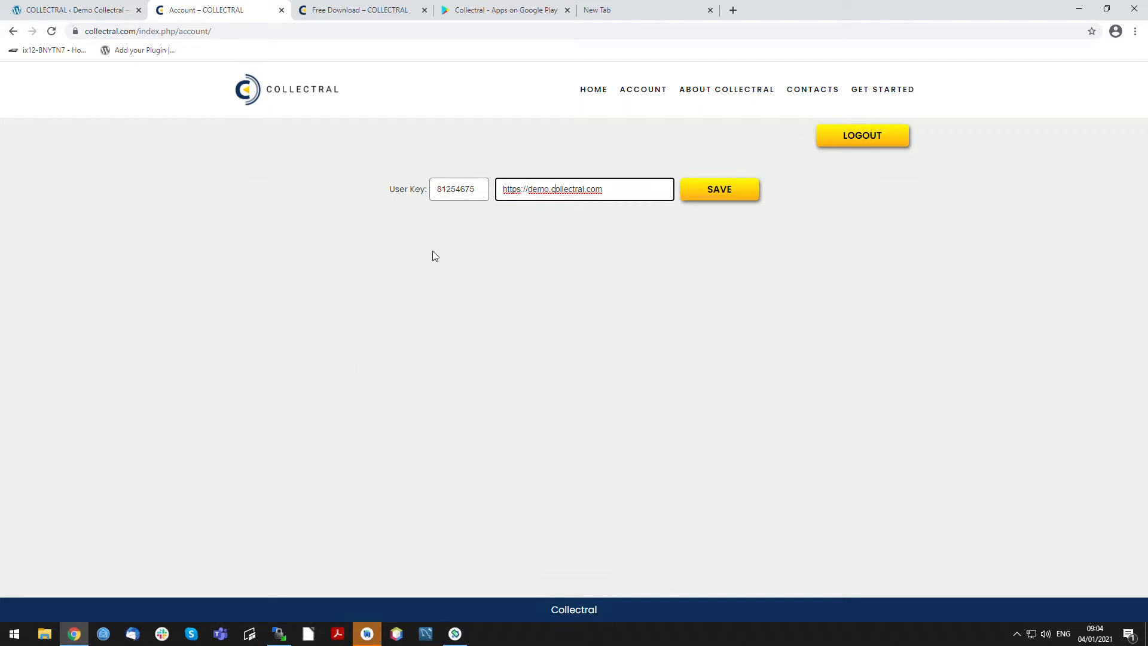
triple_click(458, 189)
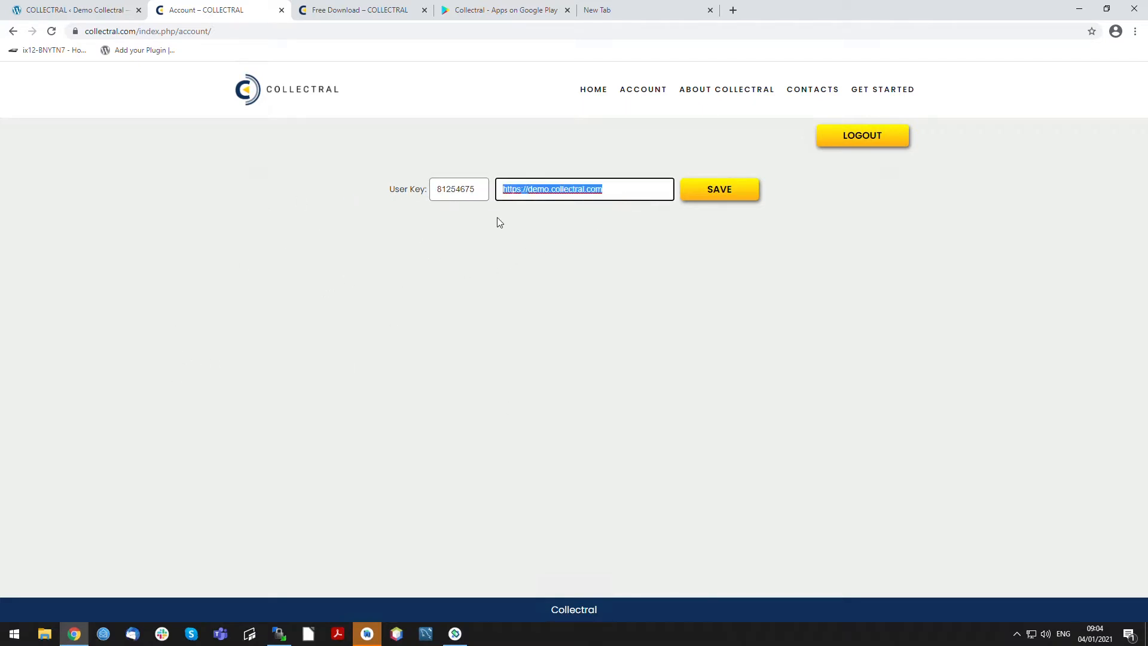
mouse_move(495, 222)
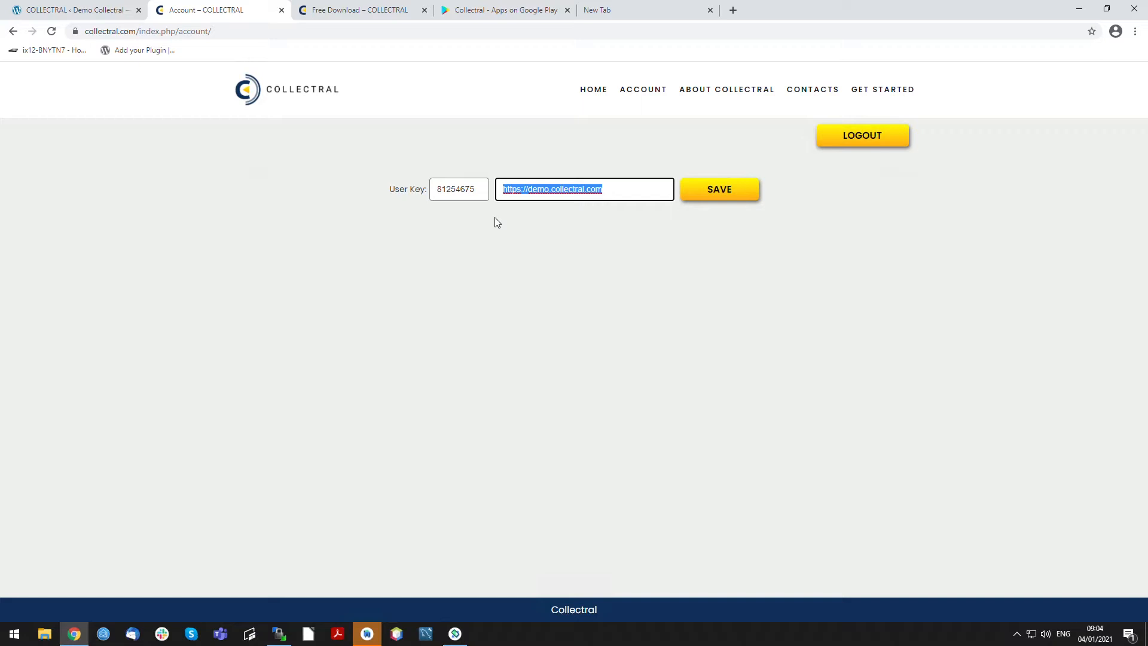
left_click(359, 10)
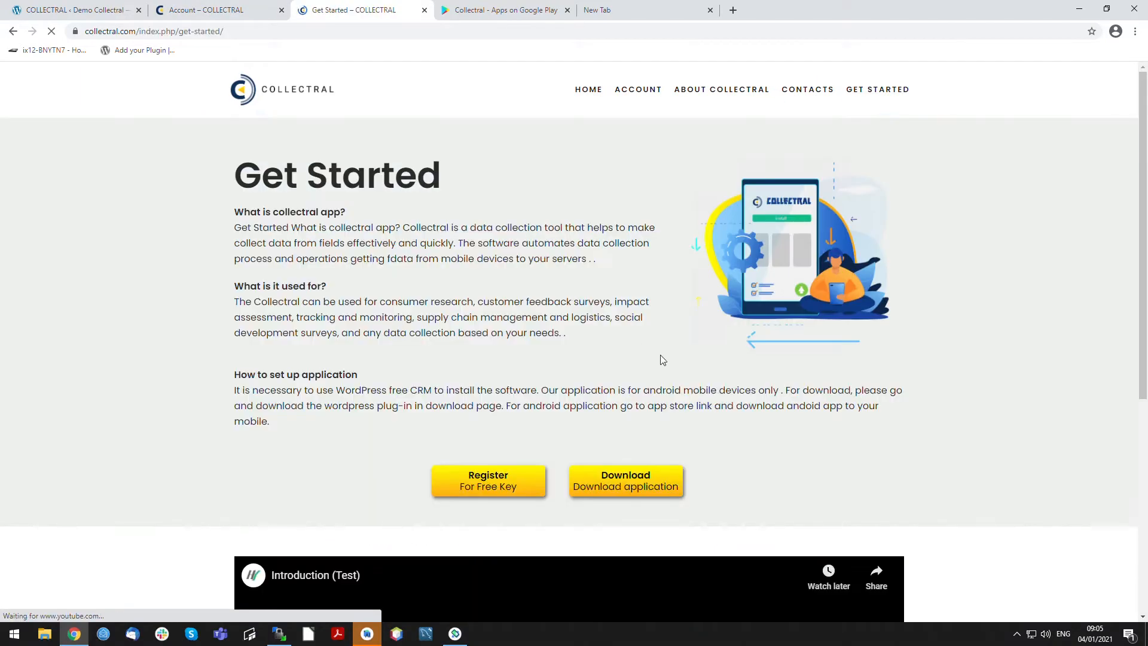
Step: From the Free Download page, open the mobile app's Google Play listing in a new tab
left_click(626, 481)
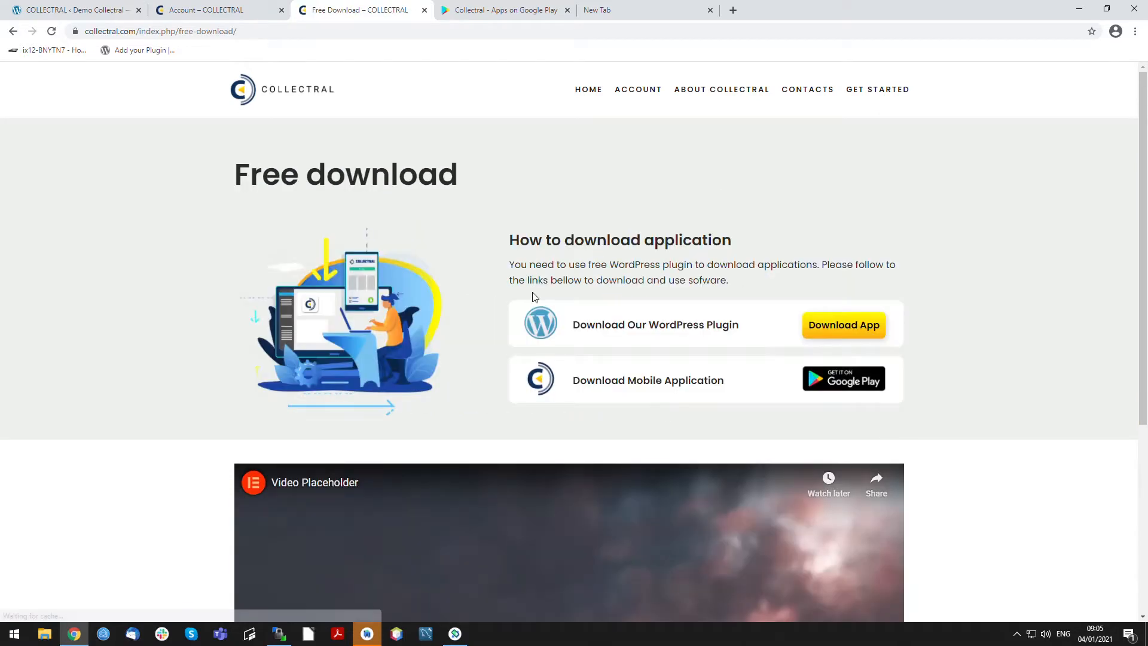
scroll("down", 3)
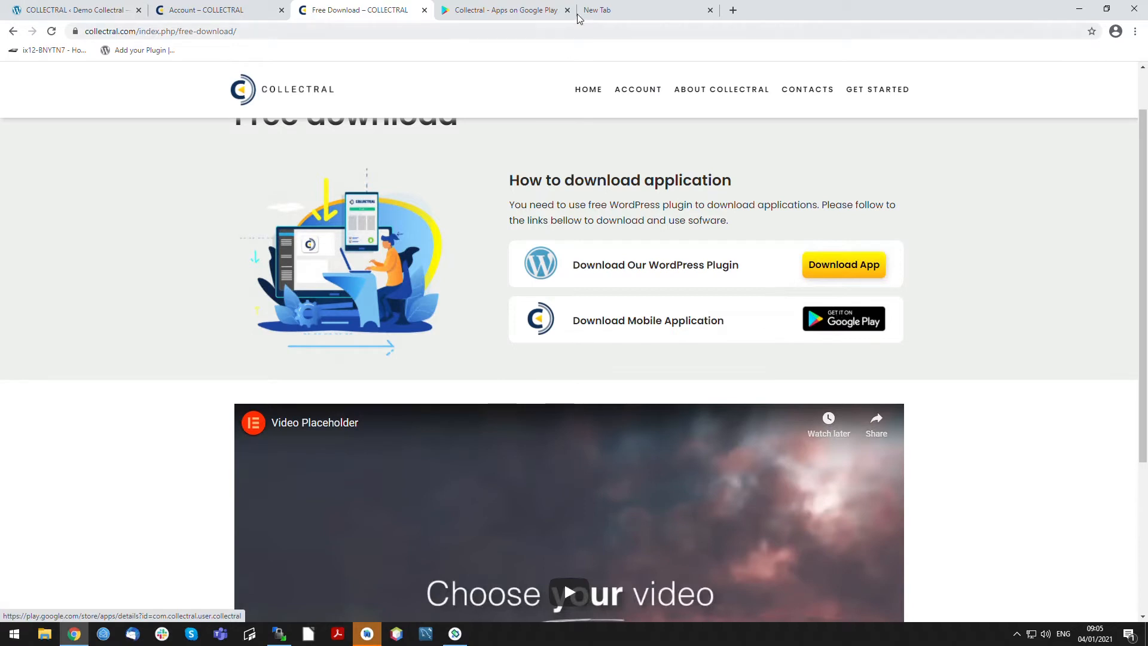
right_click(843, 318)
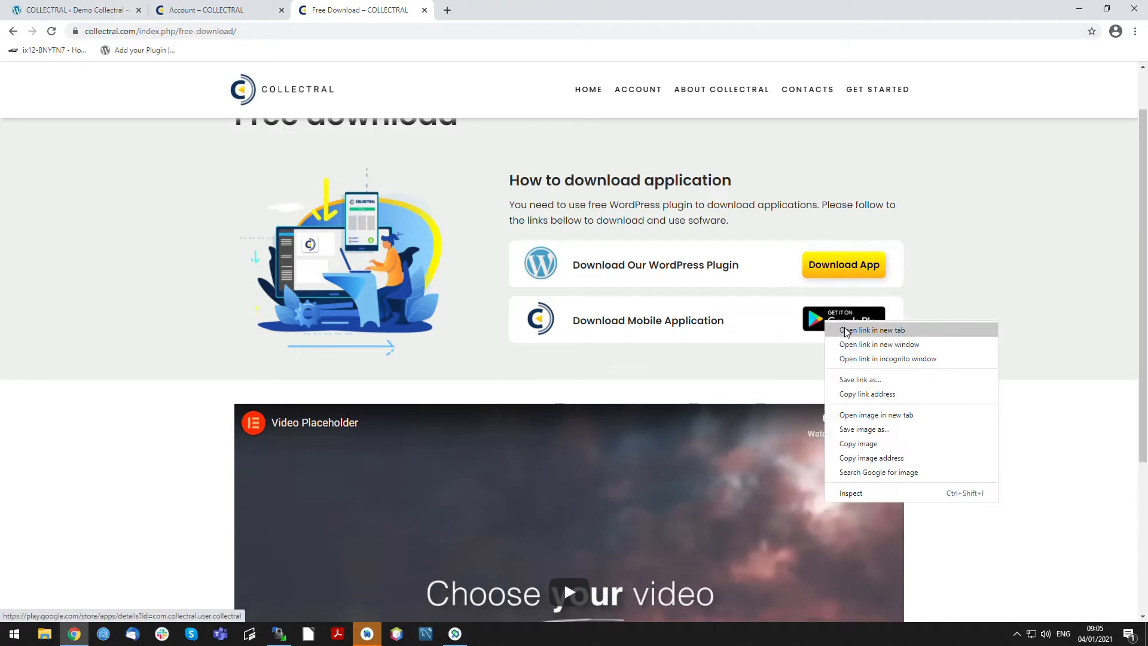
left_click(872, 330)
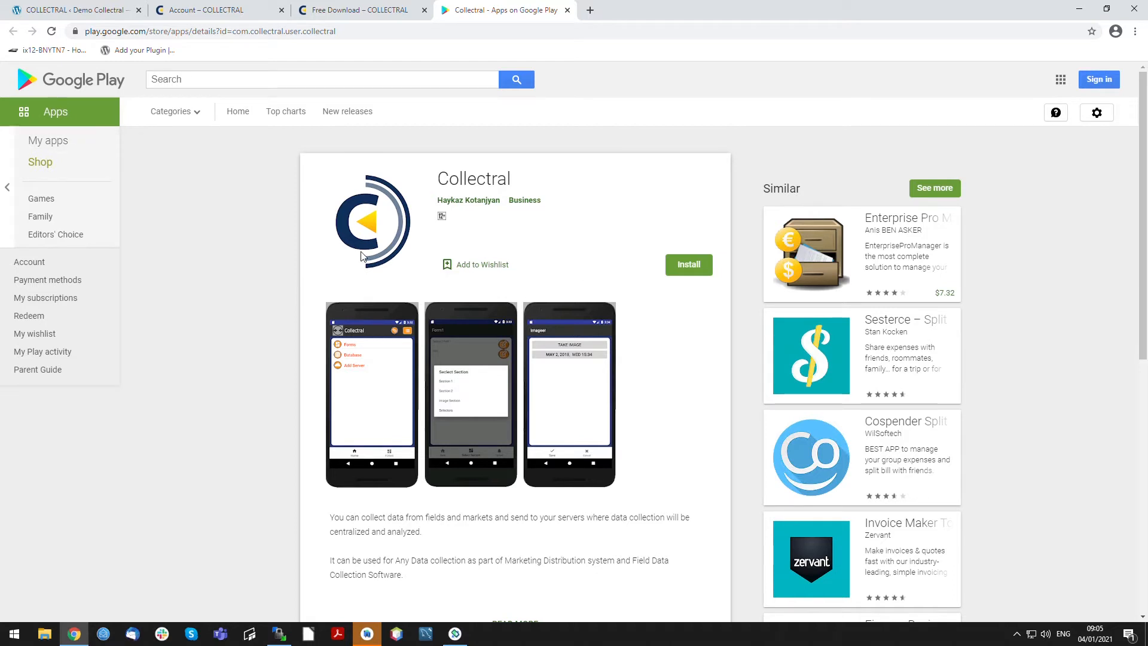
mouse_move(428, 275)
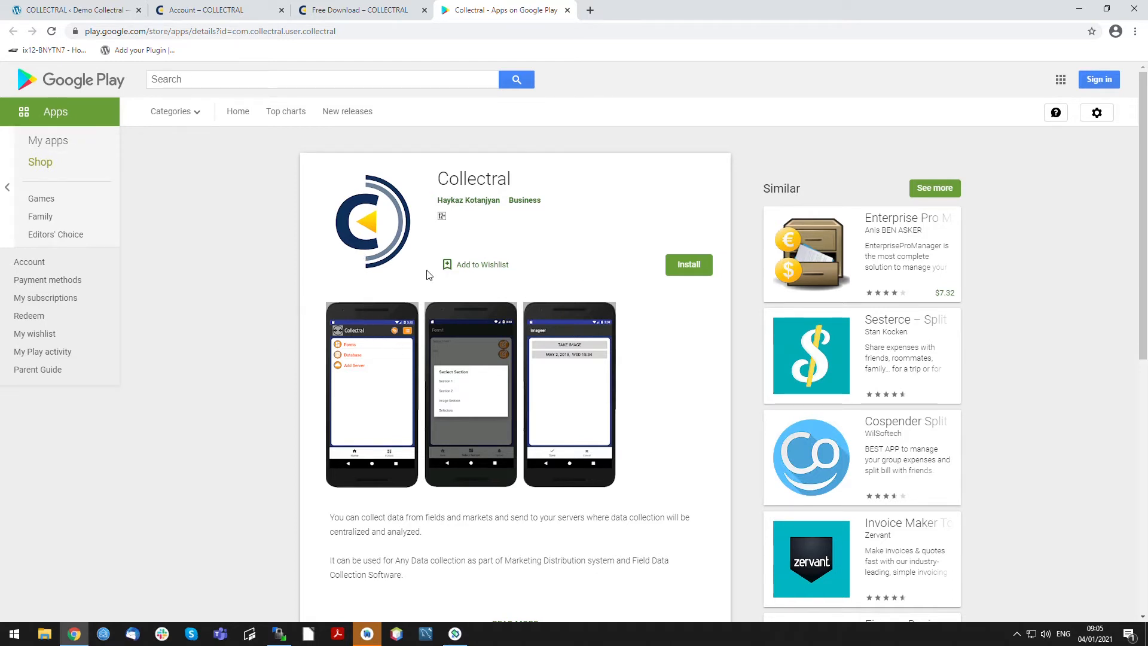
Step: Download the Collectral WordPress plugin zip and switch to the WordPress plugins page
left_click(359, 10)
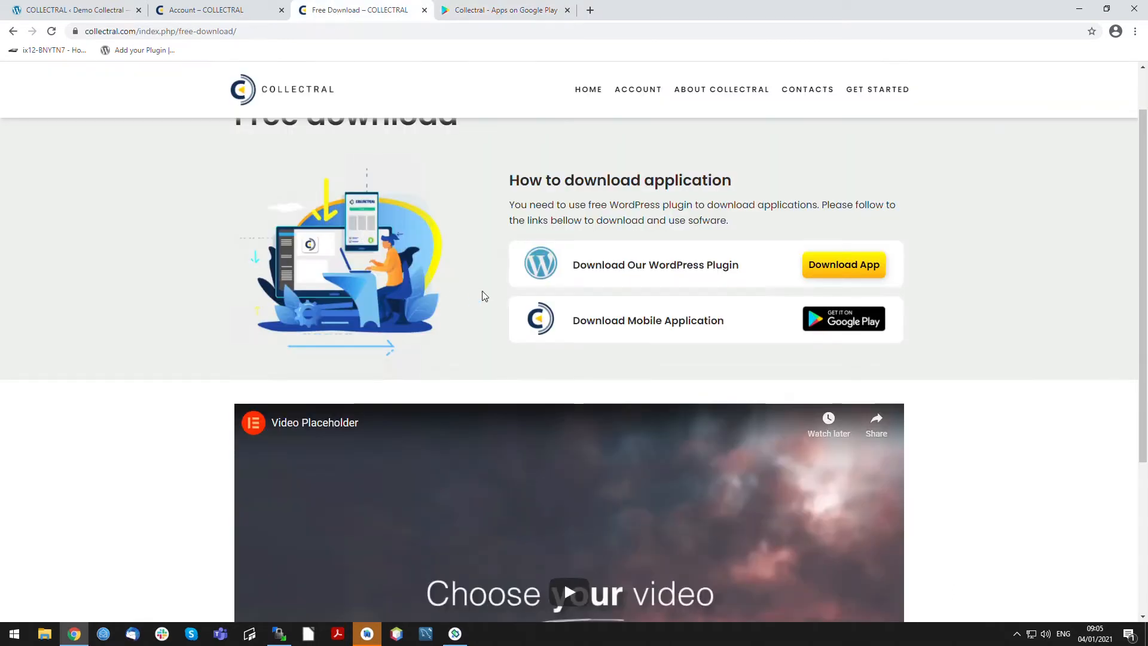
left_click(843, 264)
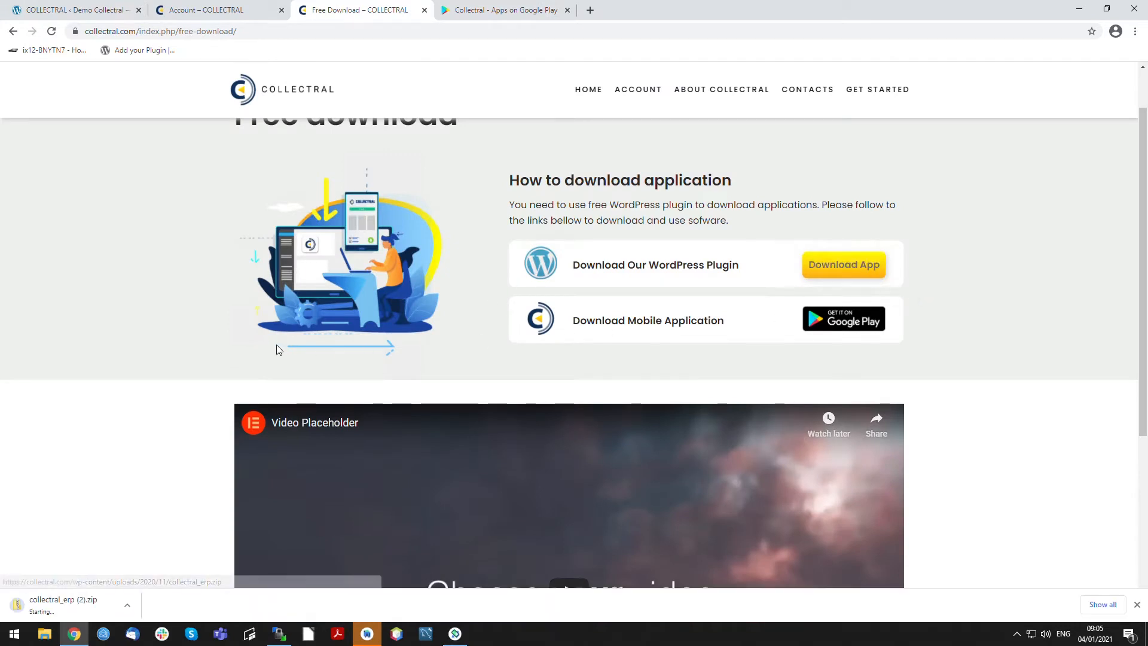
left_click(72, 9)
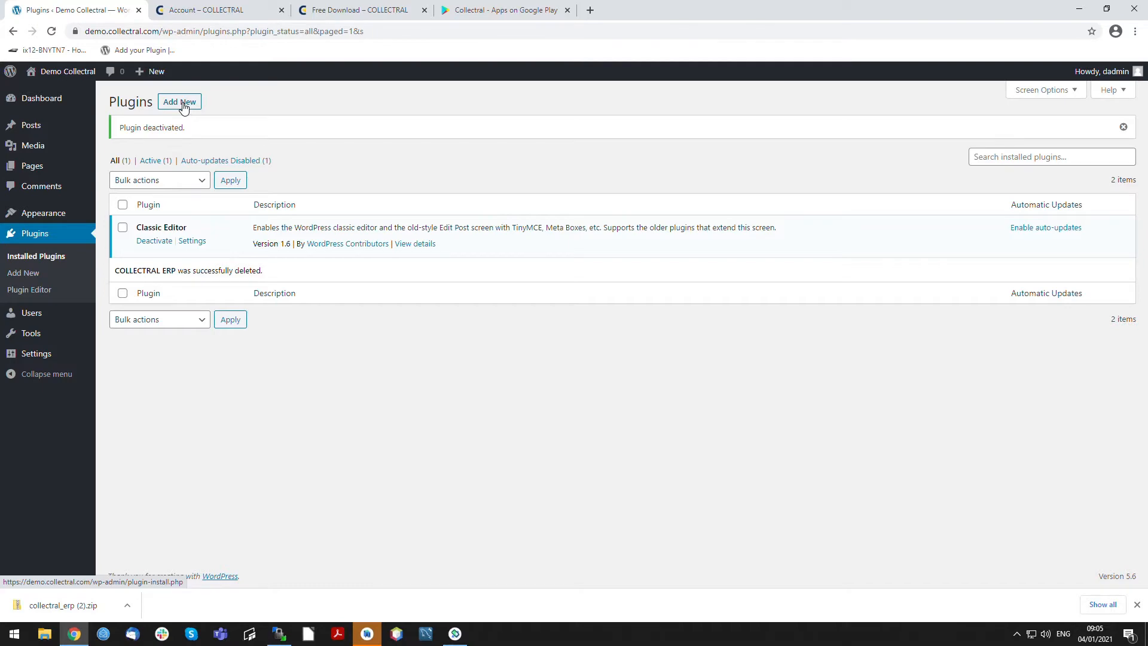
Step: Choose the collectral_erp zip in the Add New > Upload Plugin form
left_click(178, 100)
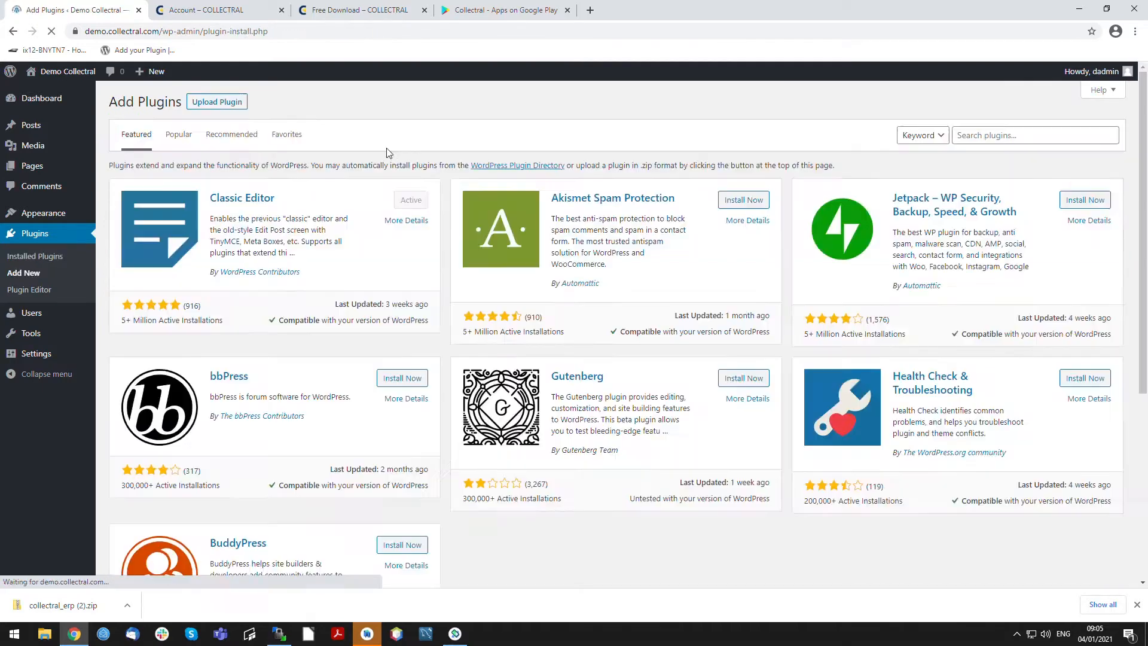
left_click(217, 100)
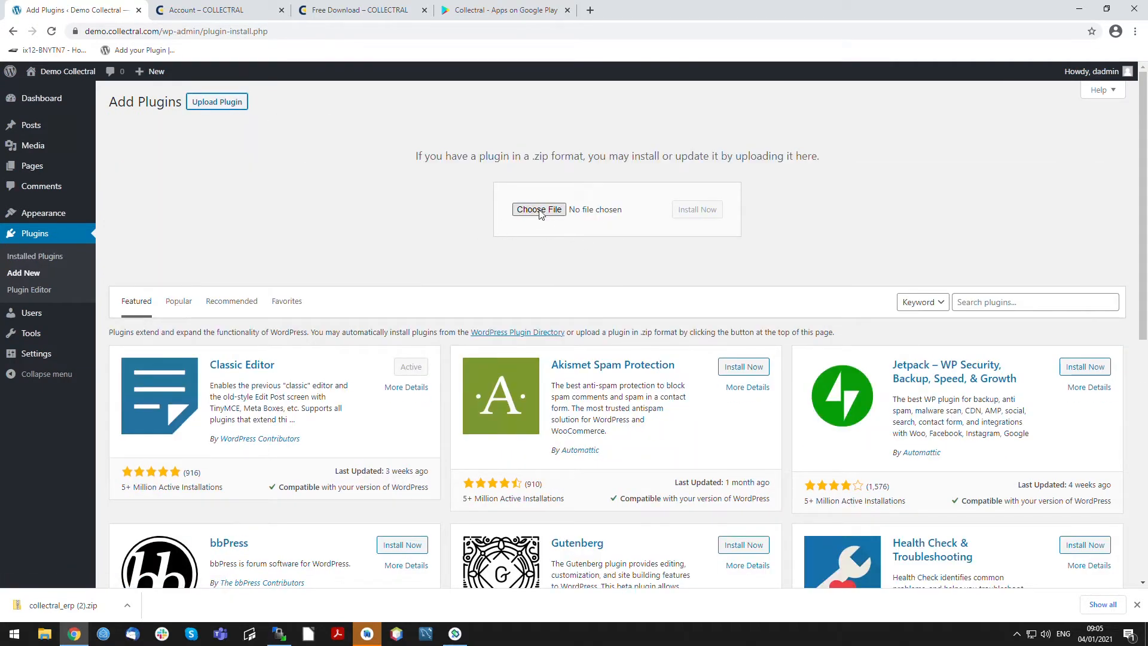
left_click(539, 210)
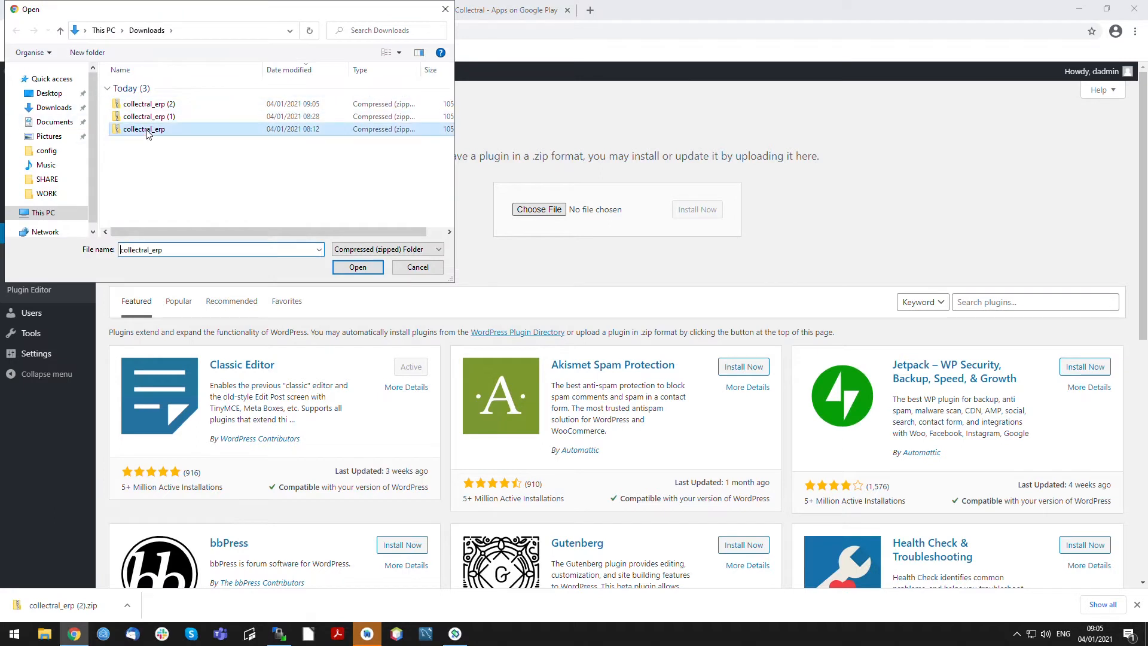
left_click(357, 267)
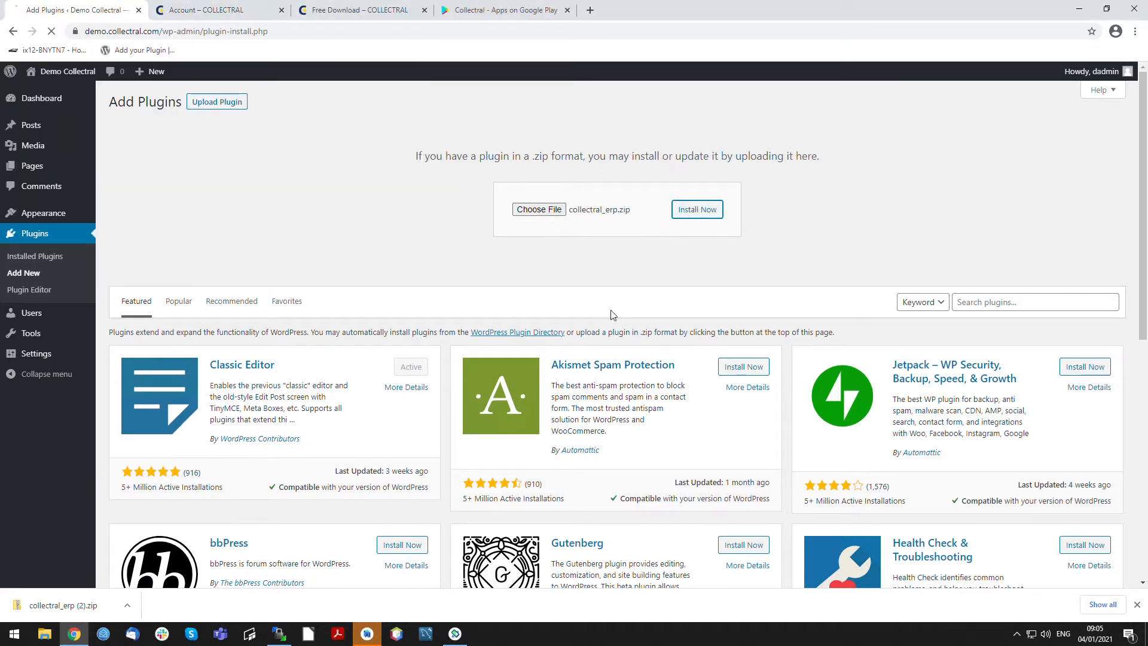
Step: Install and activate the COLLECTRAL ERP plugin, landing on its overview page
left_click(696, 209)
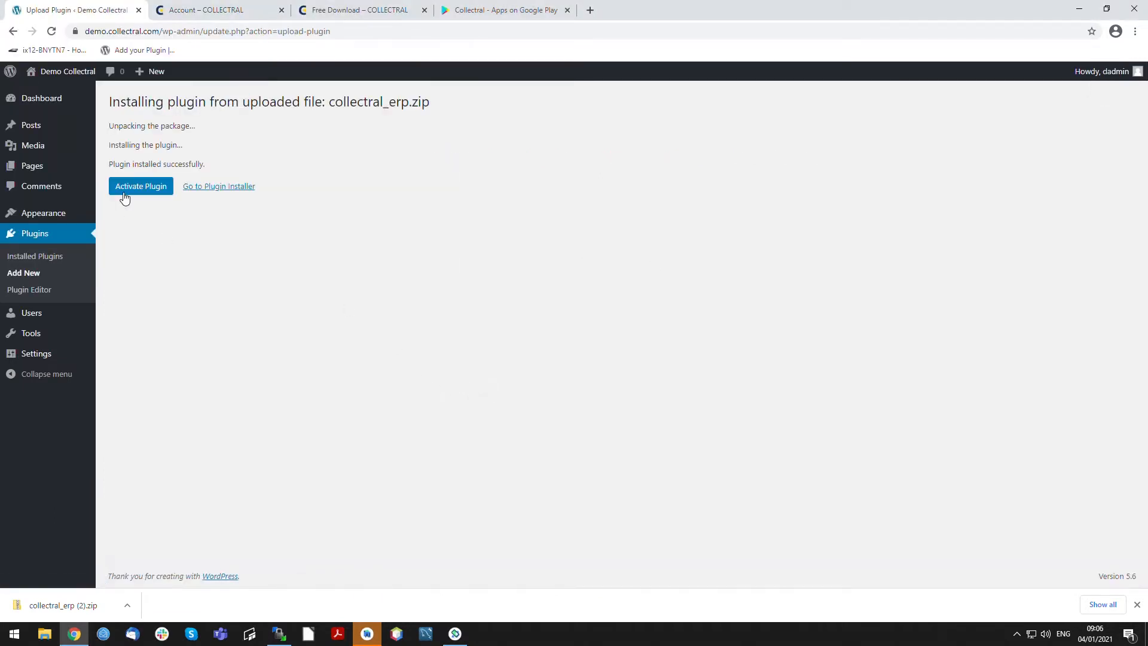
left_click(141, 186)
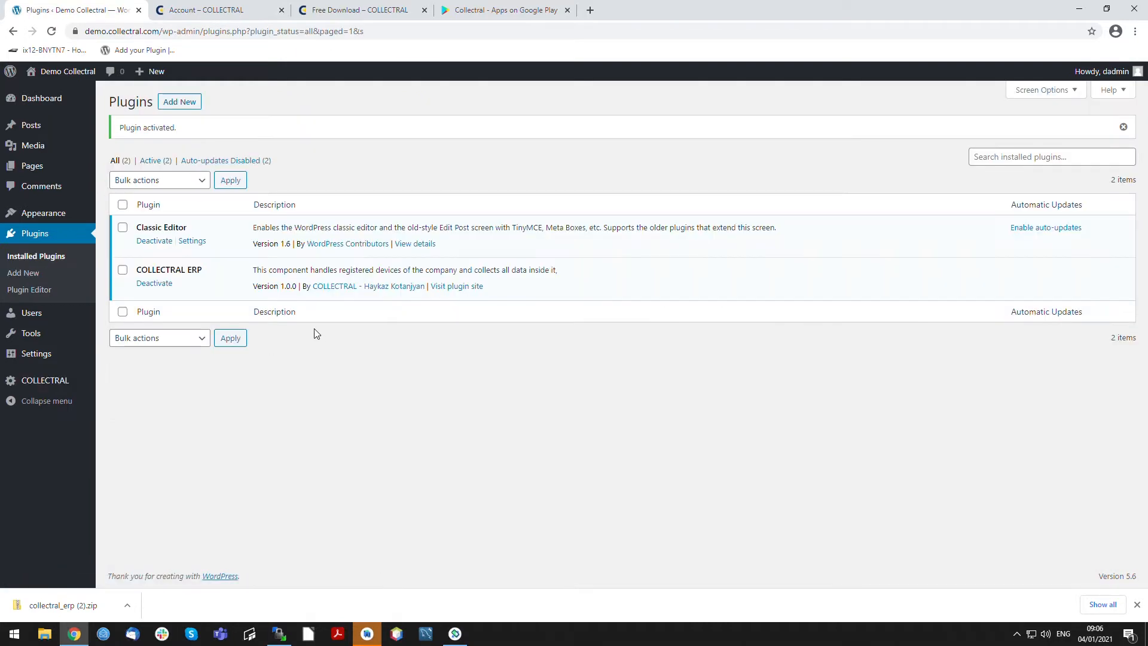
left_click(44, 380)
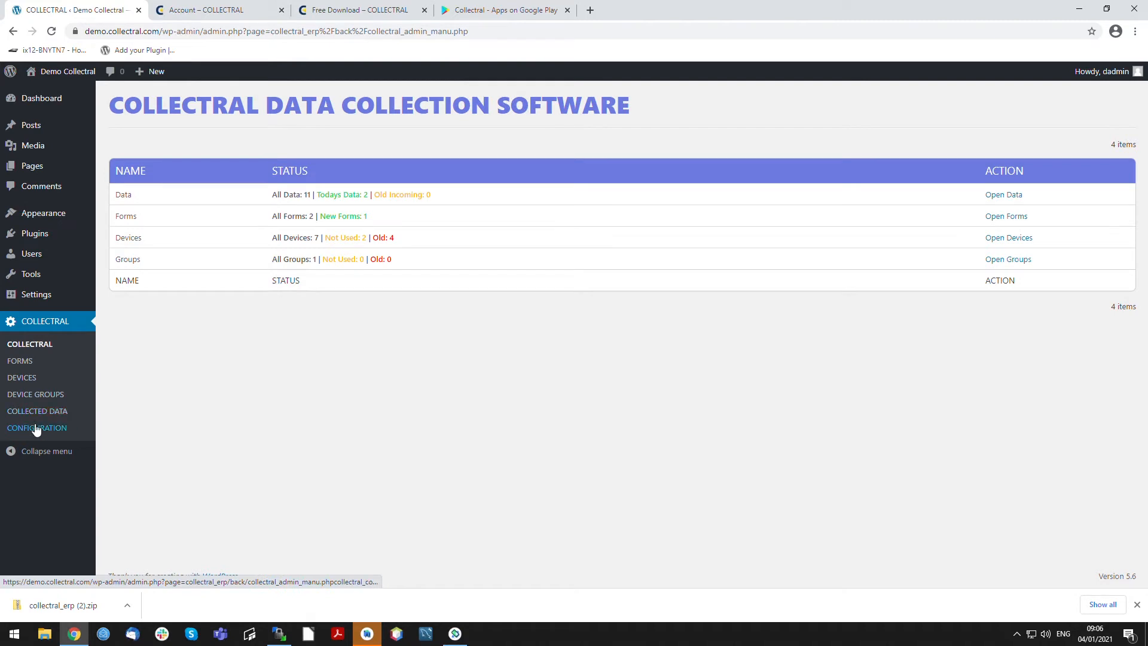
left_click(37, 428)
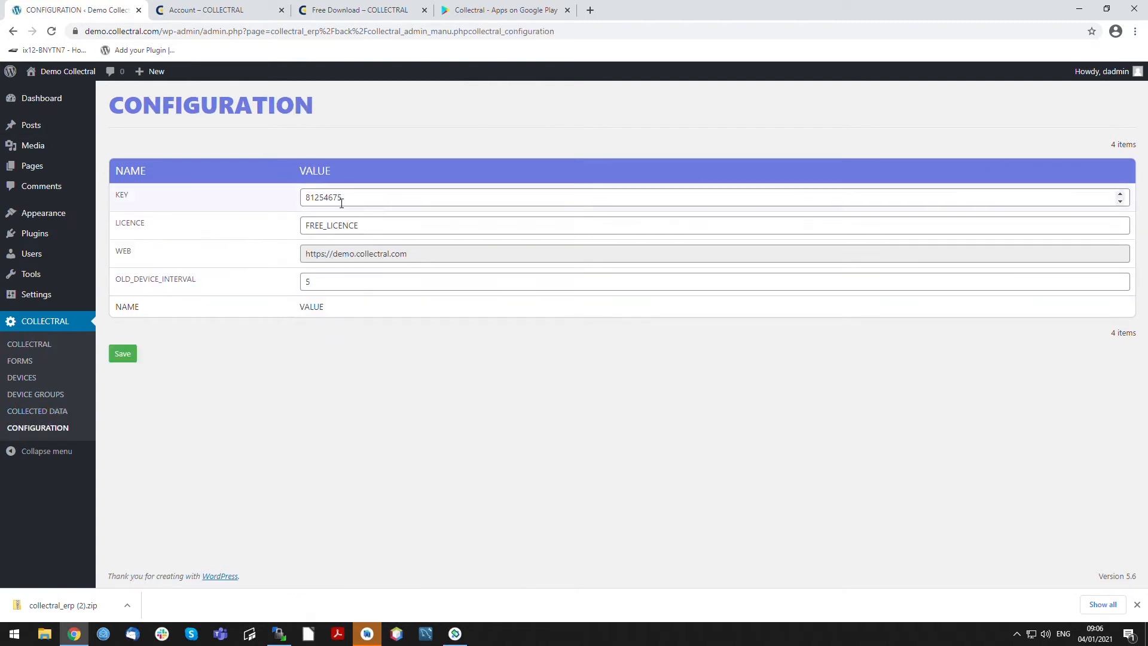
left_click(213, 9)
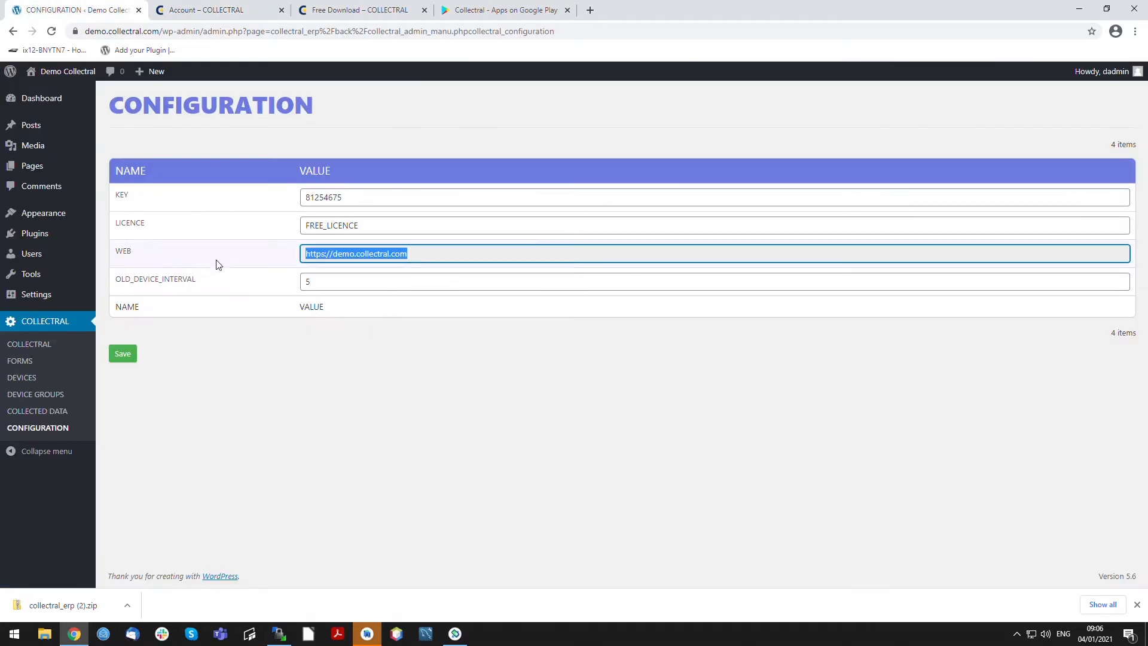
left_click(213, 10)
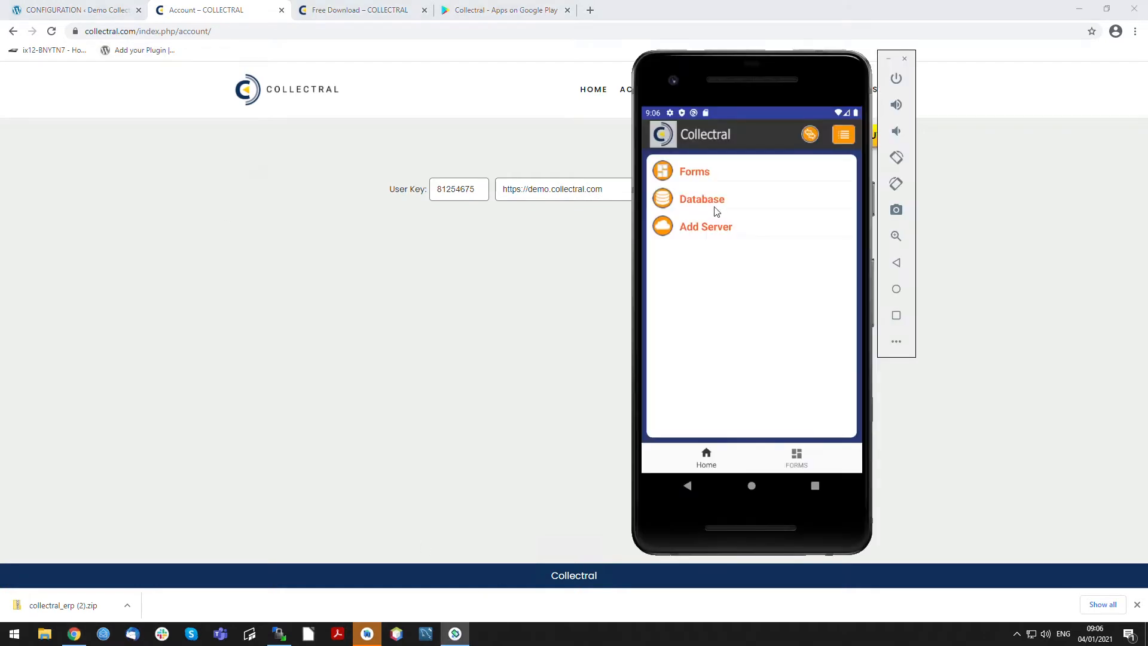
Step: In the app, start a new cloud server named User 2 Demo
left_click(705, 226)
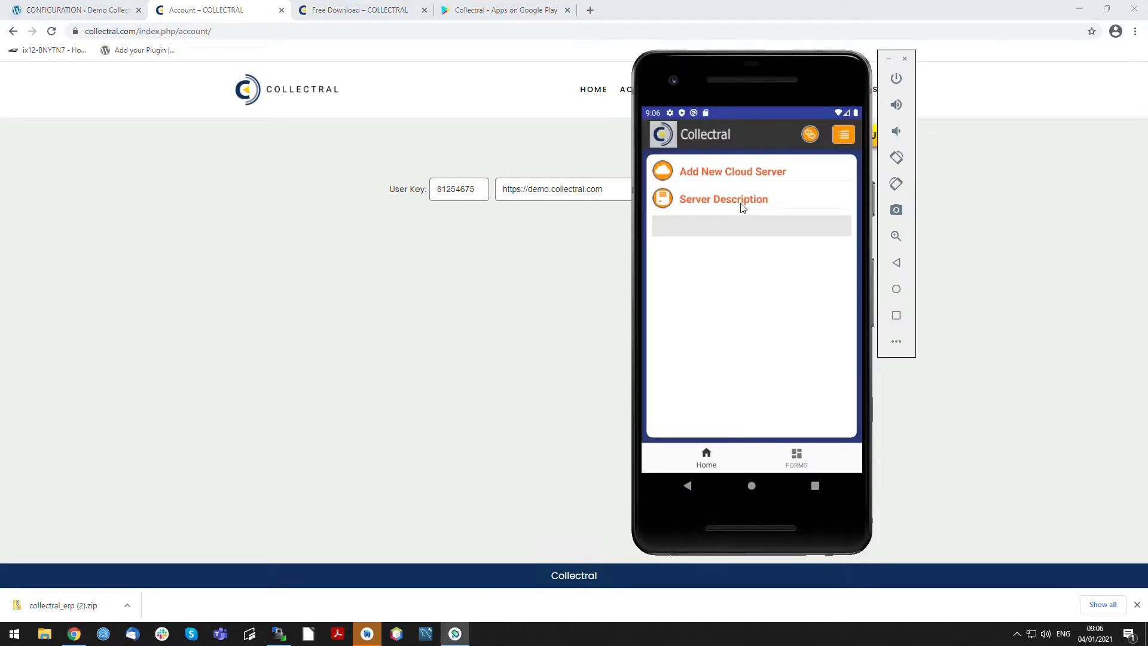
left_click(722, 199)
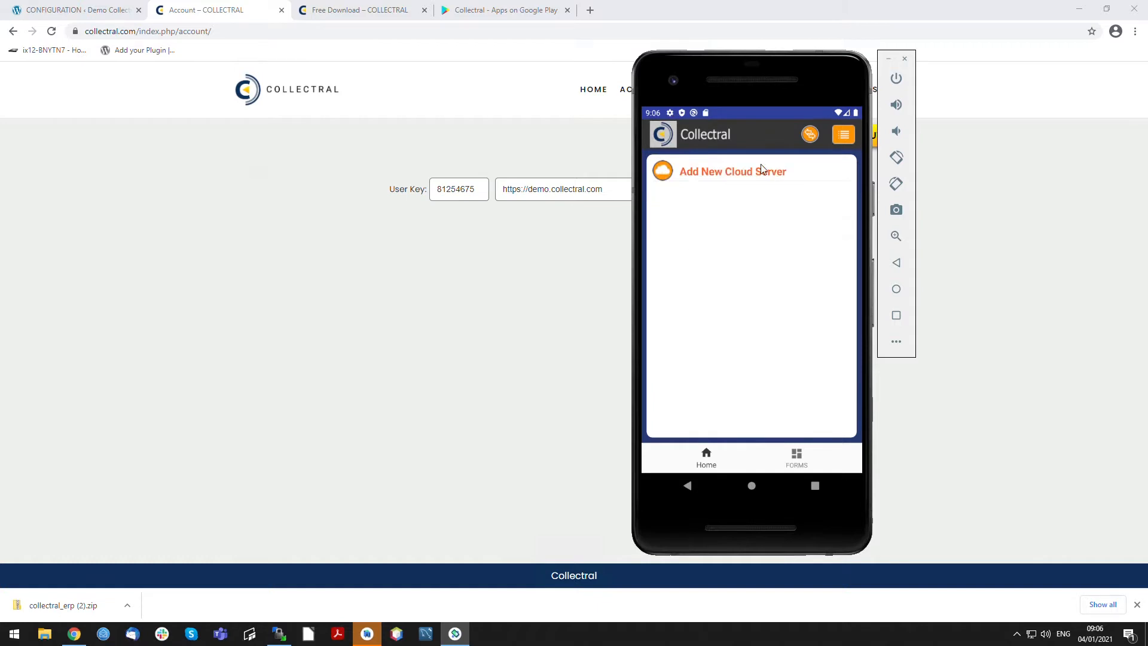
left_click(732, 171)
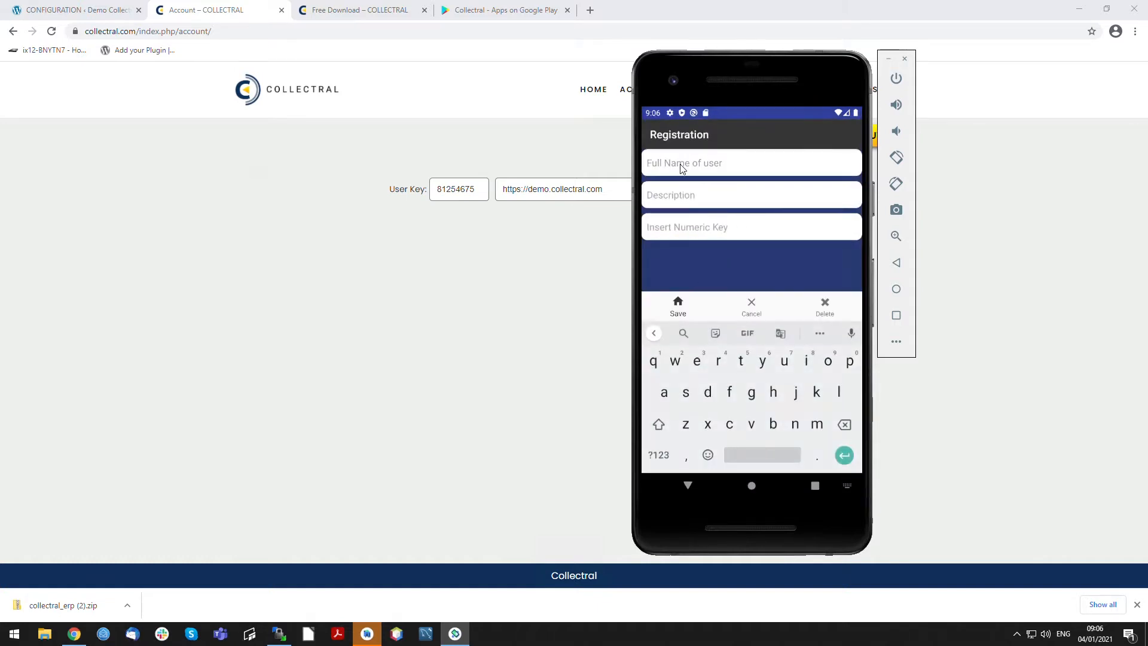
type("User 22")
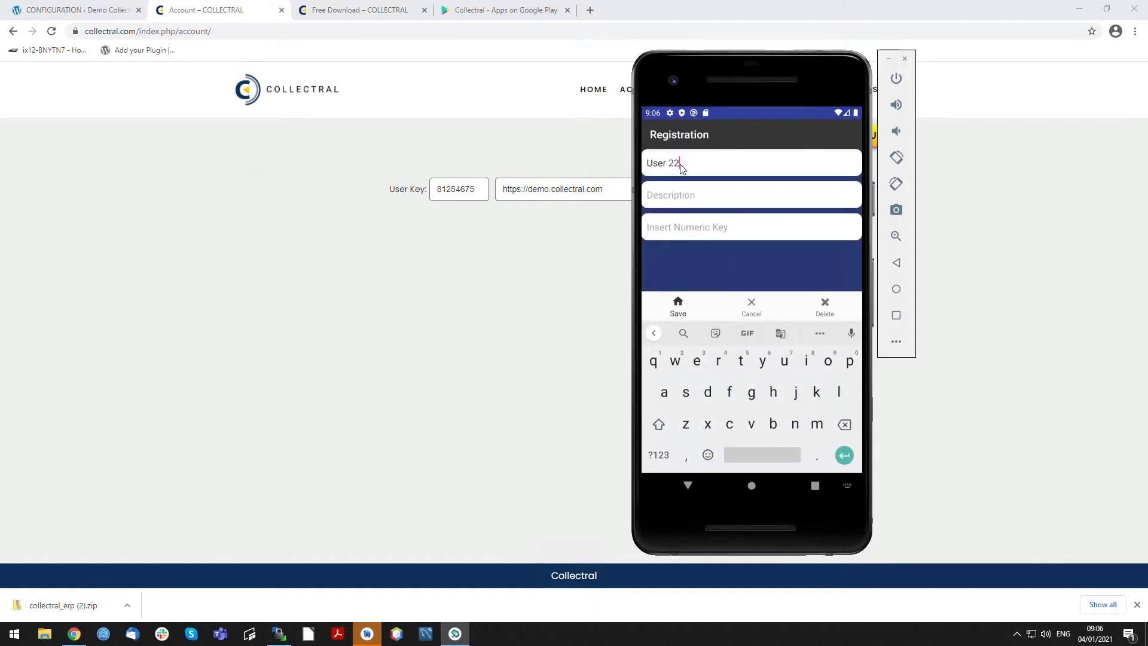
type("Demo")
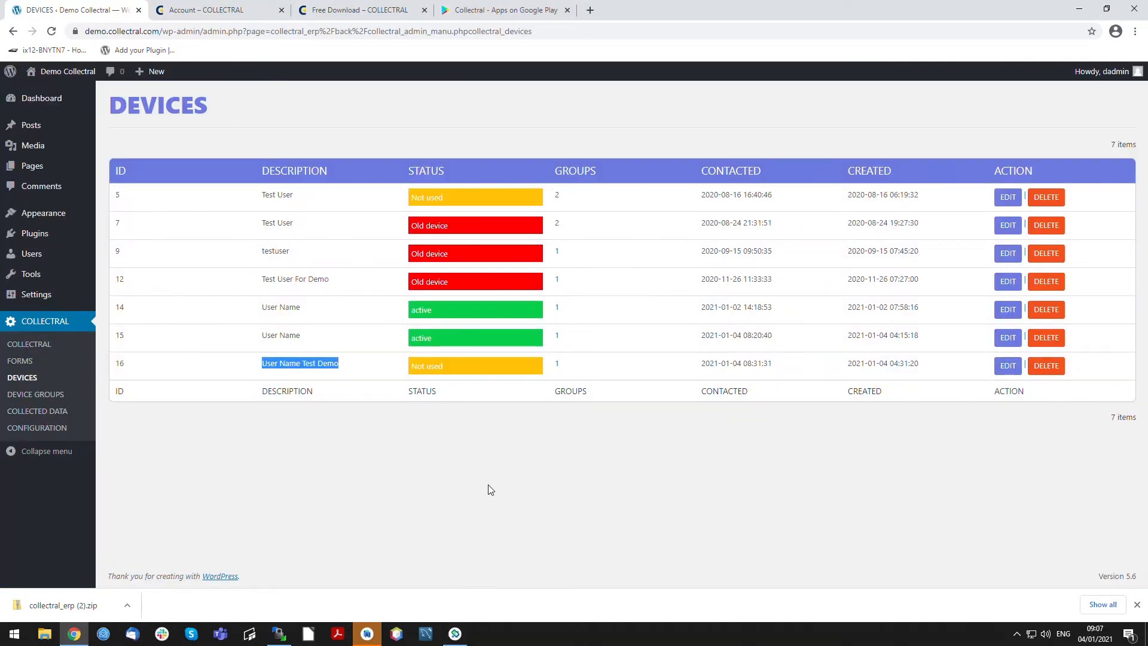
mouse_move(365, 328)
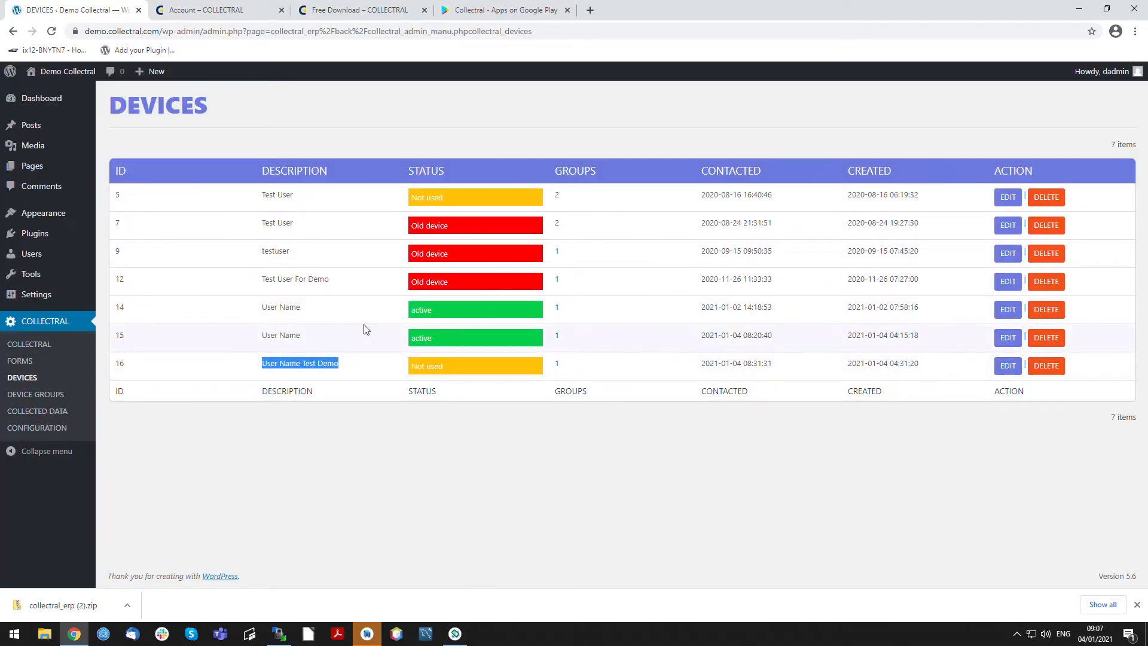
mouse_move(331, 376)
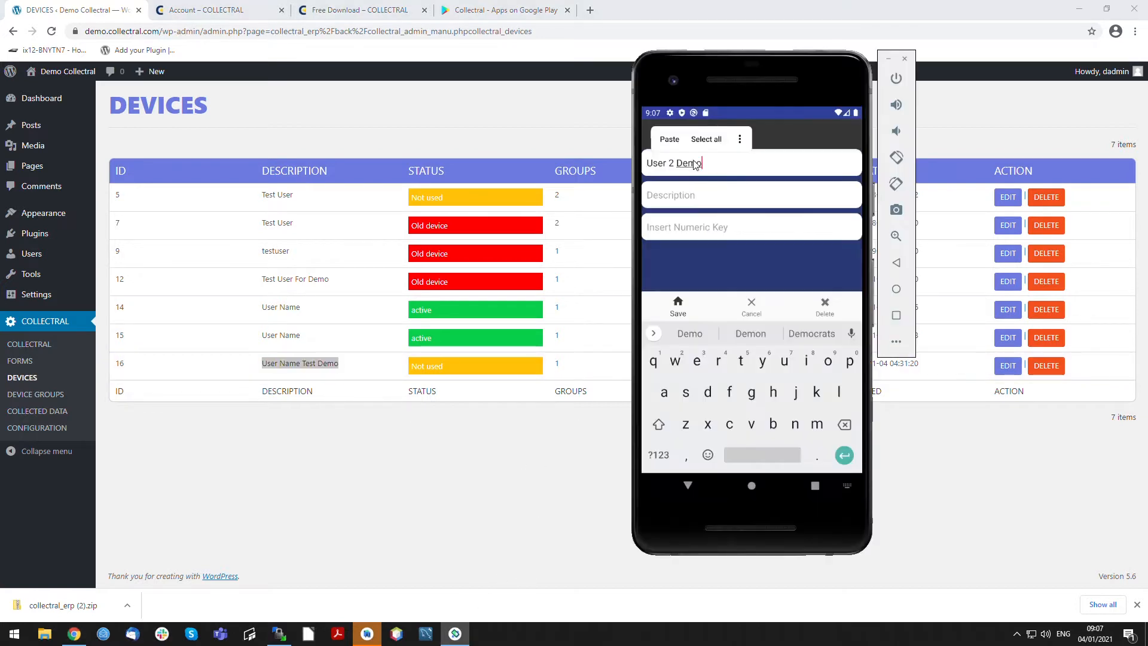
left_click(751, 195)
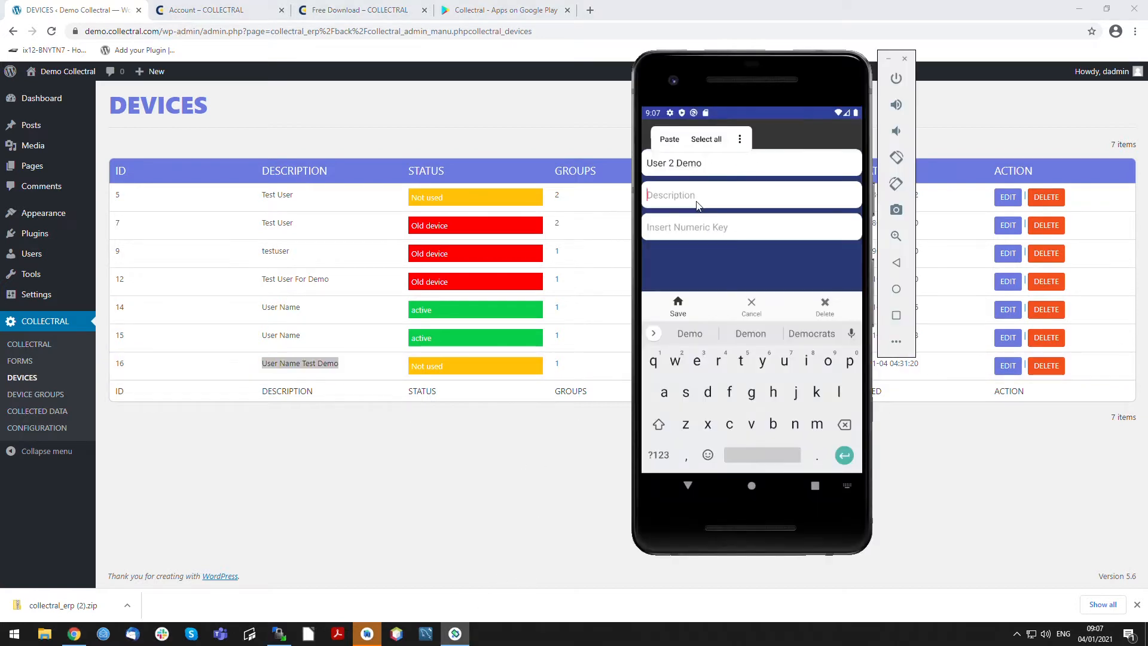
type("Server")
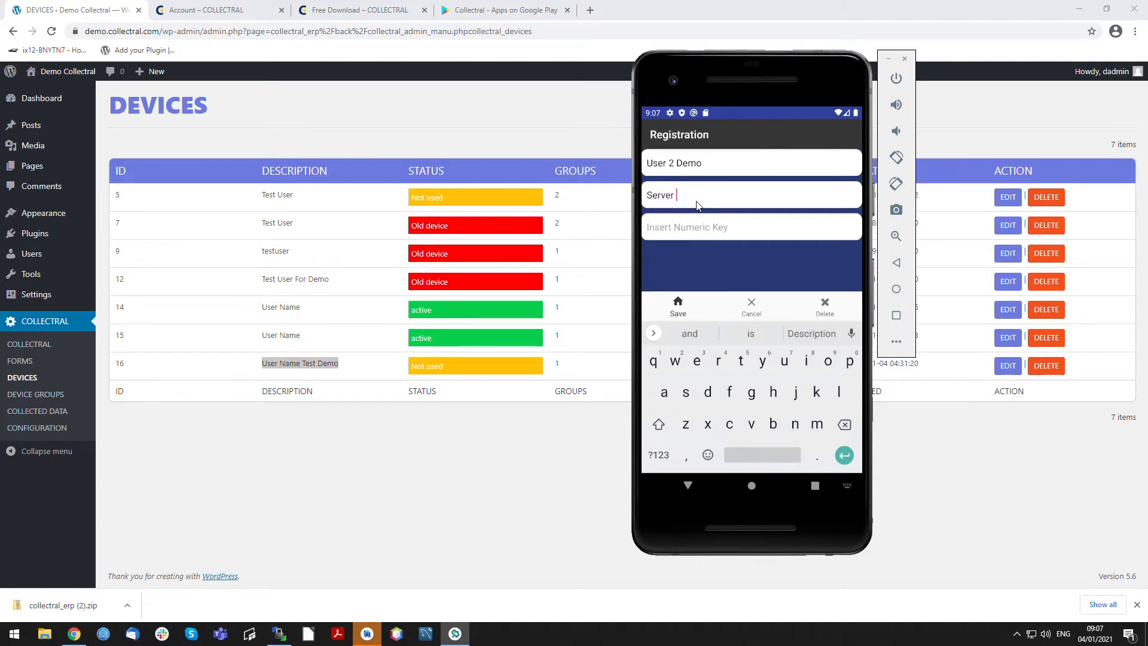
type("Description 1")
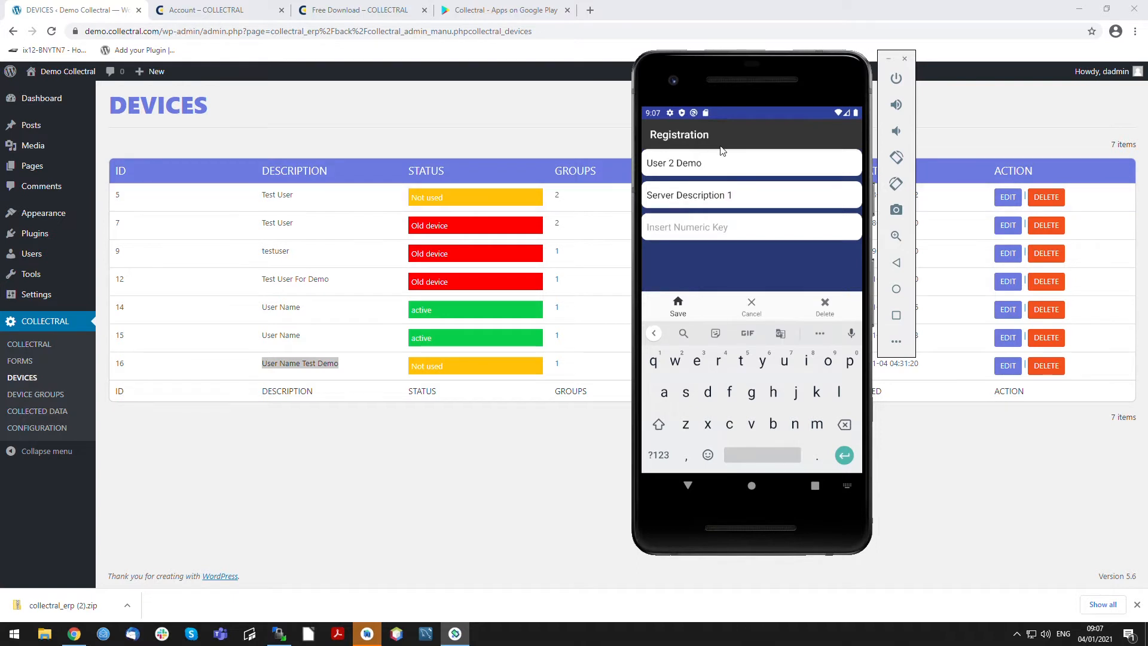
left_click(751, 195)
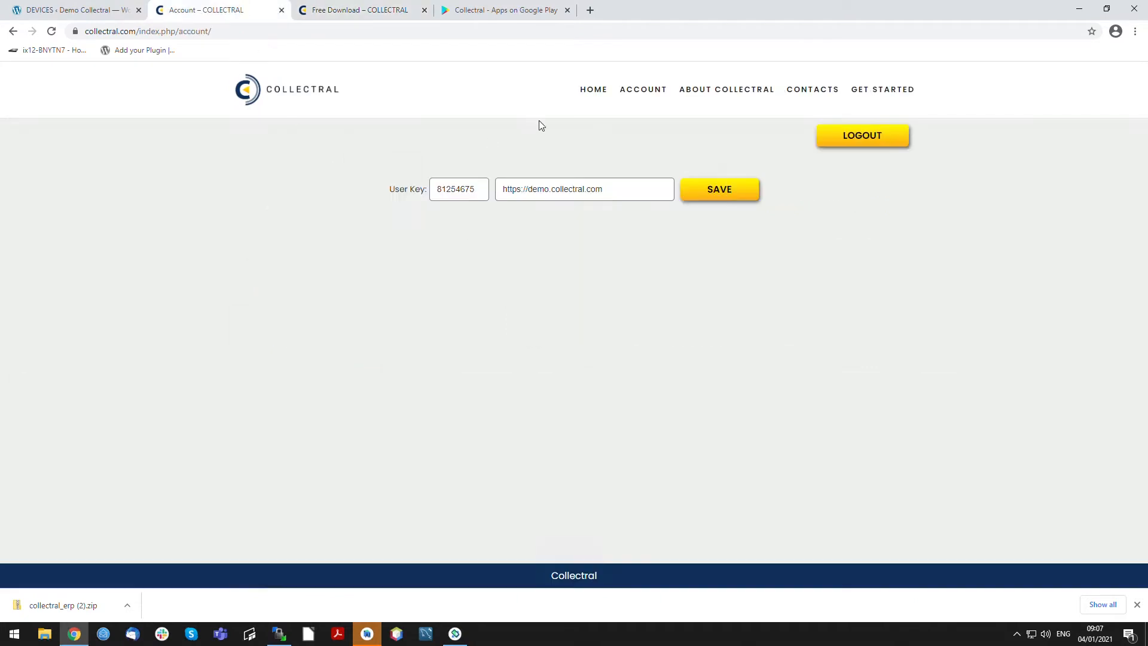
mouse_move(449, 574)
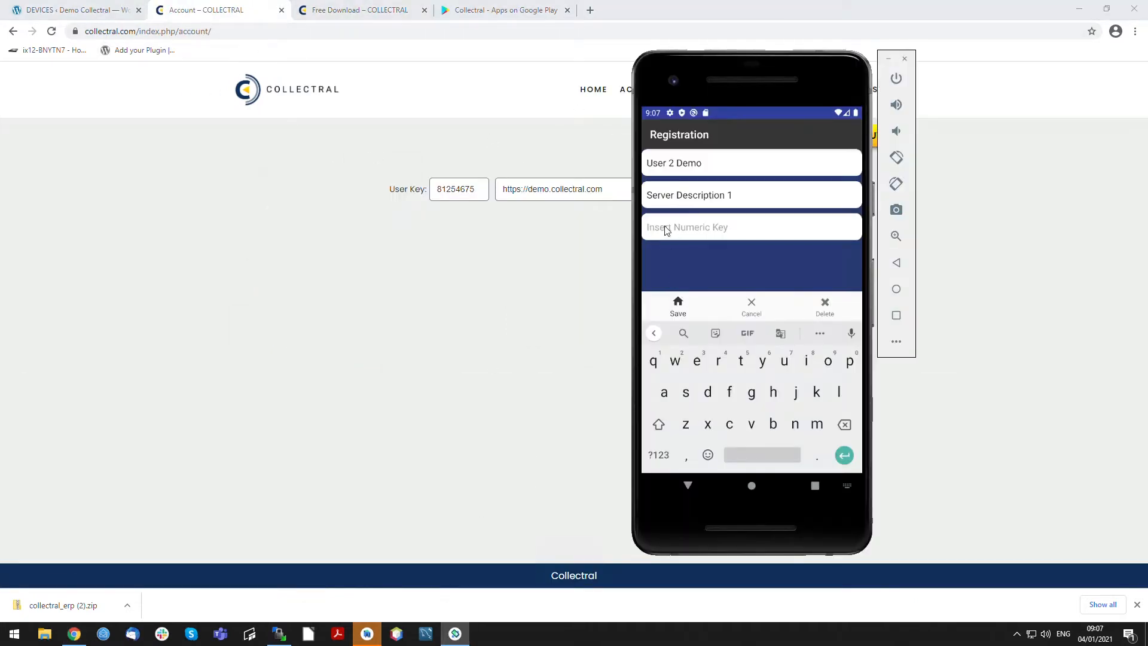
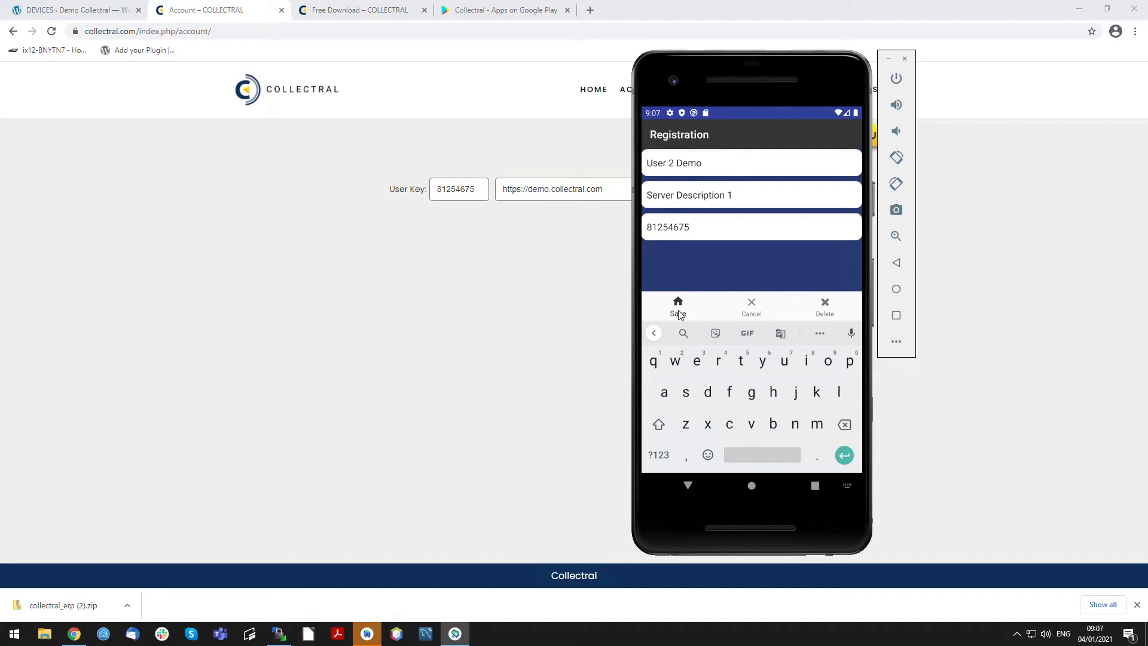
mouse_move(739, 150)
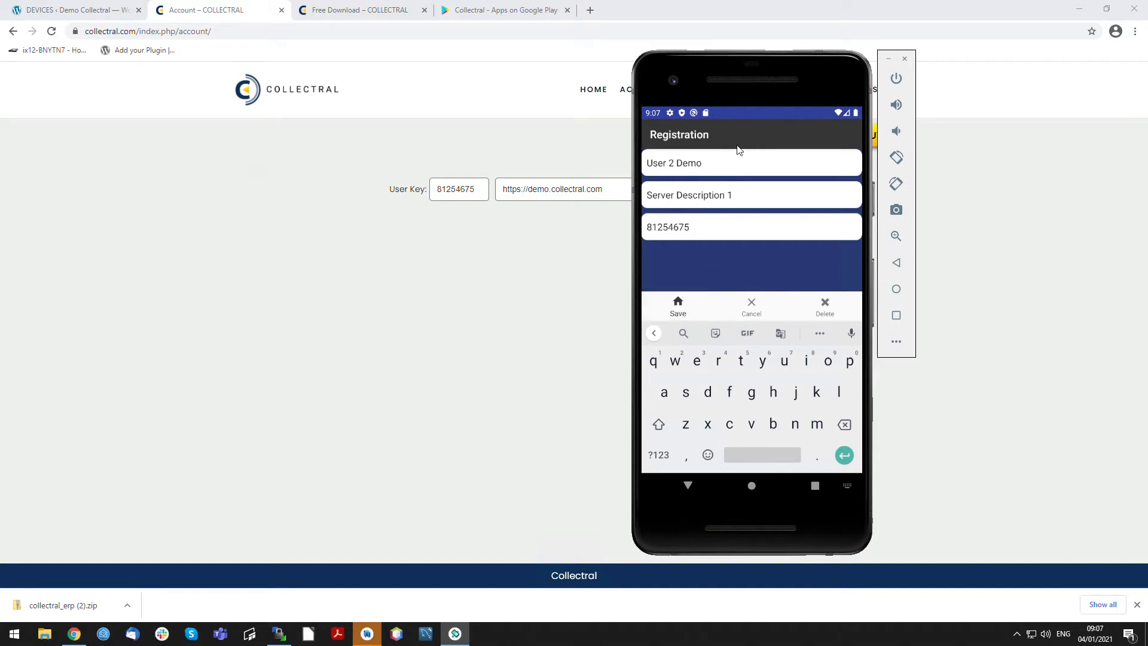
left_click(73, 9)
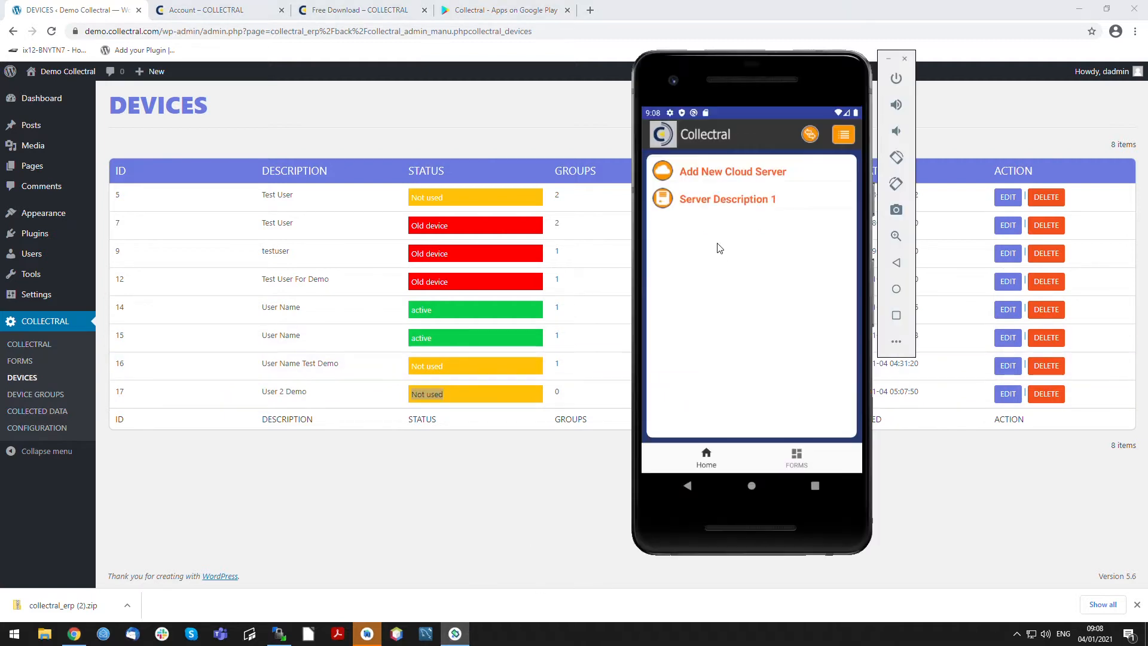
mouse_move(459, 424)
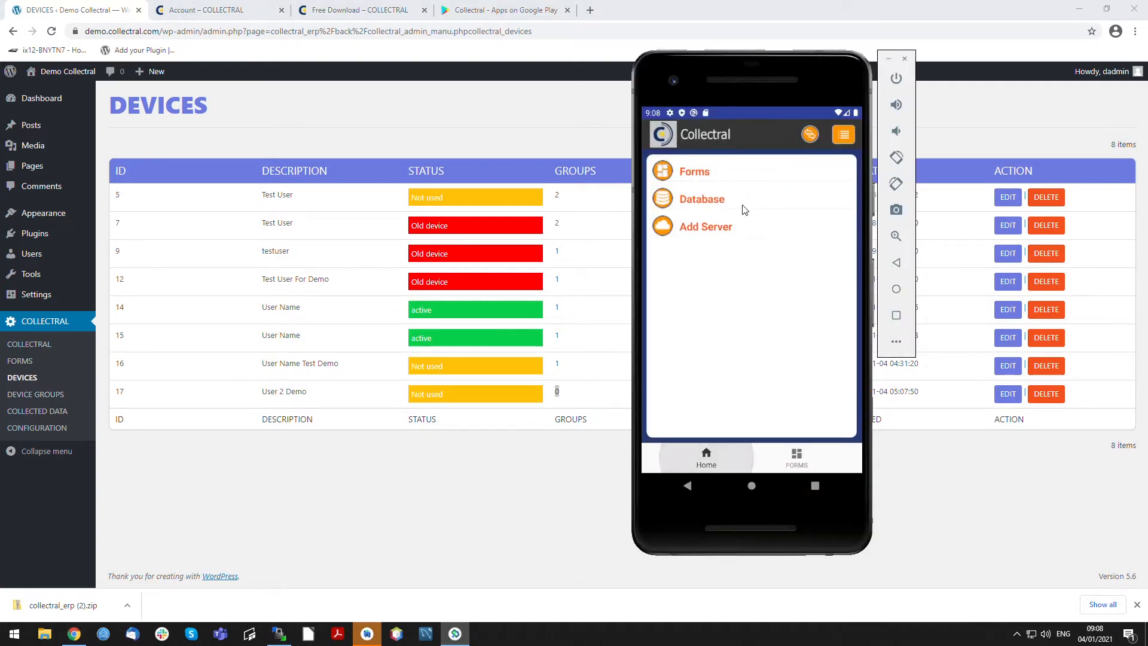
left_click(809, 133)
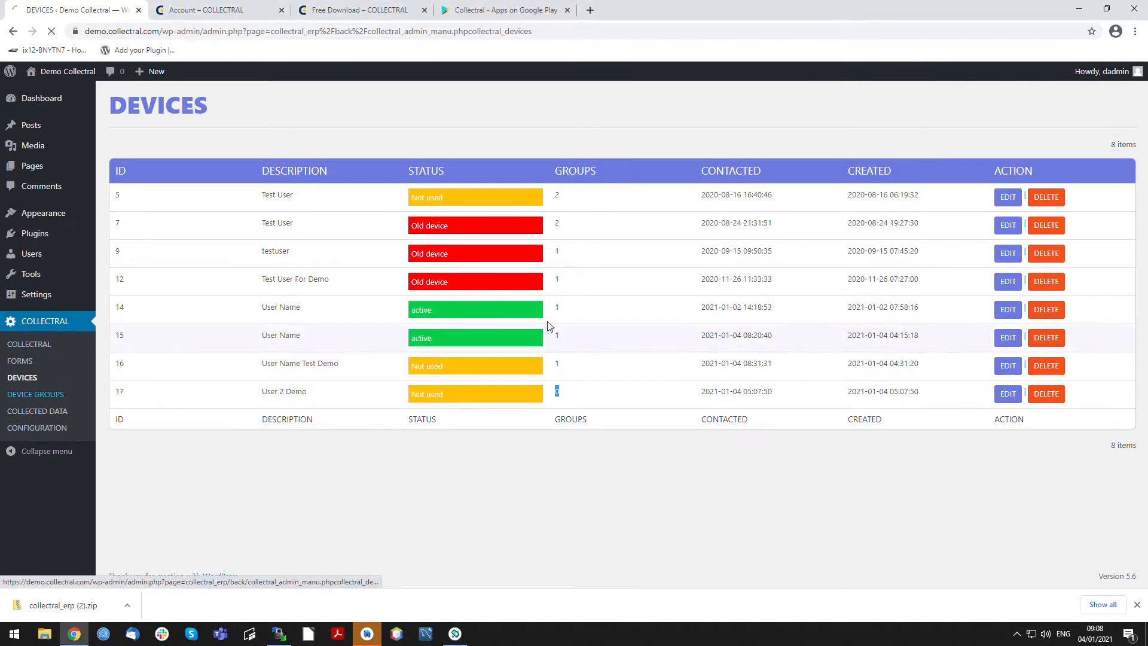
Step: Create device group Group2 with Auto Register Device enabled
left_click(35, 394)
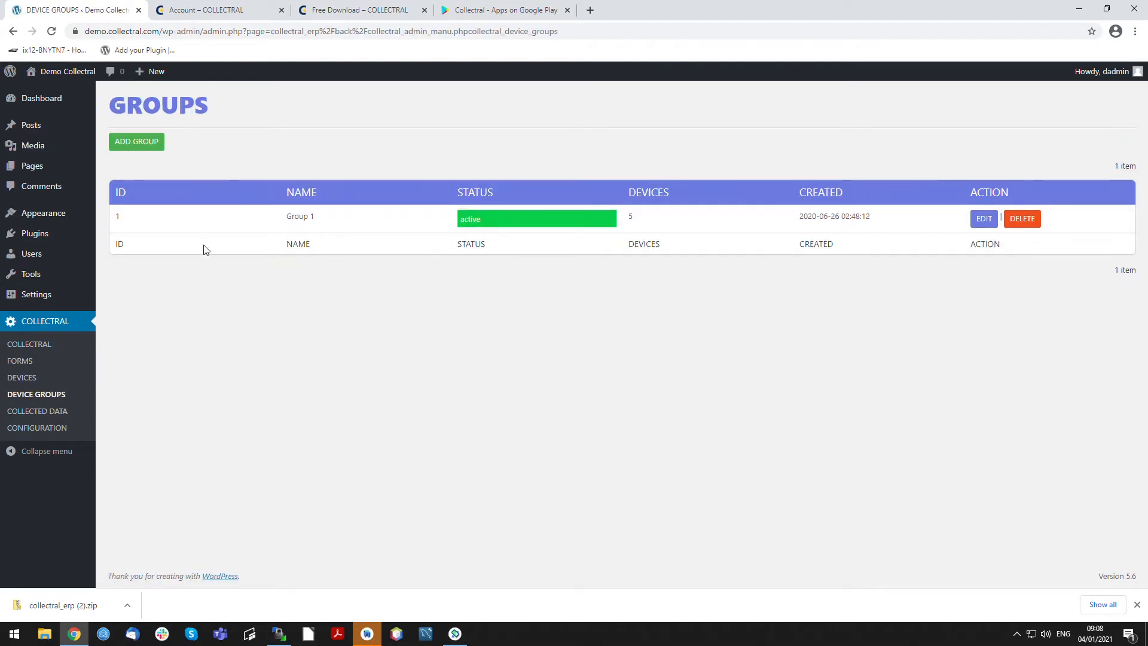
left_click(136, 141)
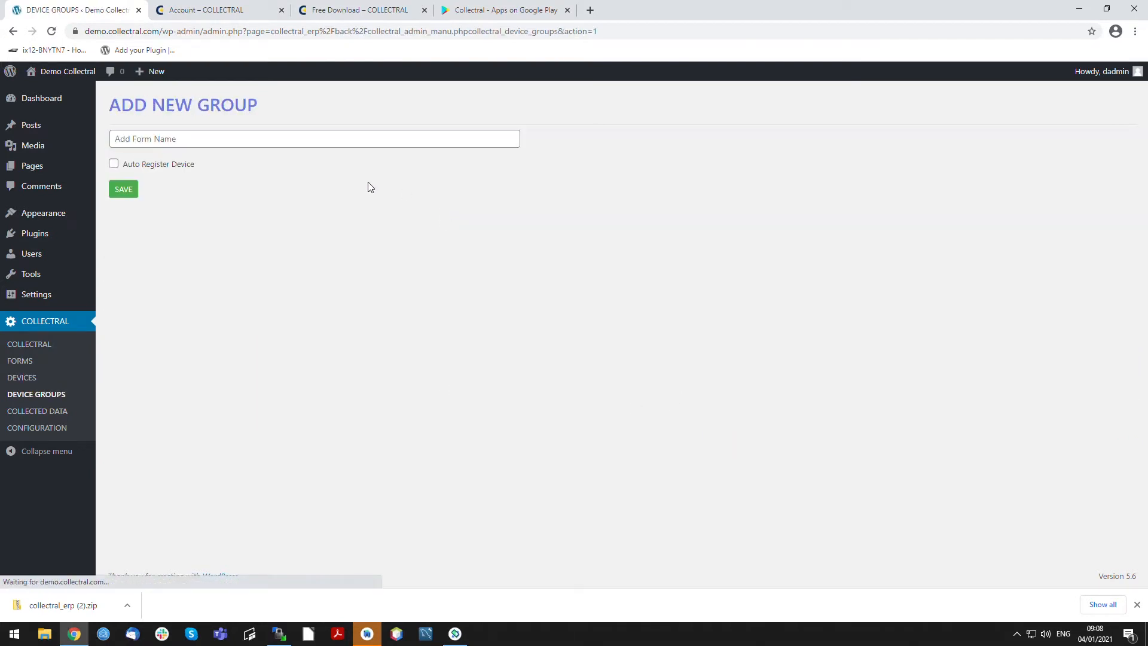
type("Group2")
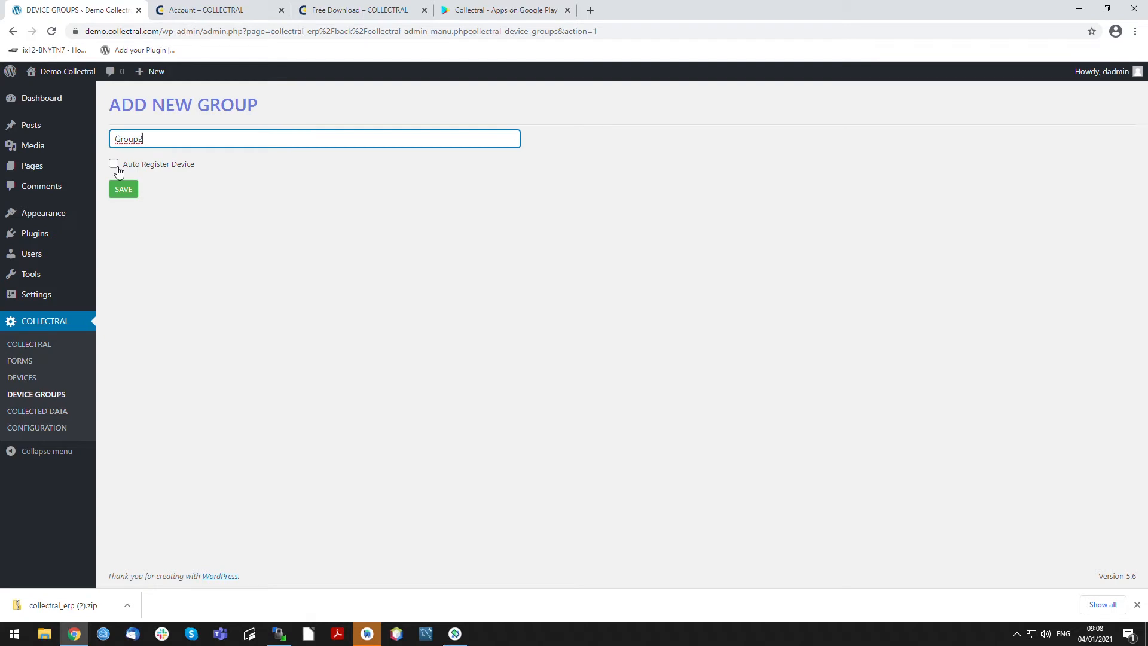
left_click(114, 163)
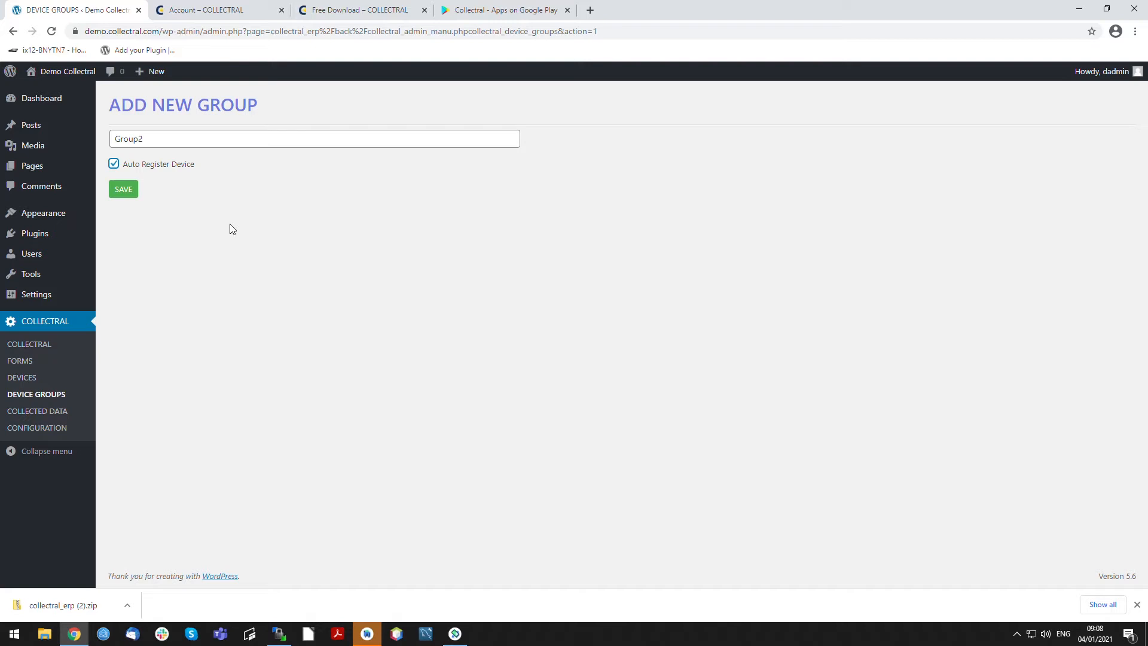
left_click(122, 189)
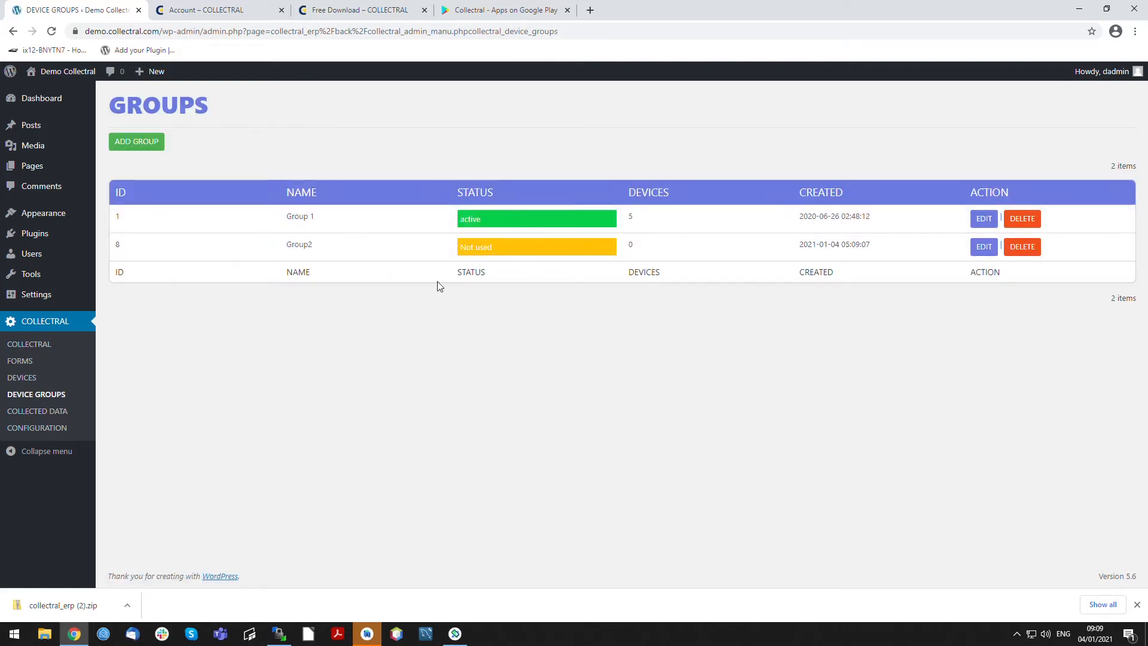
mouse_move(411, 273)
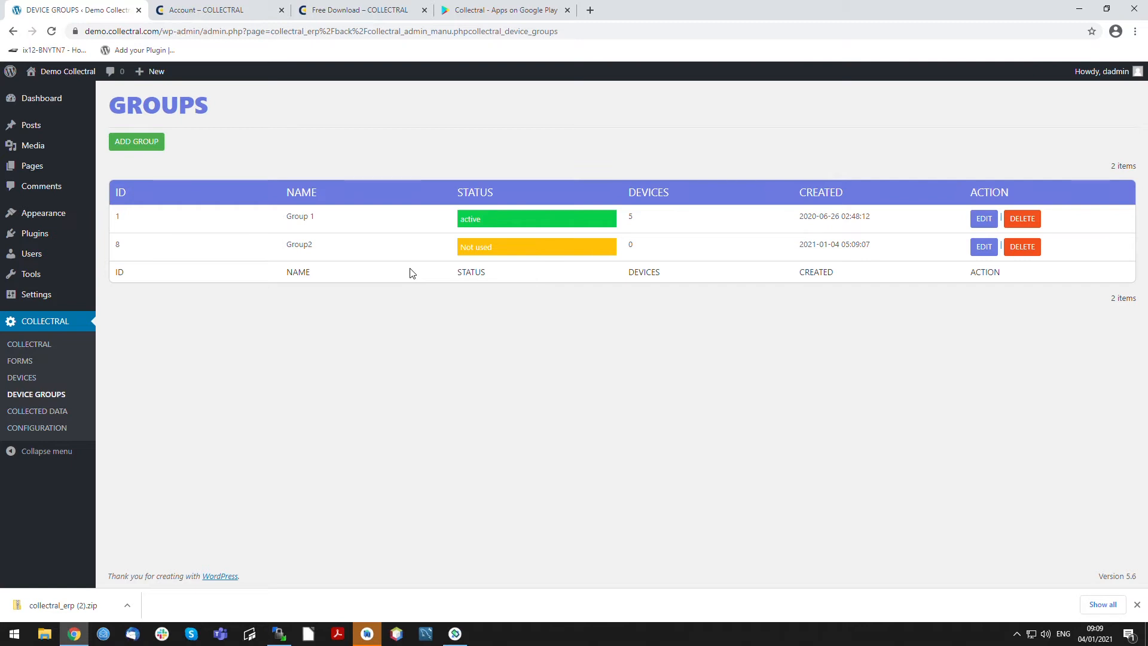
Step: Reopen Group2's settings to confirm auto-registration, then return to the groups list
left_click(983, 247)
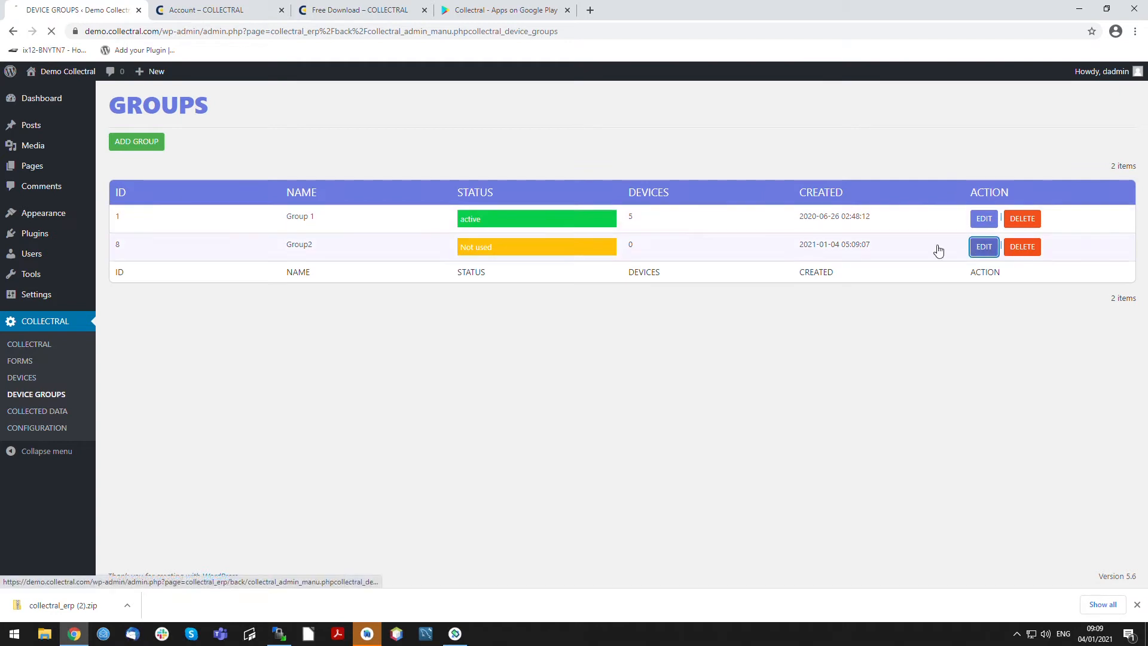
left_click(983, 246)
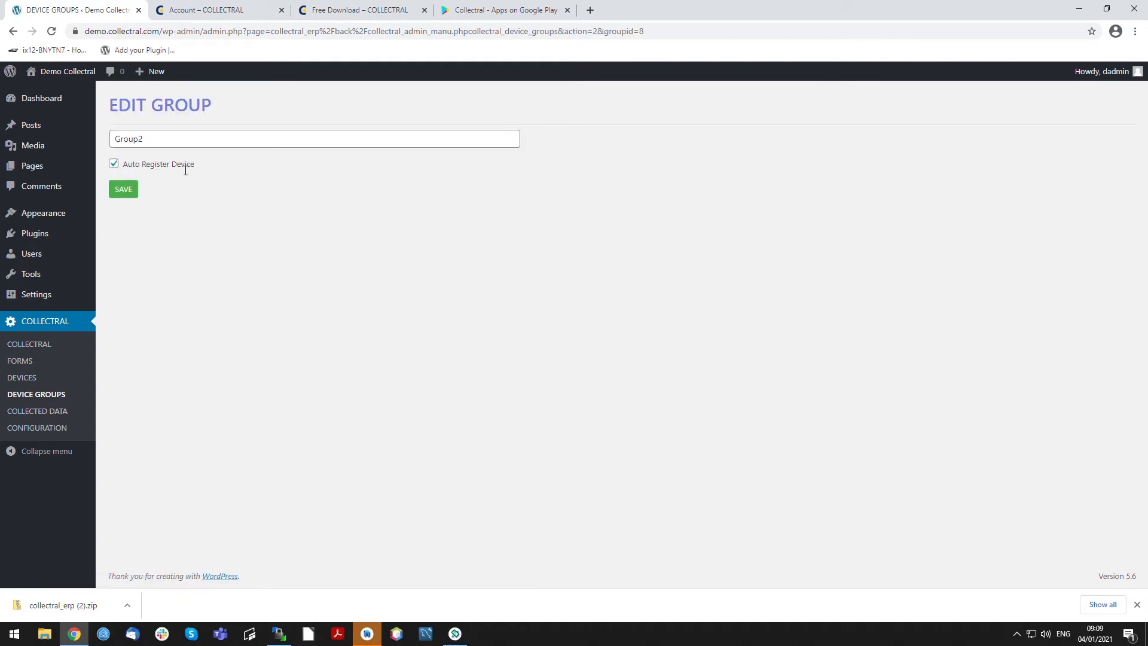
left_click(123, 189)
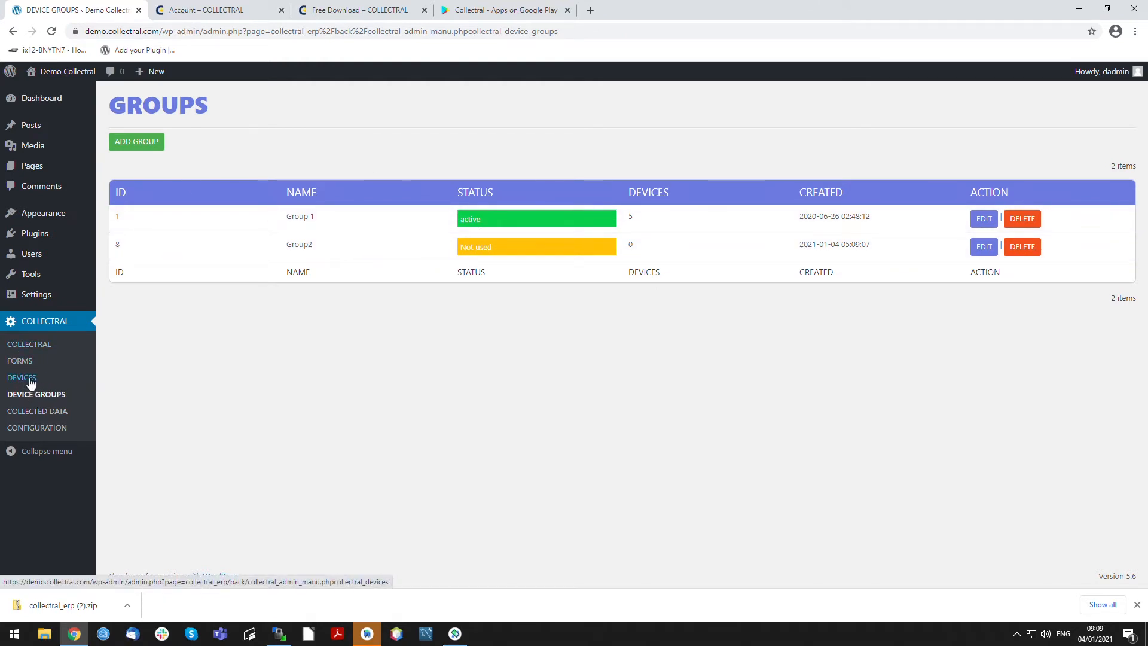
Step: Assign device User 2 Demo to Group2 and save
left_click(22, 376)
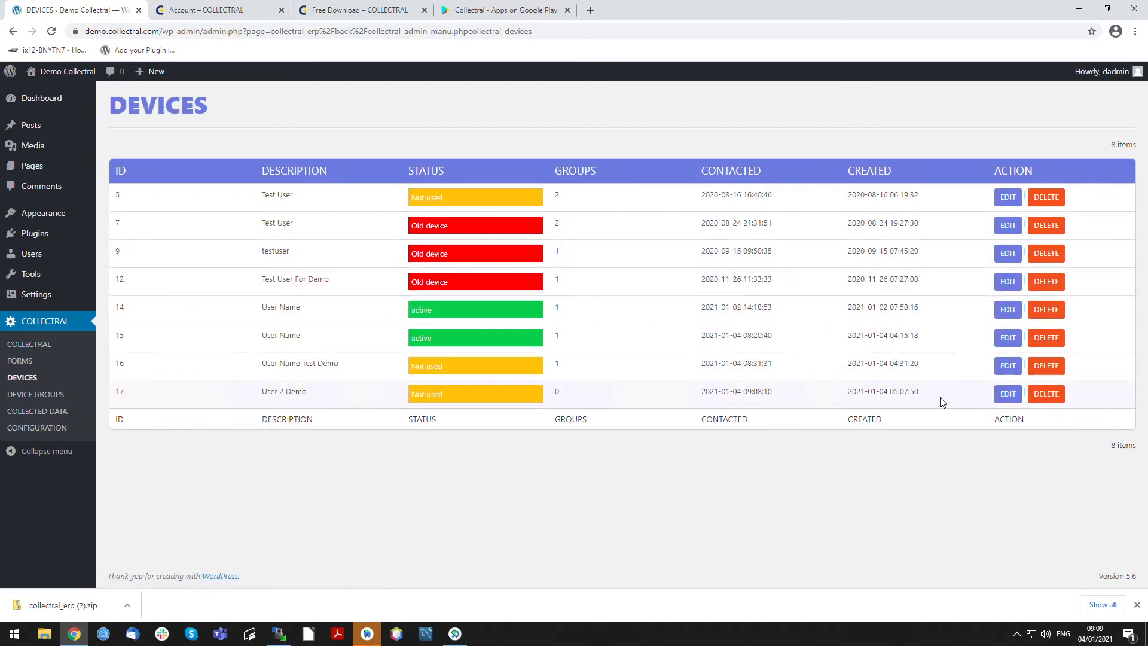
left_click(1005, 394)
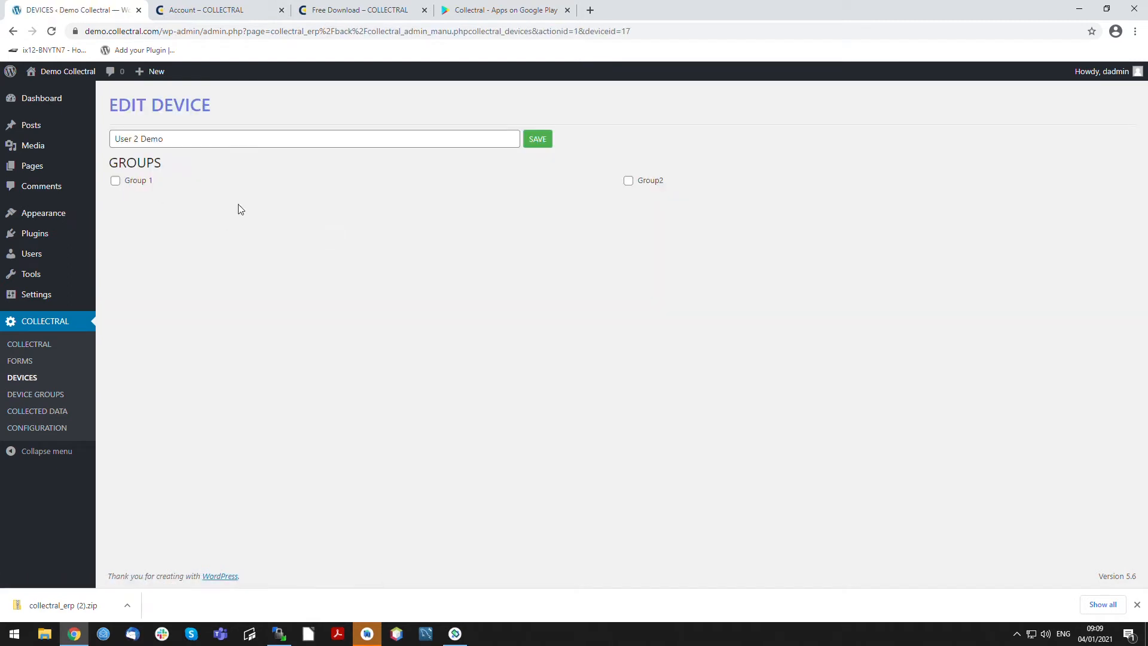
left_click(627, 181)
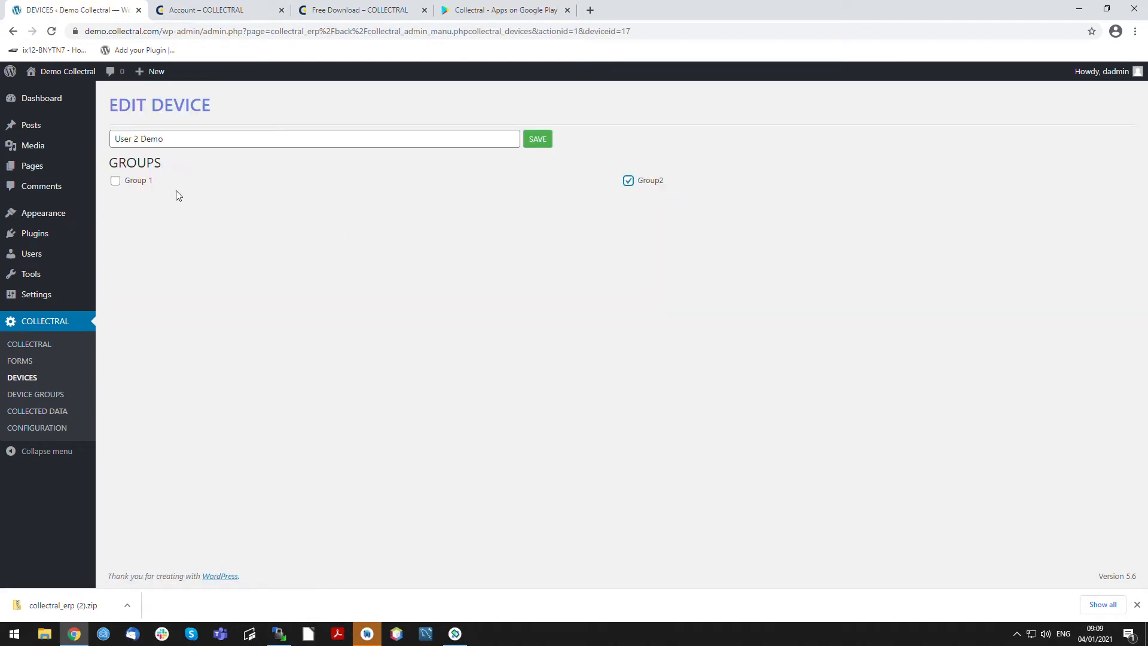
left_click(537, 138)
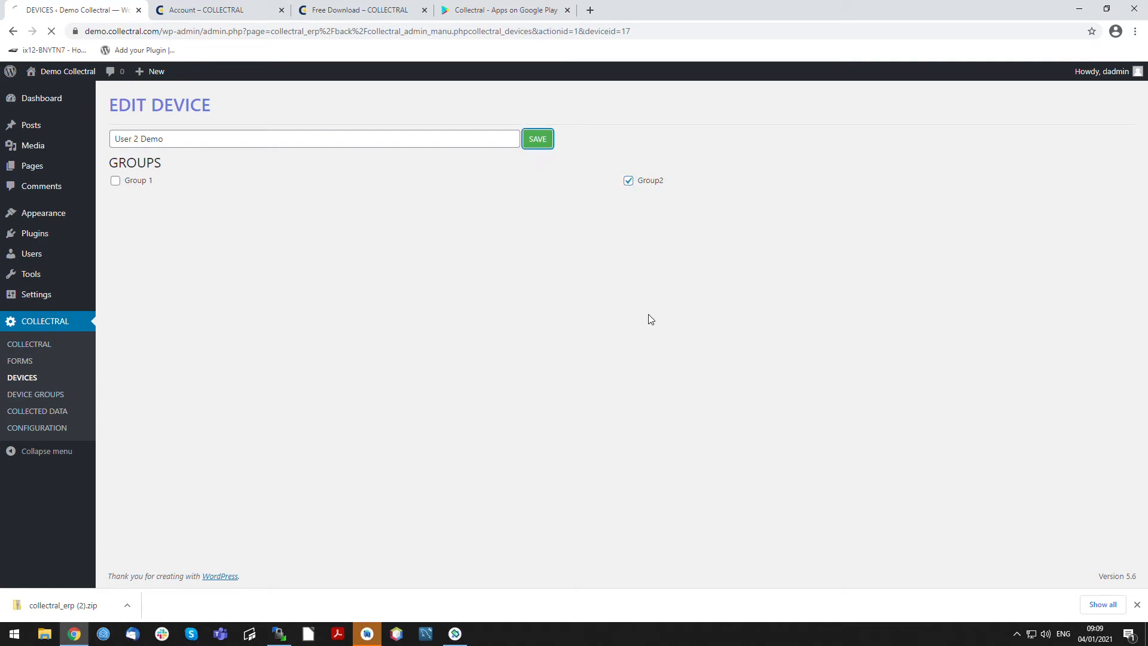
Step: Reopen User 2 Demo to verify the Group2 assignment and return to Devices
left_click(537, 139)
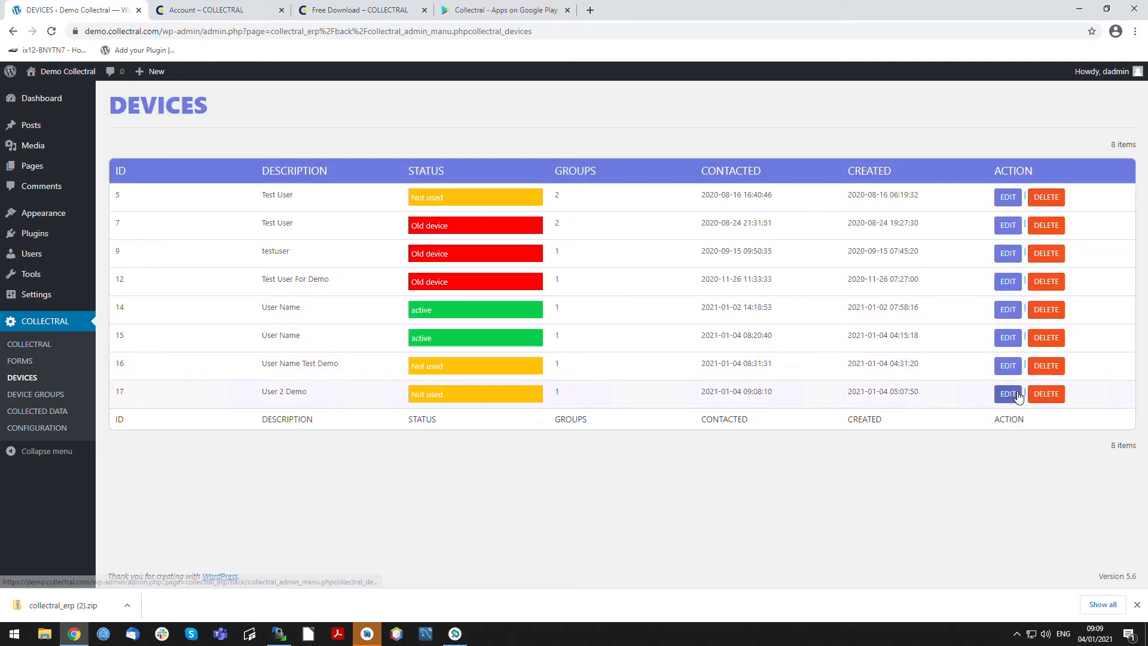
left_click(1007, 393)
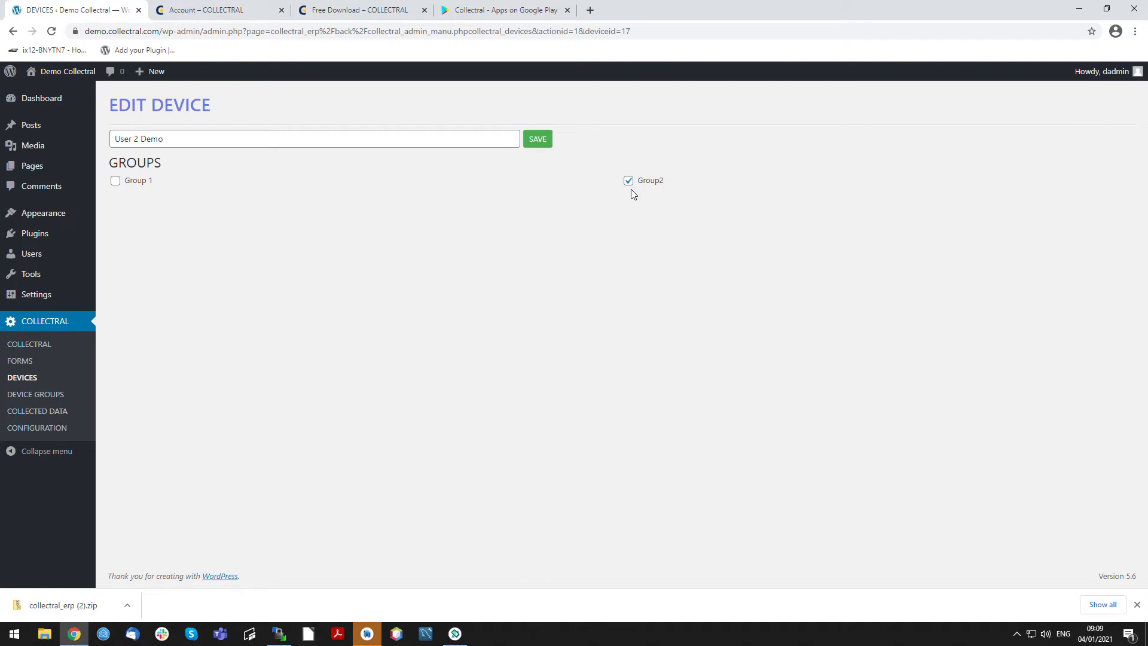
left_click(537, 139)
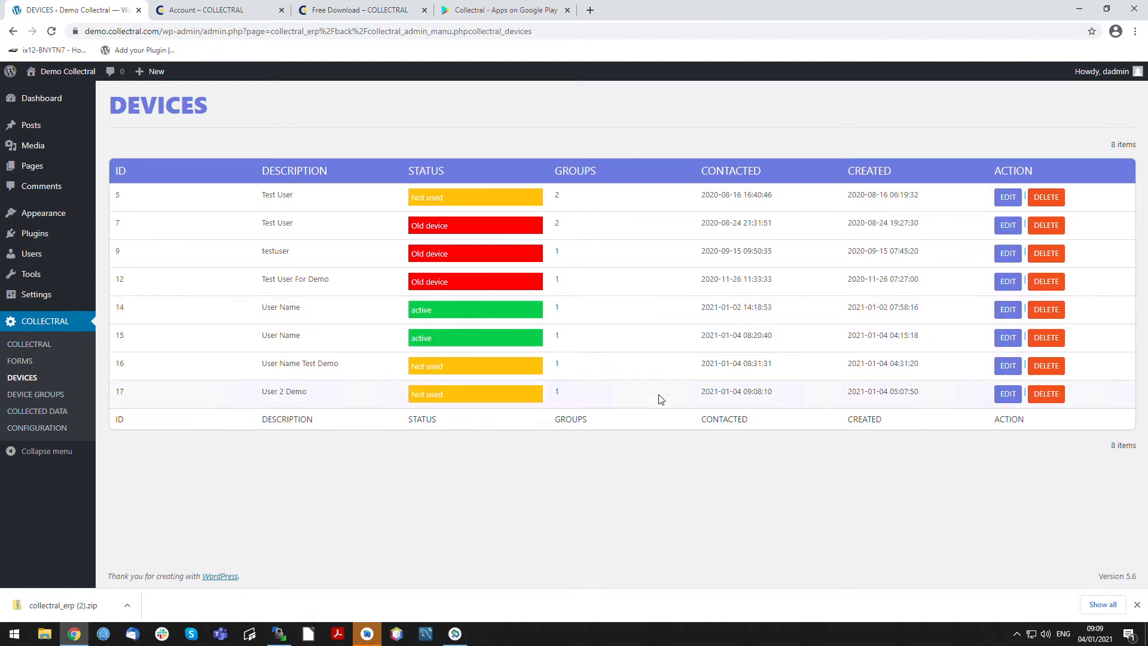
Step: Start a new form Form3 for Group2 with a first section
left_click(20, 360)
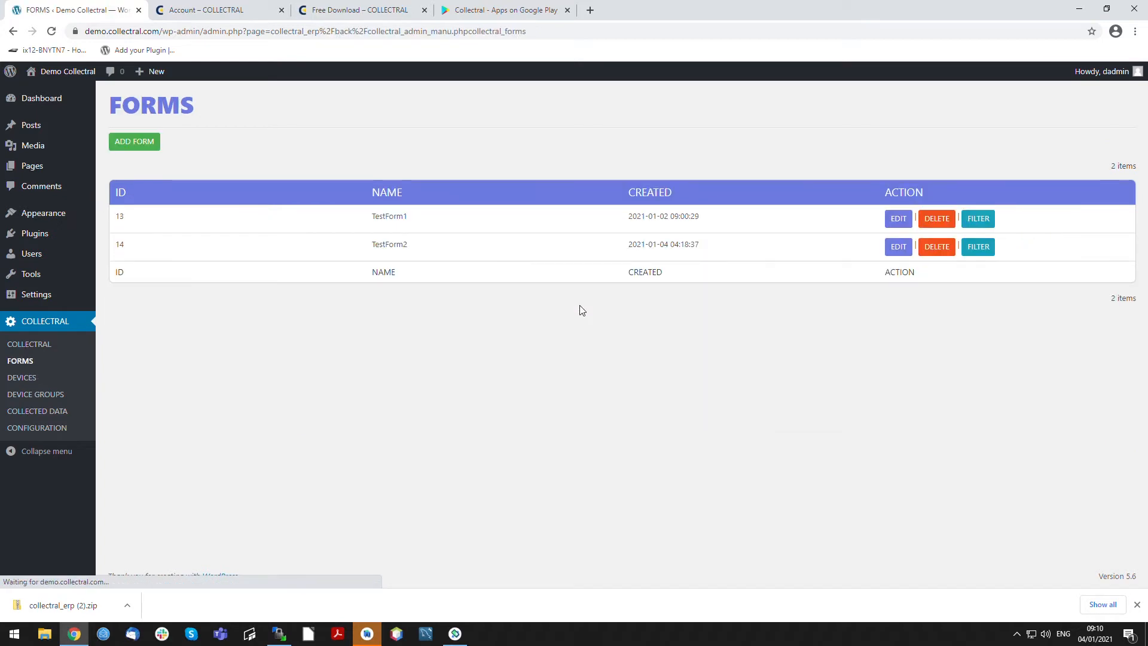
mouse_move(535, 276)
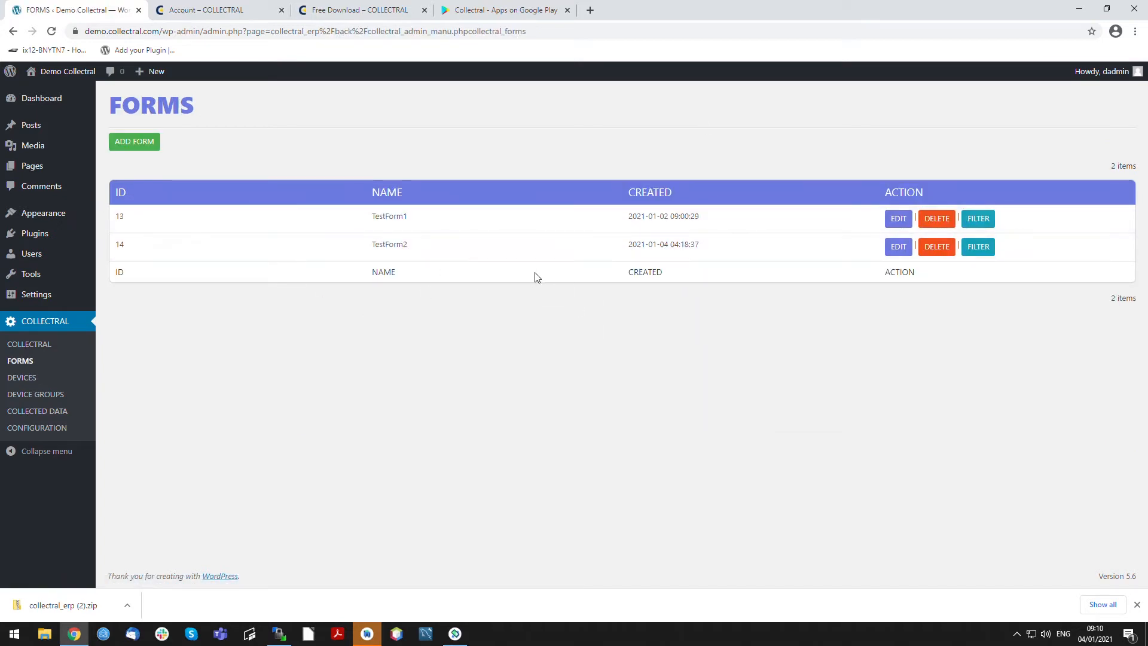
left_click(134, 141)
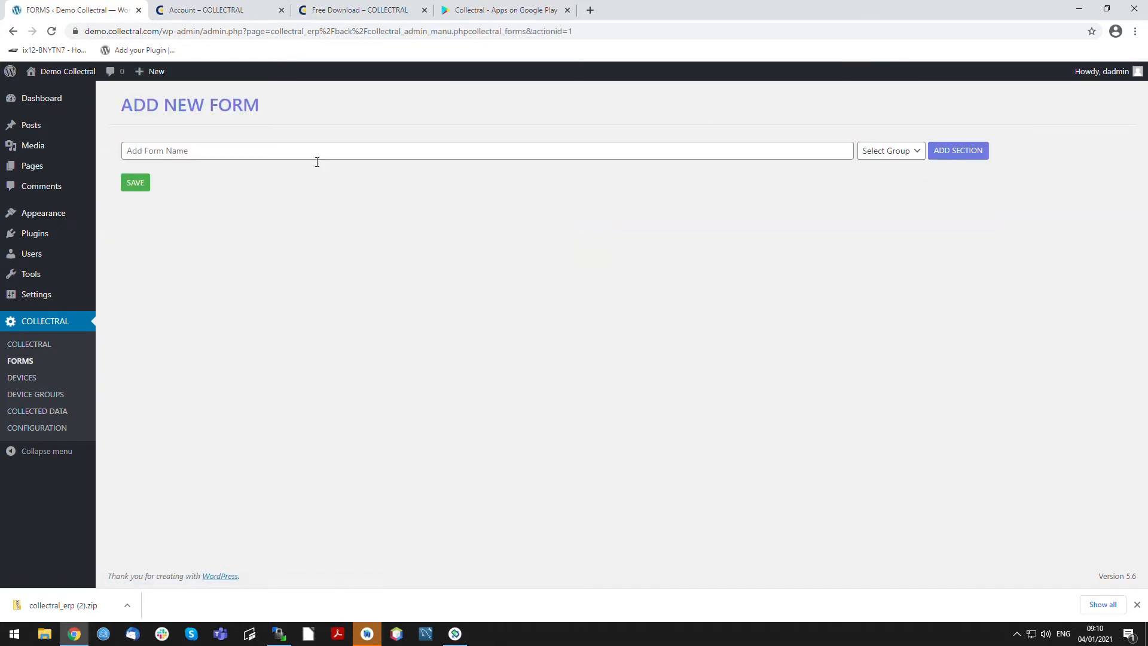
type("Form3")
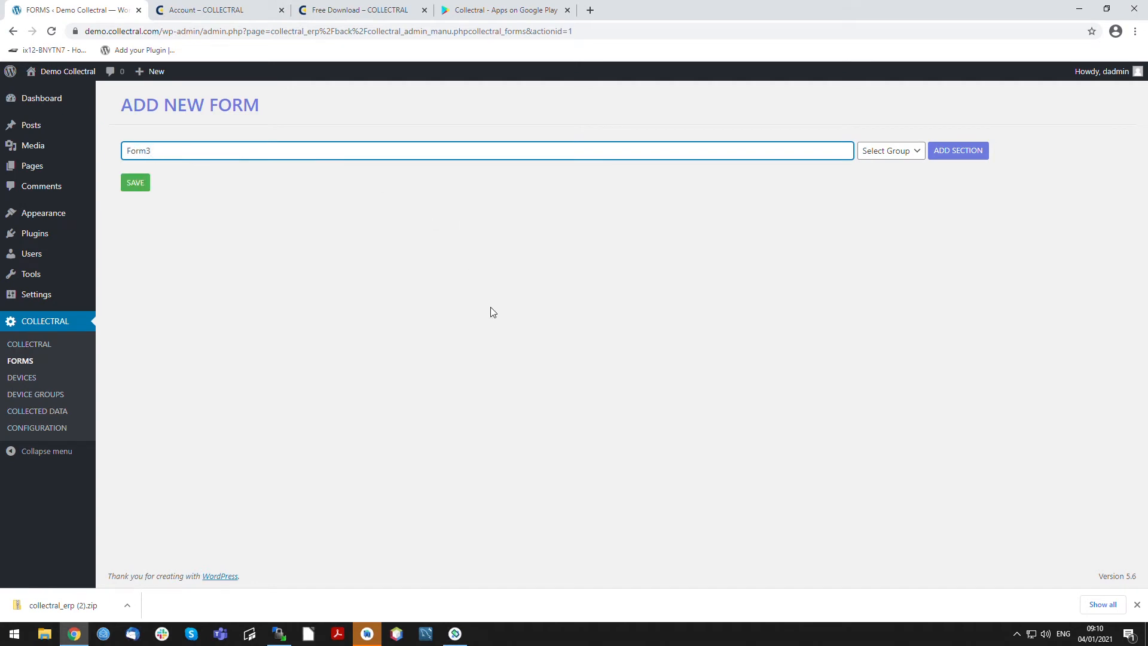
left_click(889, 150)
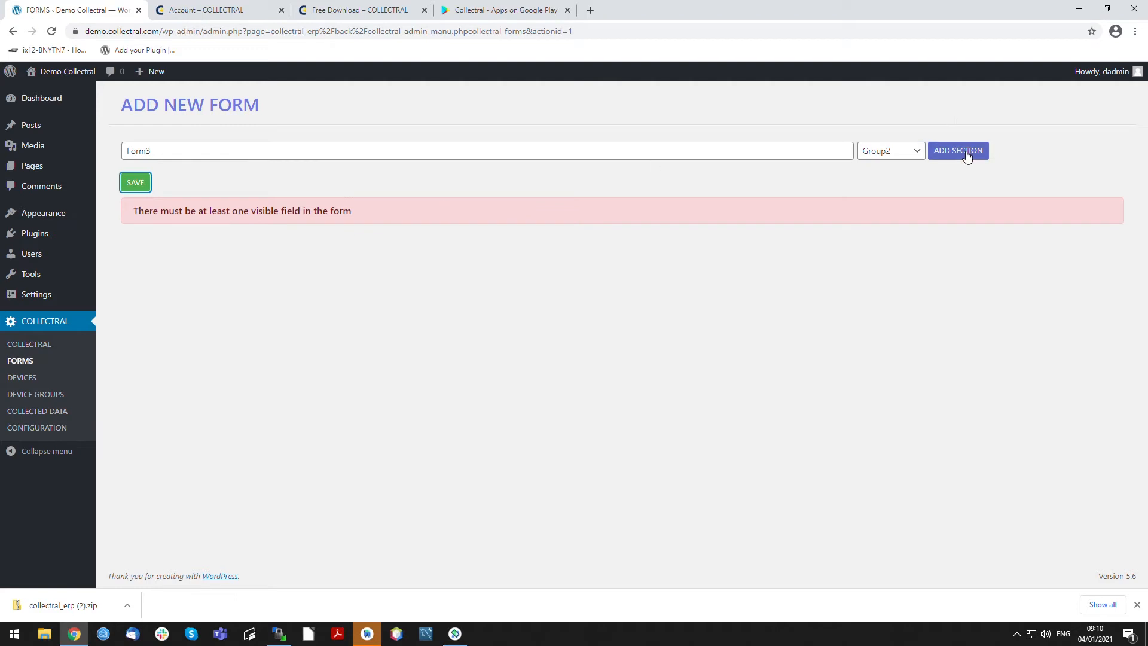
left_click(958, 151)
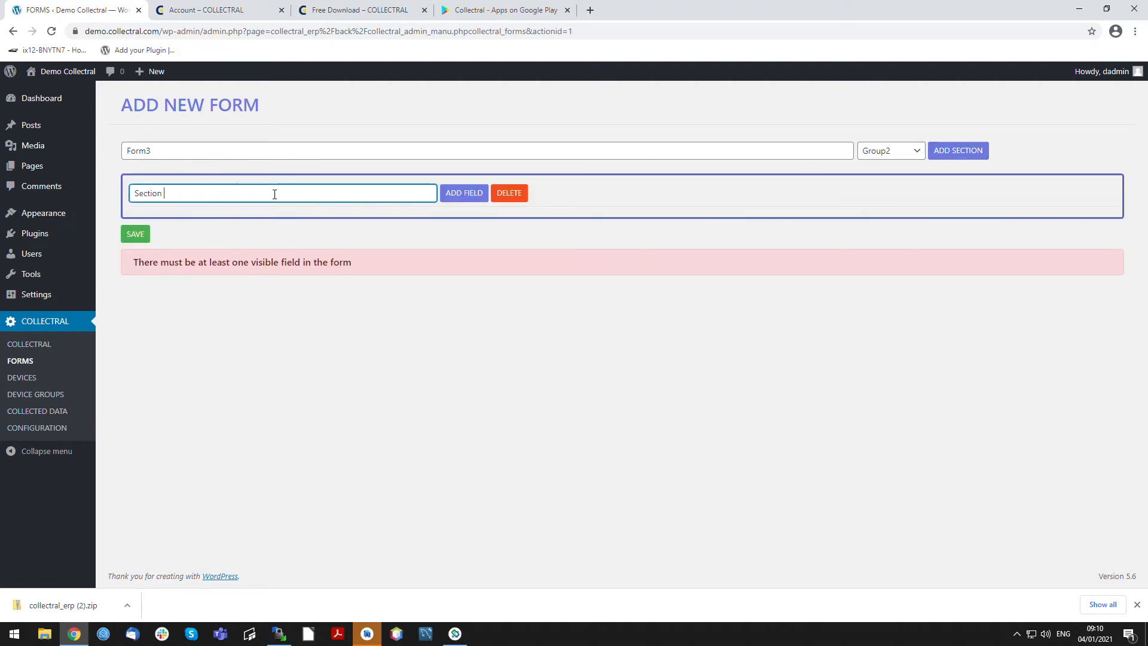
Step: Add a mandatory, visible Text field to Section 1
left_click(464, 193)
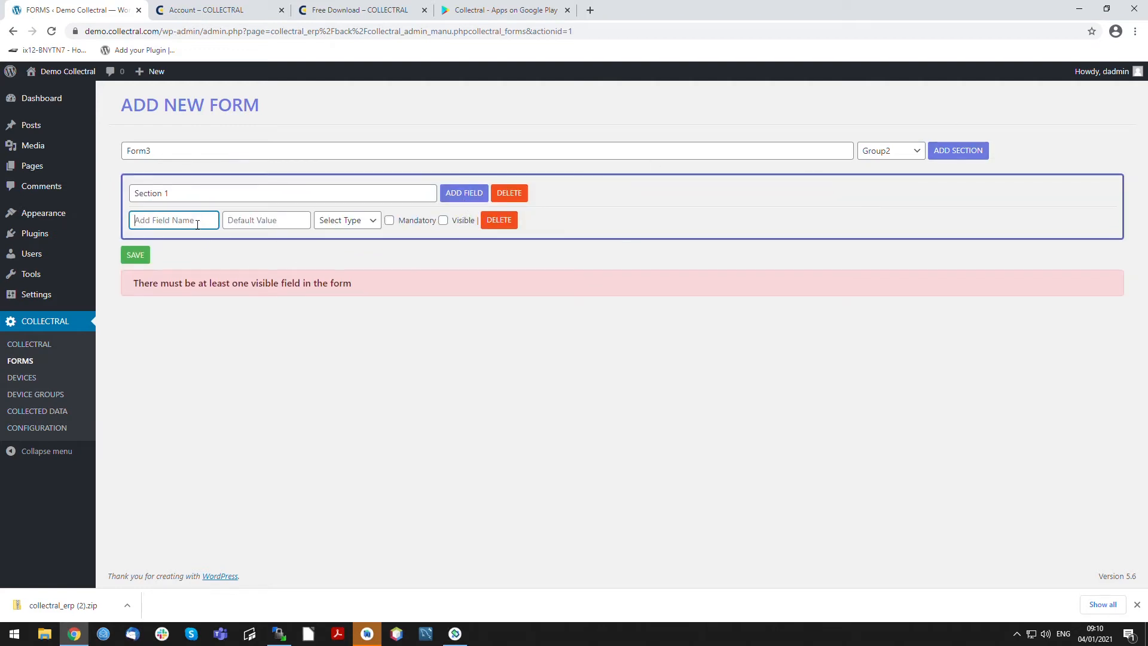
type("F")
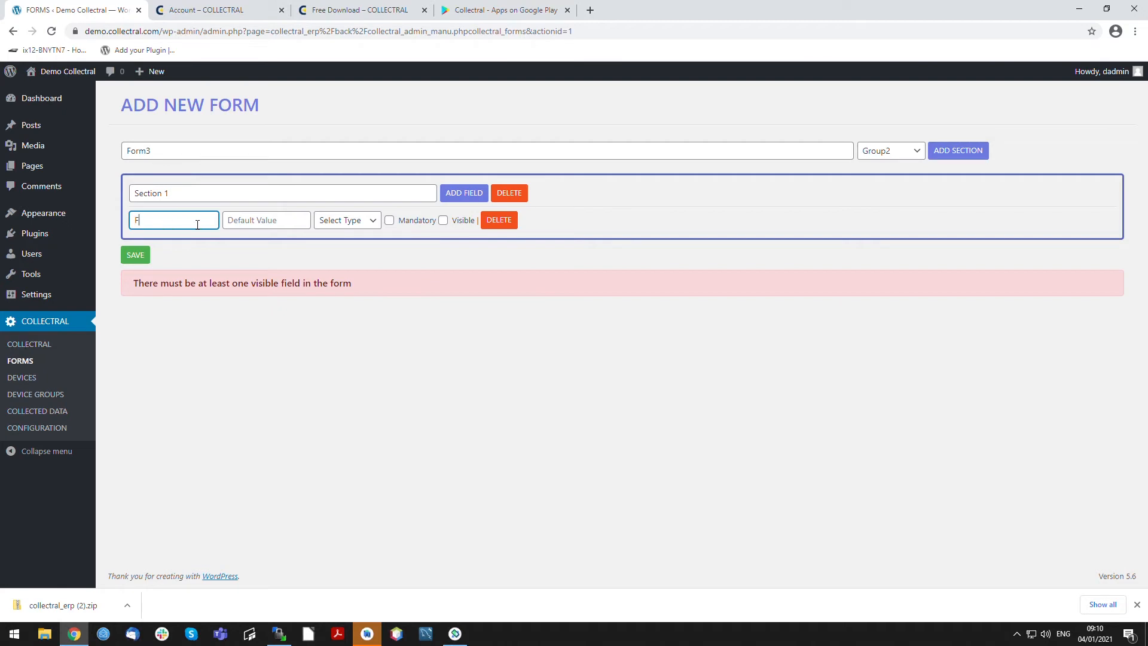
left_click(344, 220)
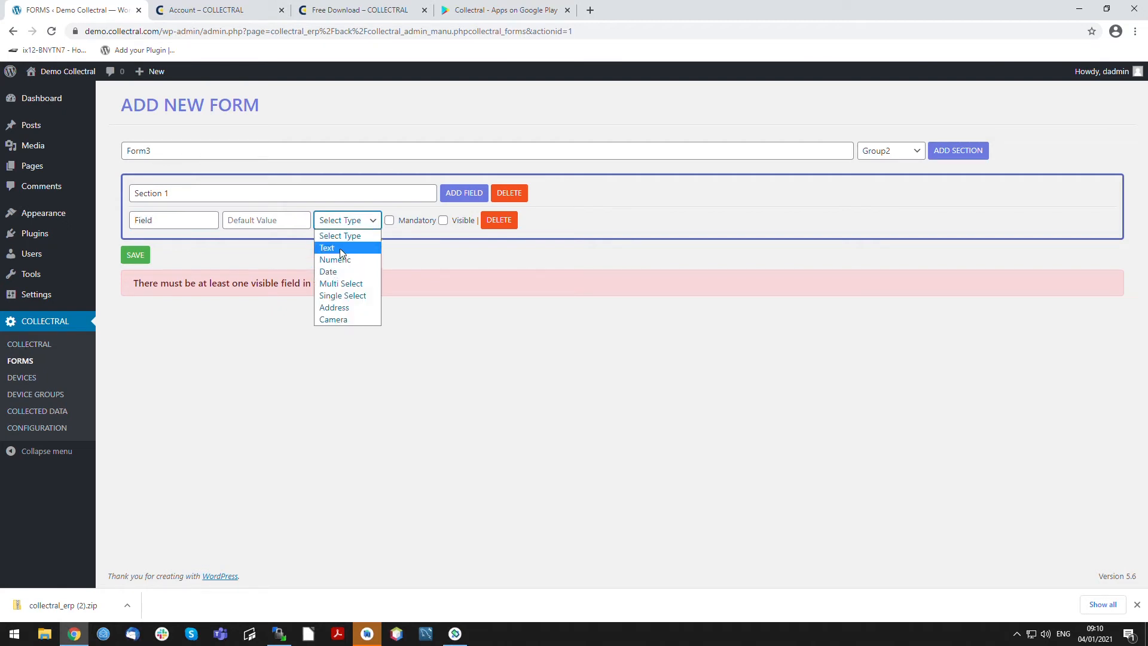
left_click(326, 247)
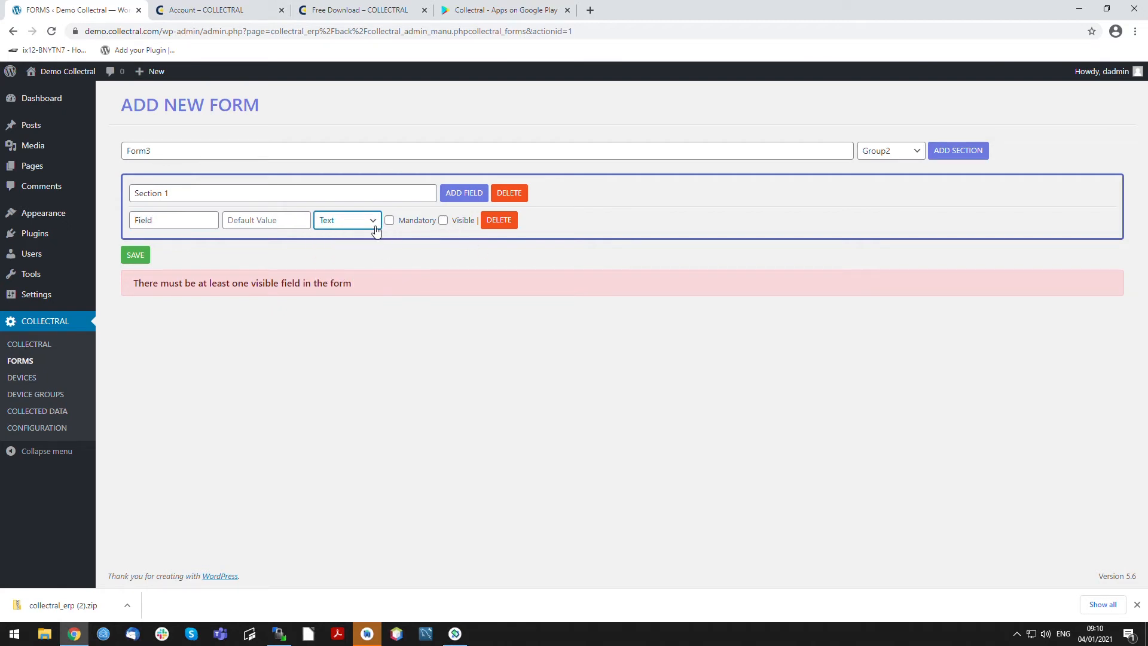
left_click(388, 220)
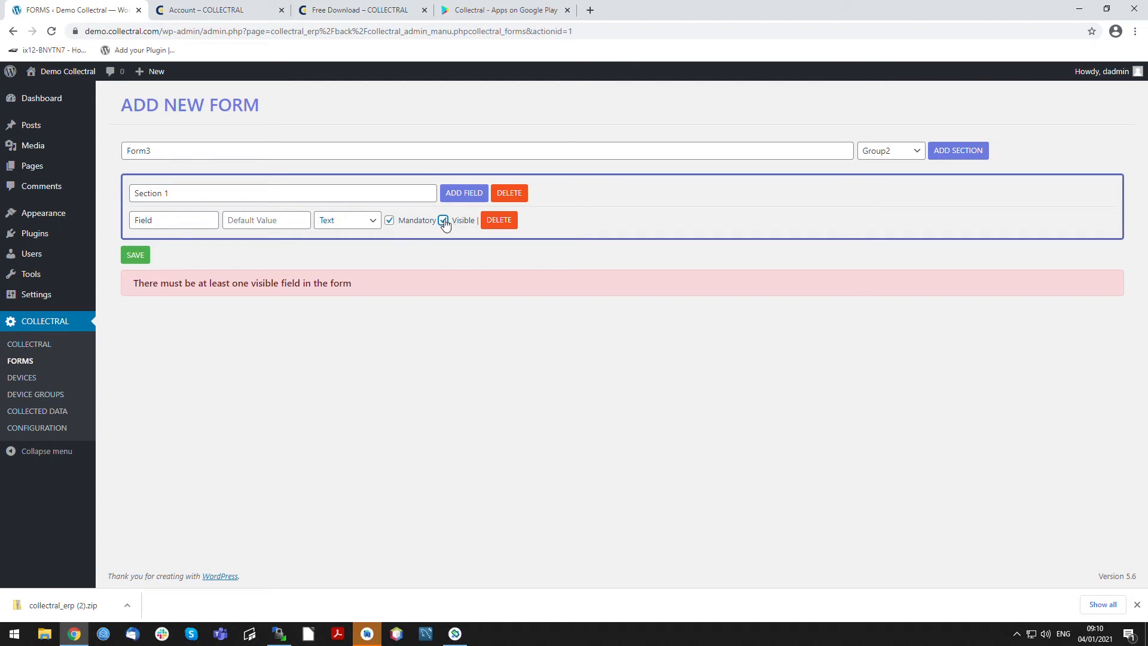
left_click(442, 220)
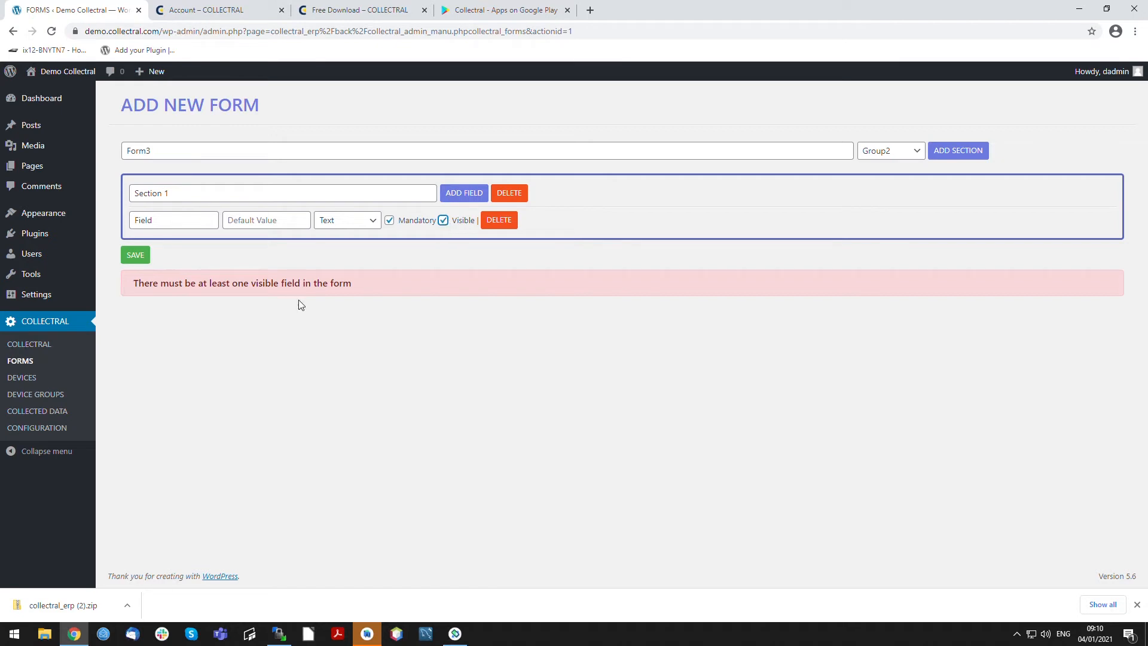
mouse_move(264, 253)
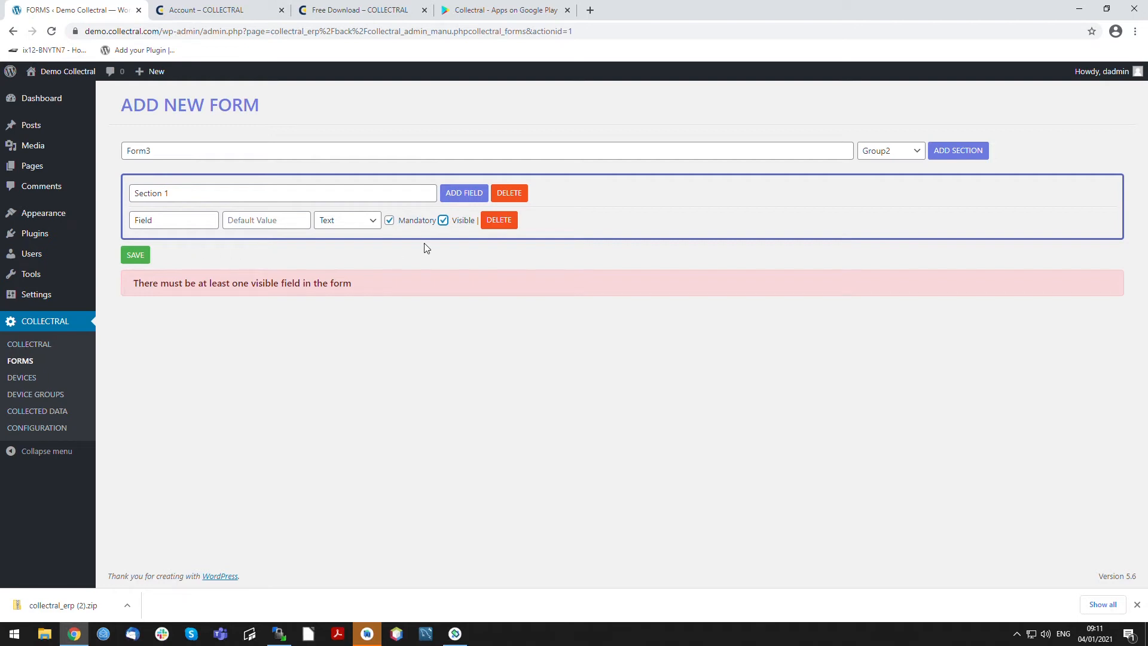
Step: Add a numeric field FieldBumeric to Section 1
left_click(464, 192)
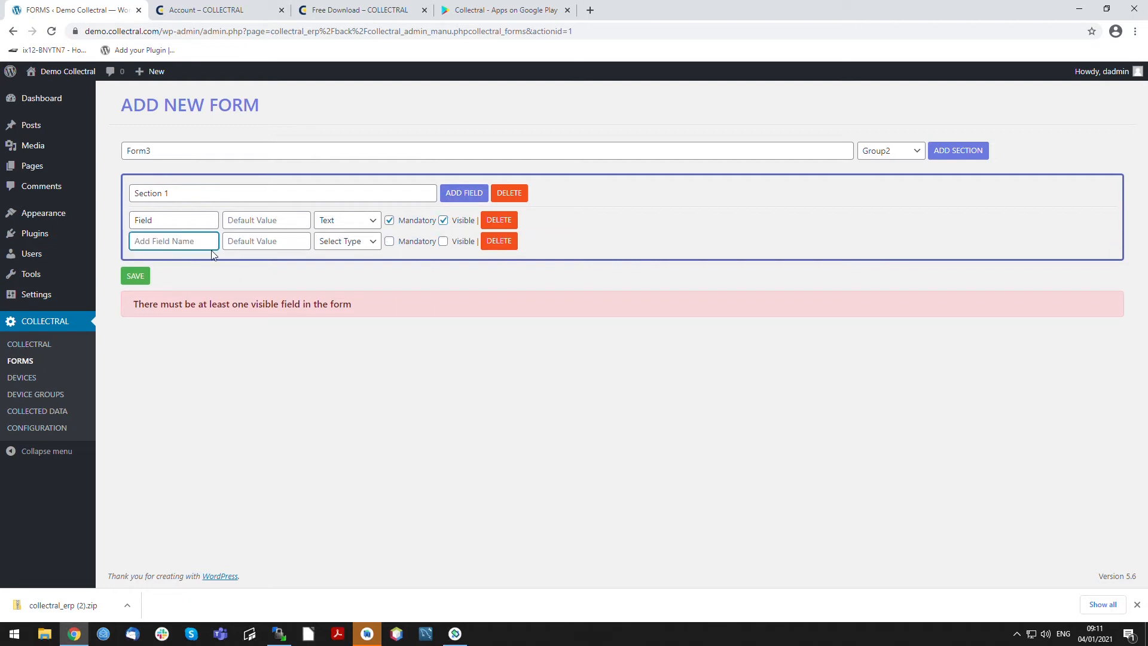
type("Field")
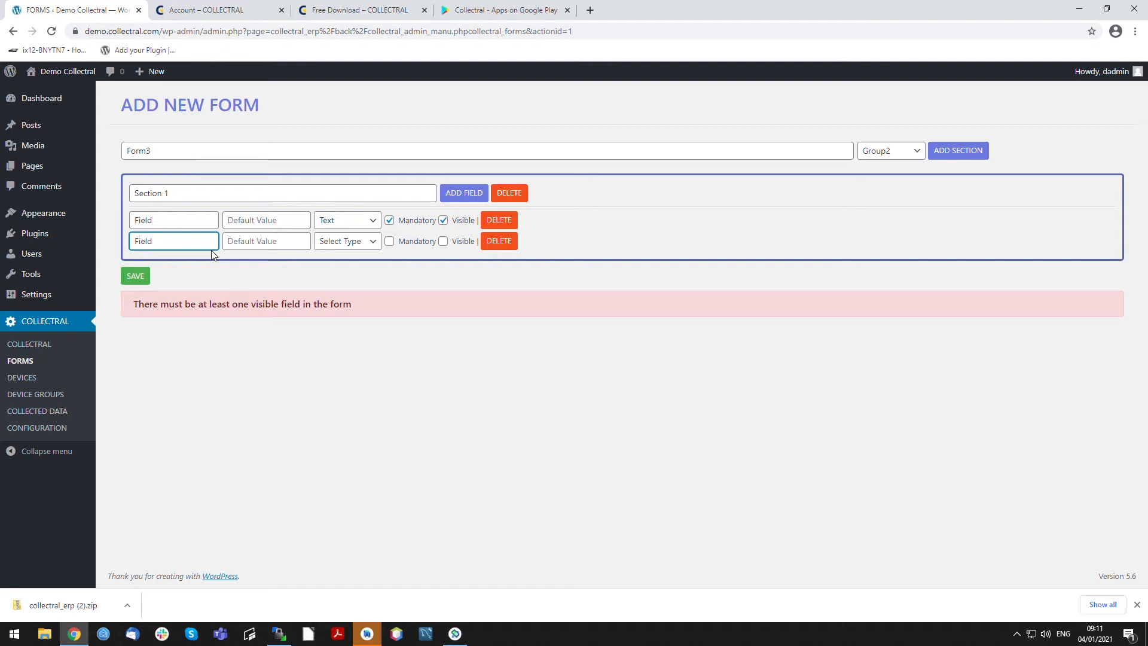
type("Bumeric")
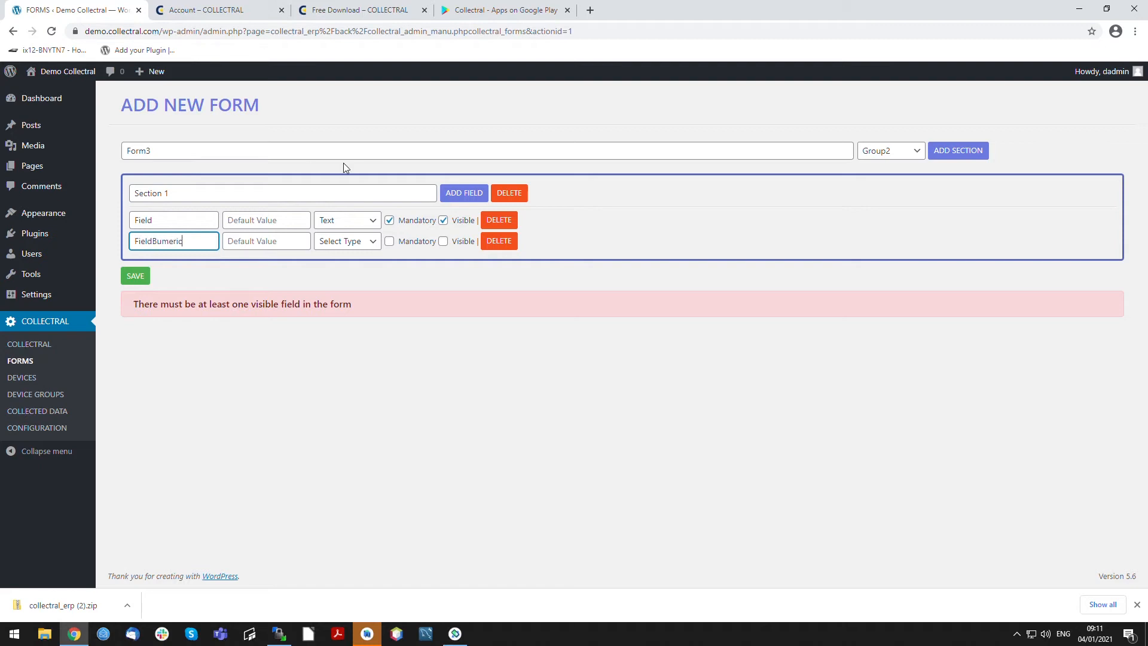
left_click(344, 240)
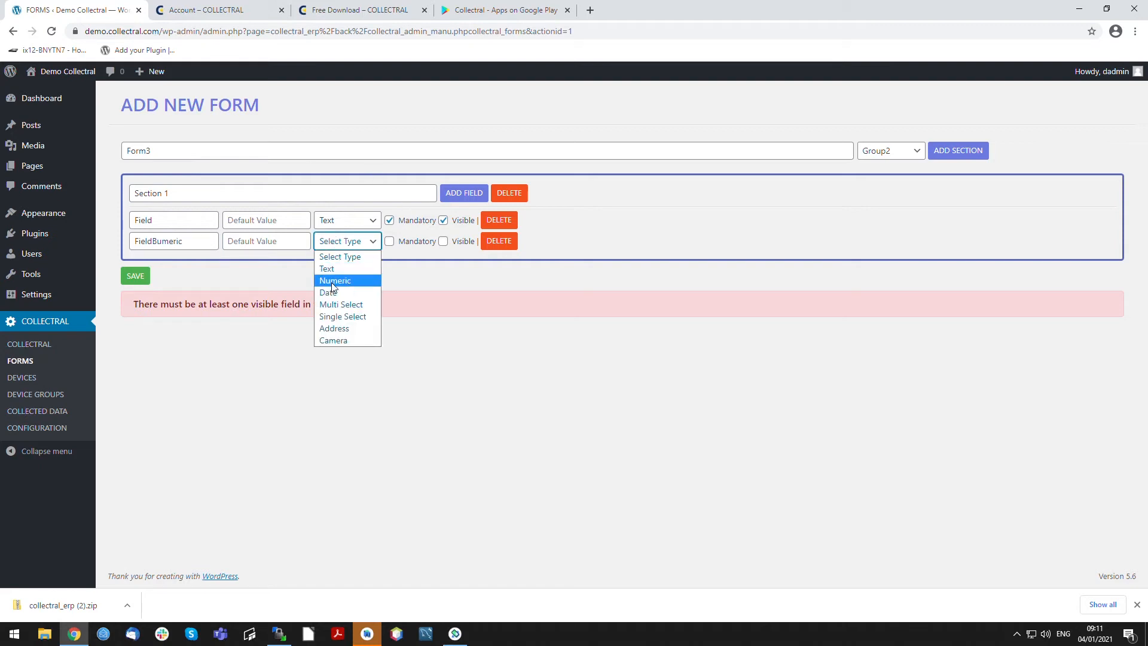
left_click(335, 280)
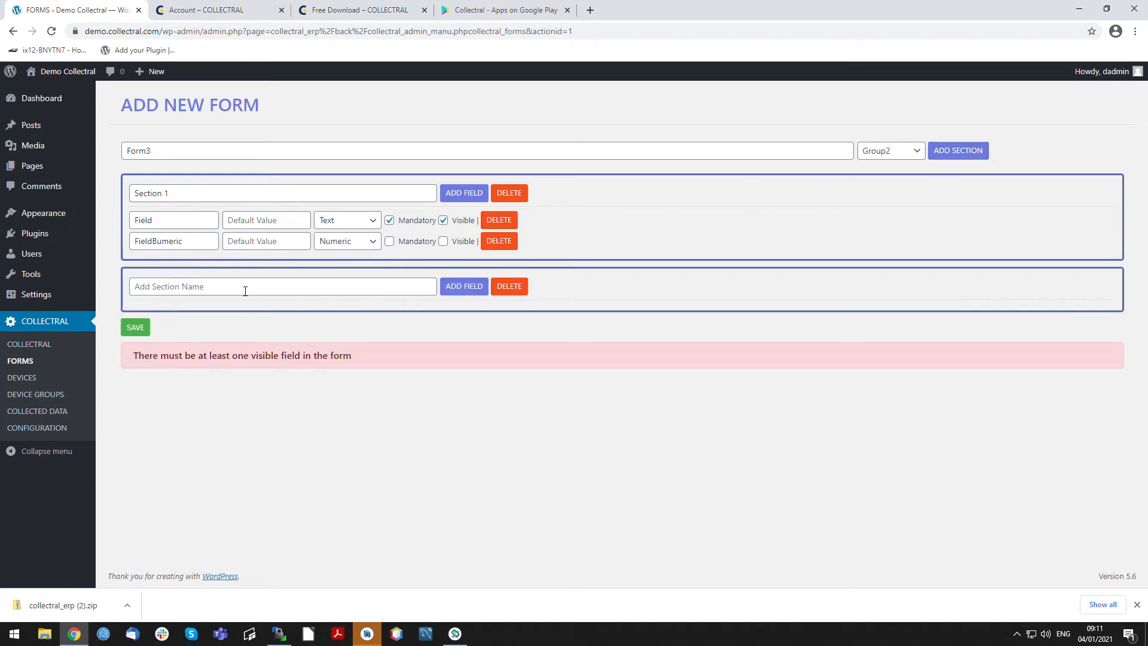
Step: Add Section2 with a multi-select MutiField defaulting to Value1
type("Section2")
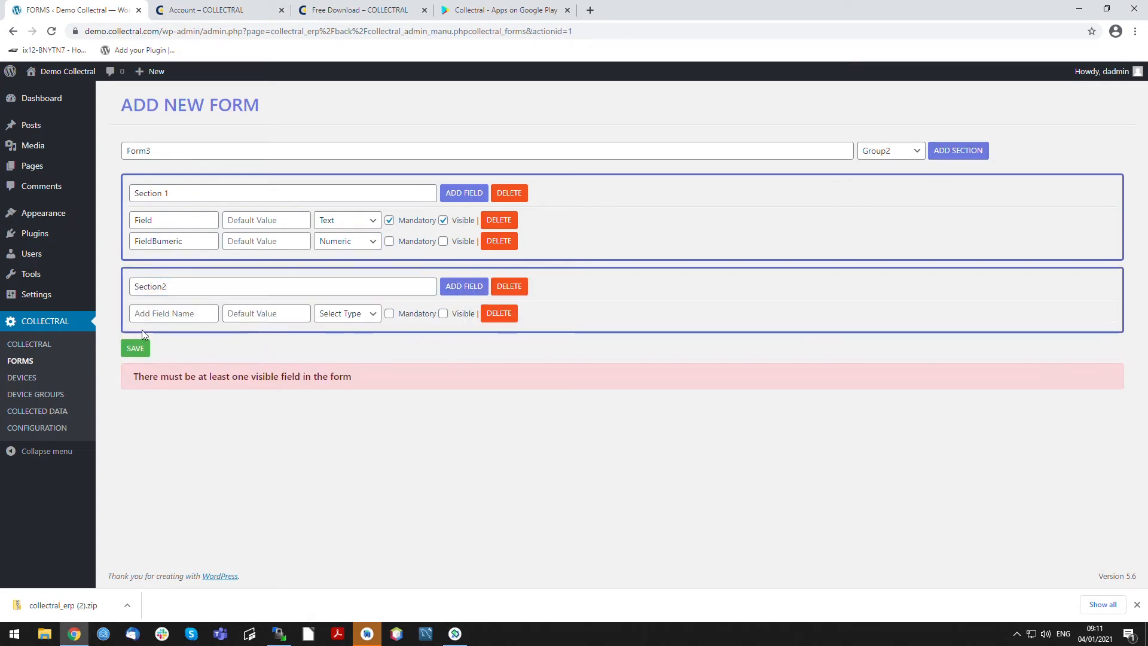
type("Muti")
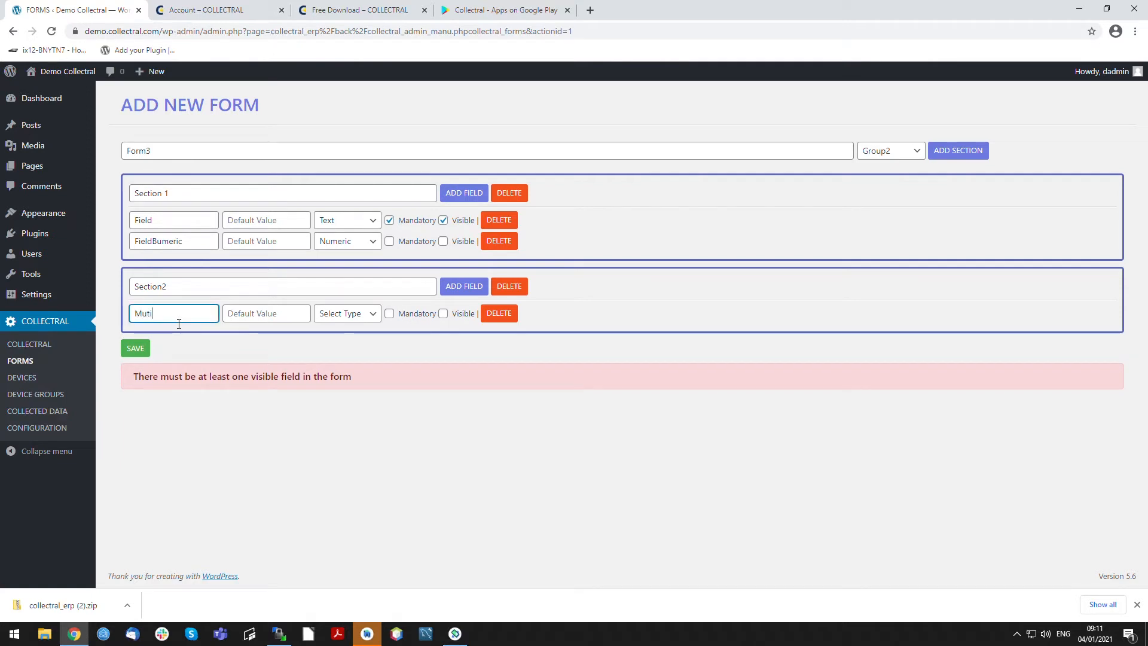
left_click(266, 314)
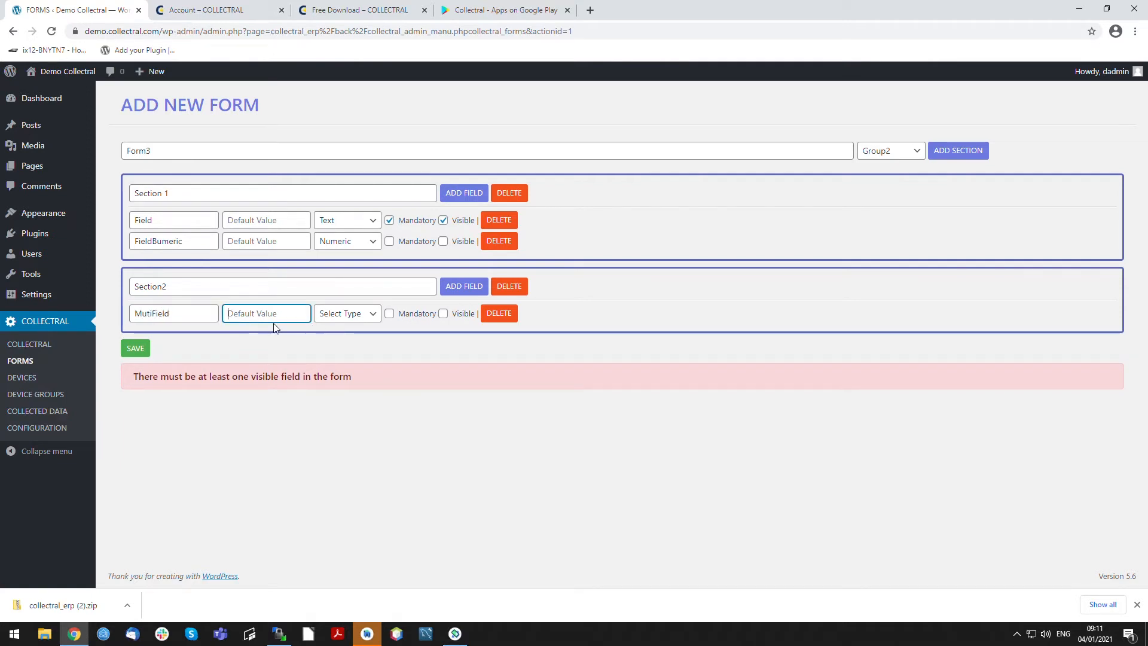
left_click(347, 313)
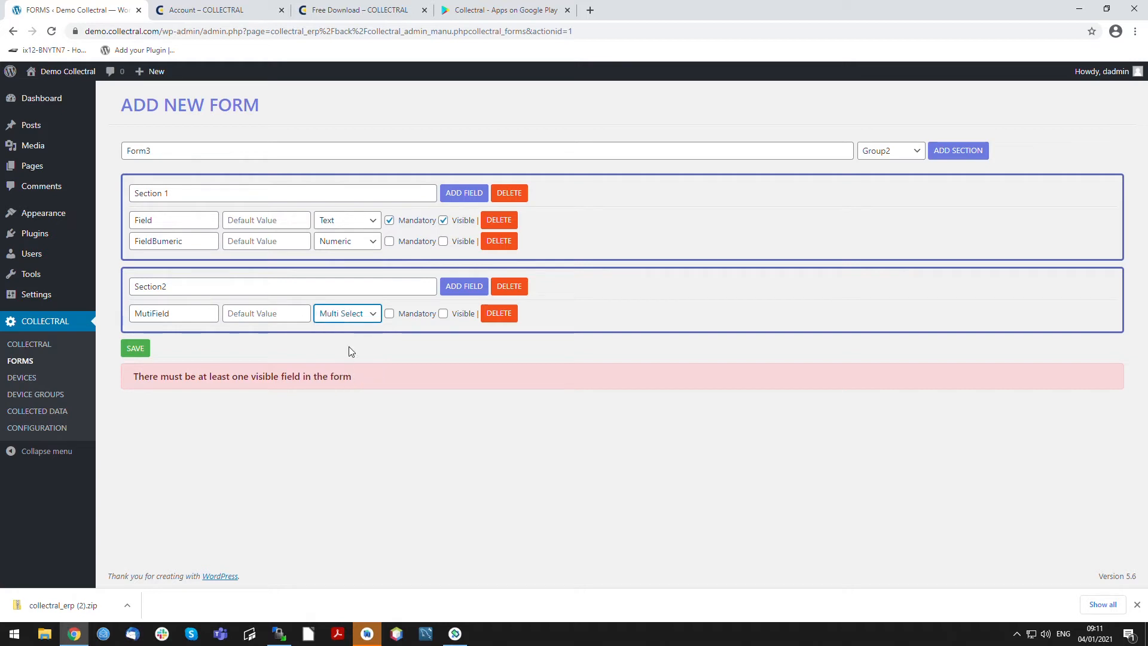
left_click(344, 313)
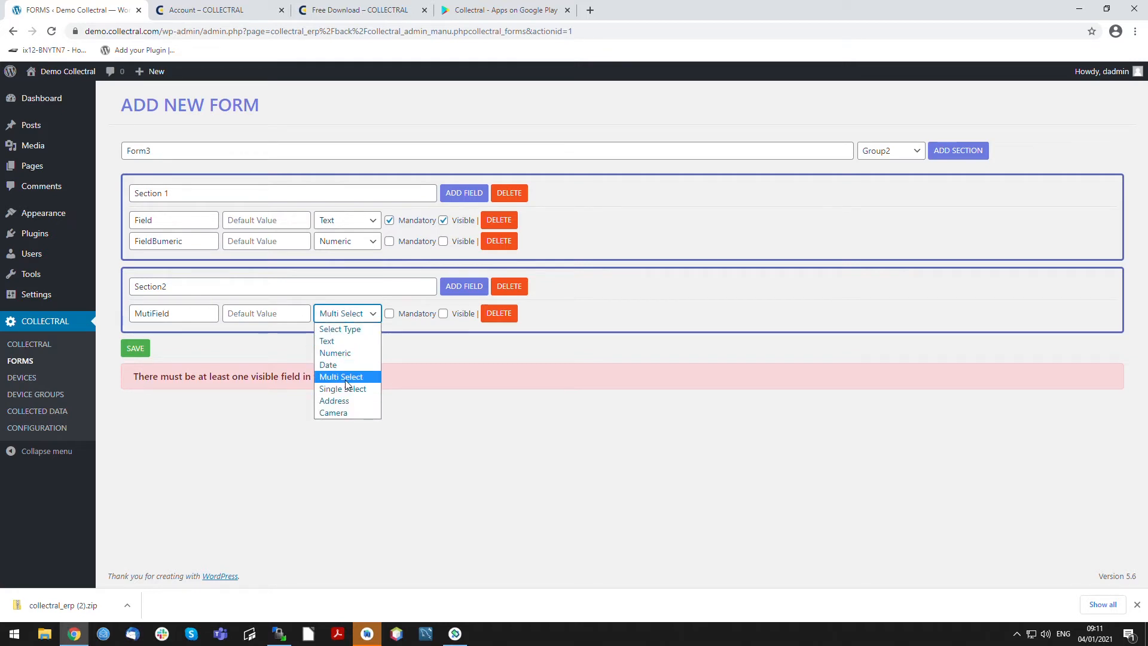
mouse_move(342, 388)
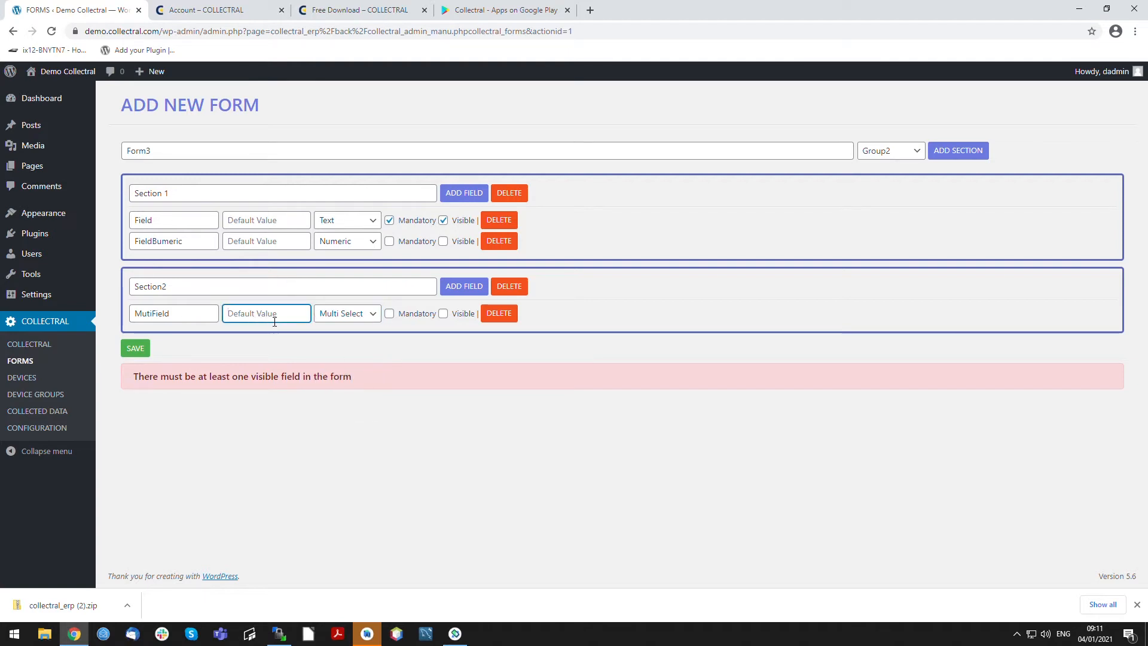
type("Value1 ; Value2")
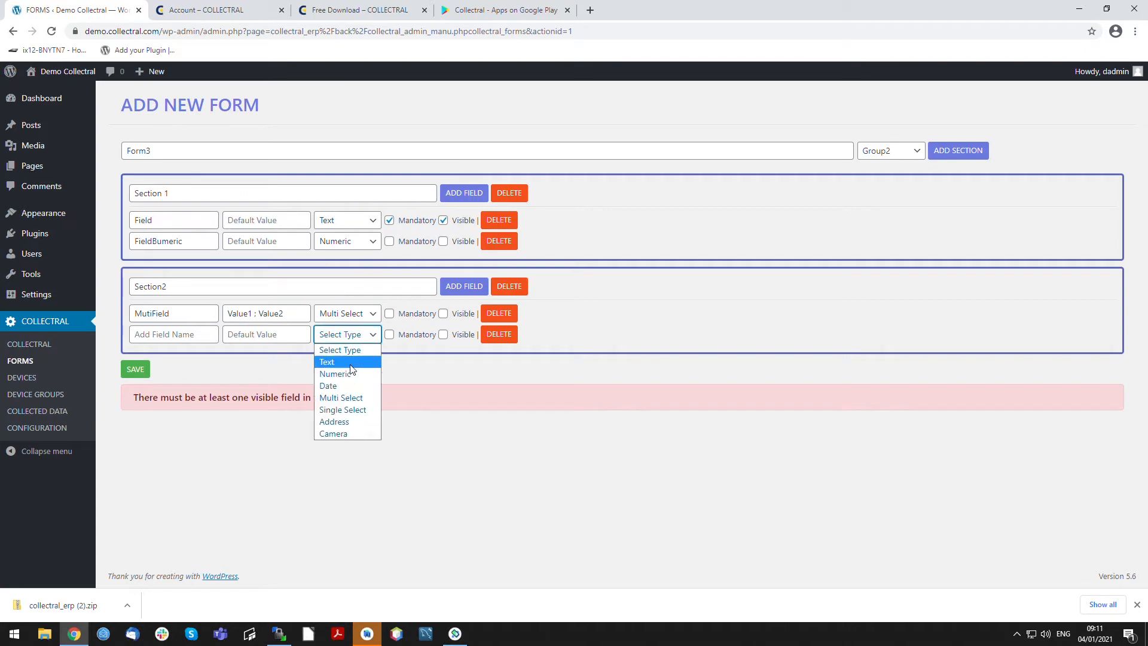
Step: Add a single-select SingleSelect field and a camera field TakeImage to Section2
left_click(342, 409)
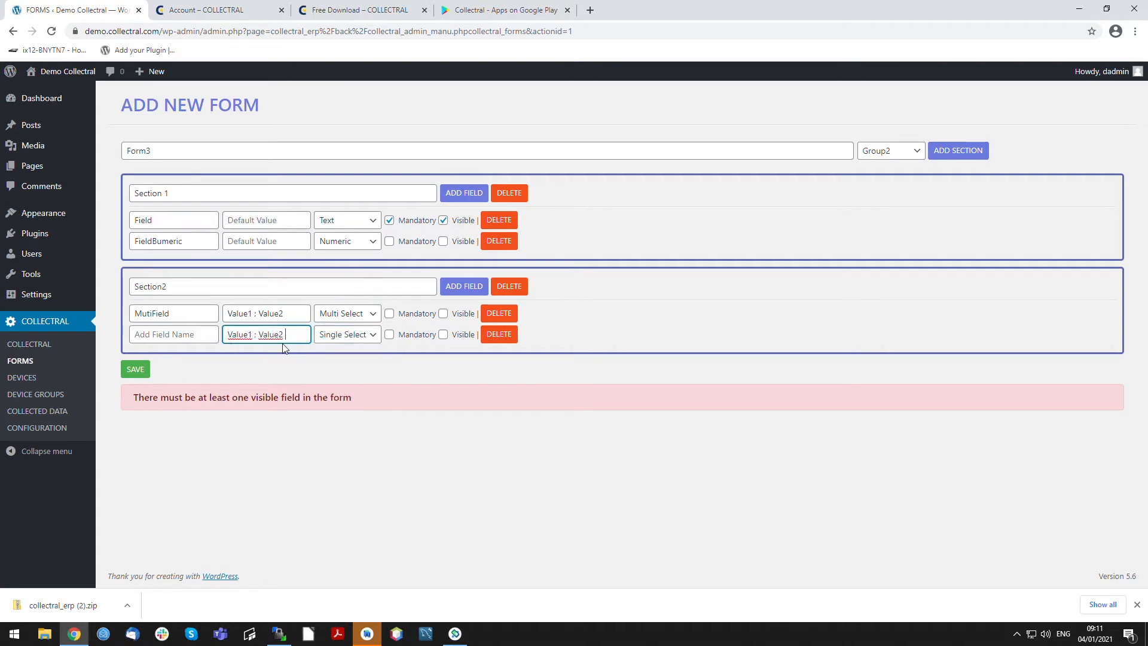
left_click(173, 333)
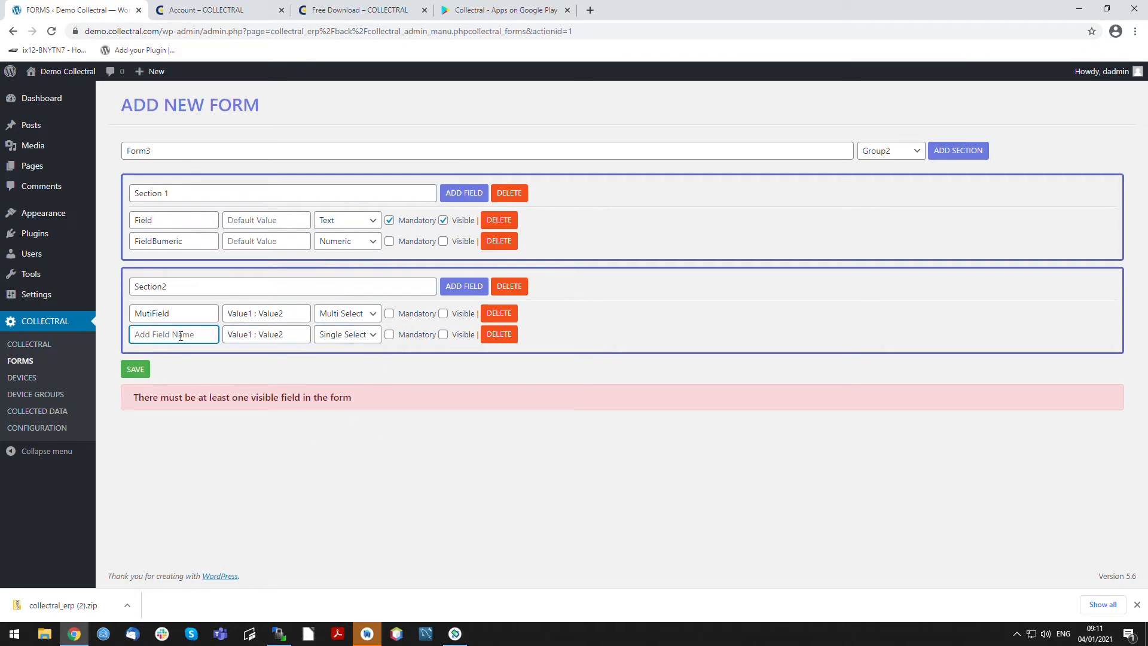
type("SingleSelect")
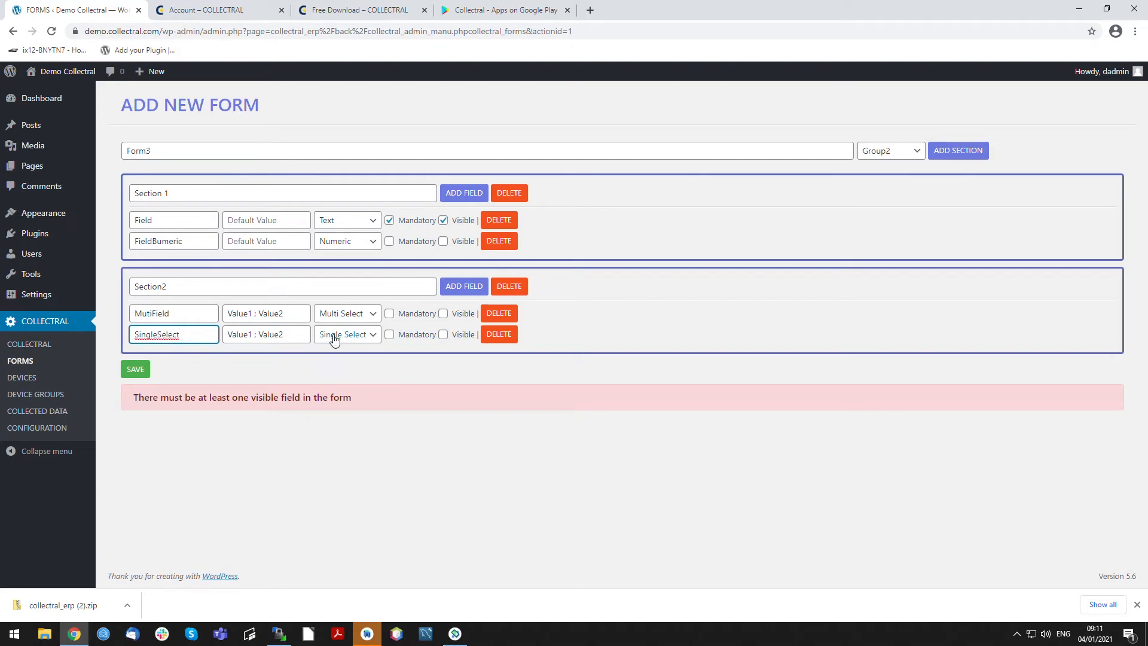
left_click(464, 286)
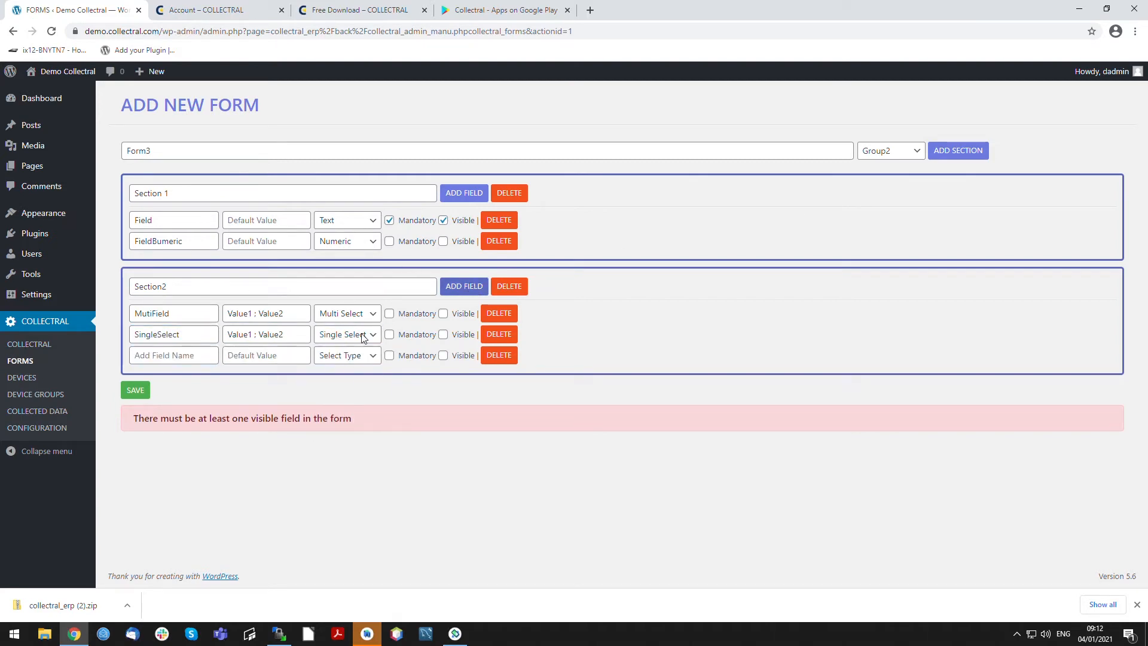
left_click(174, 355)
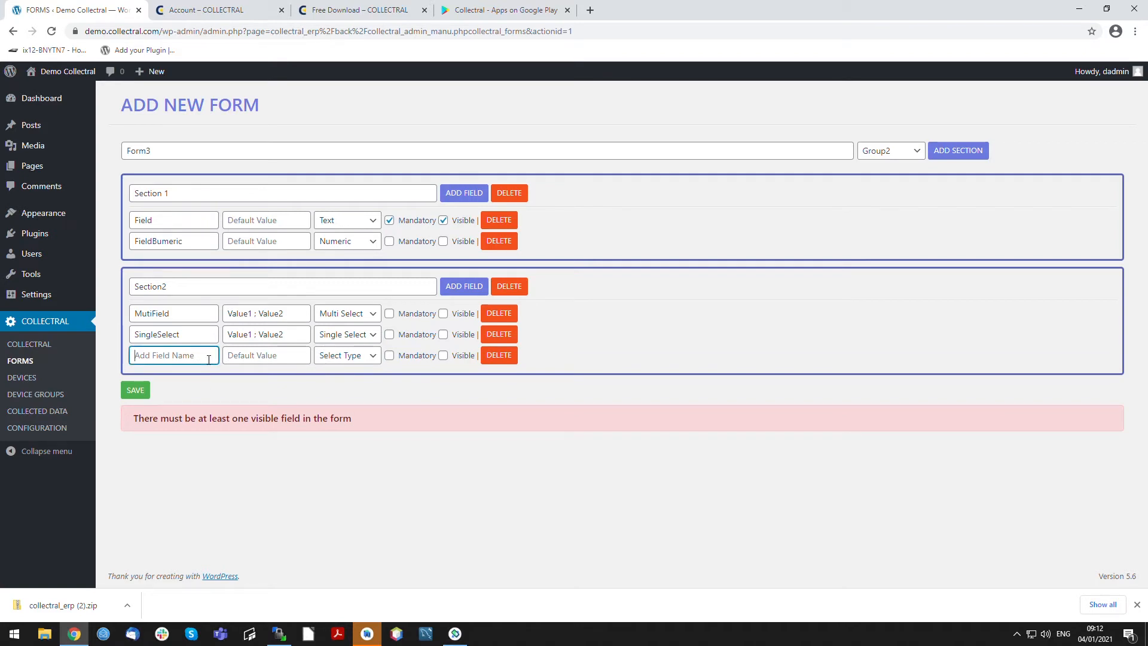
type("TakeImage")
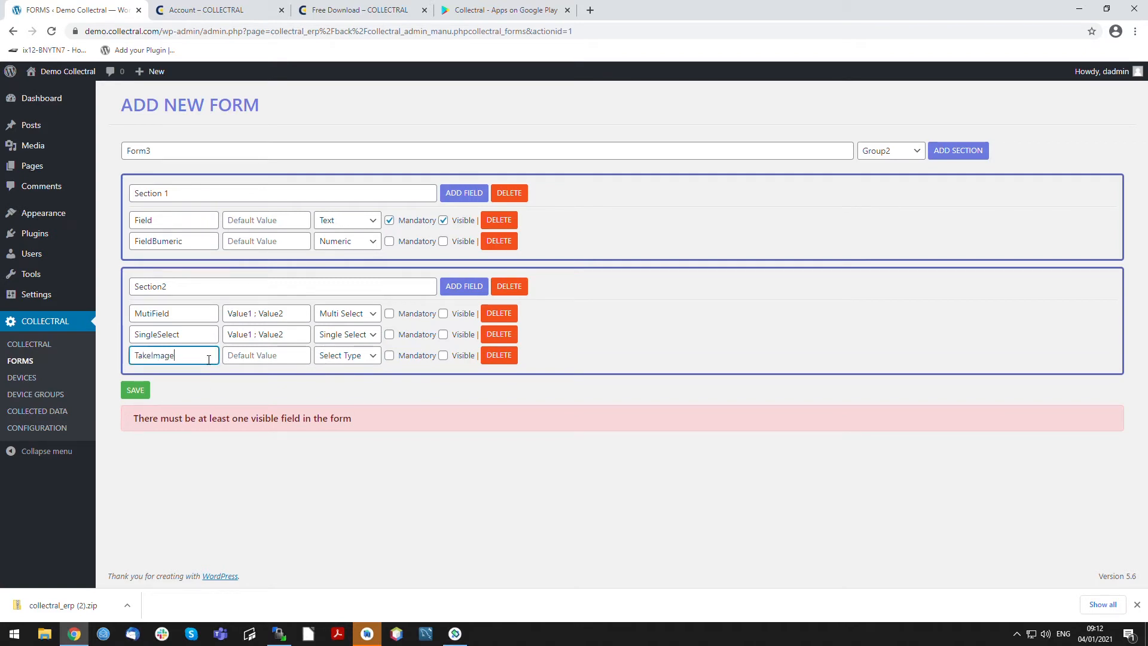
left_click(345, 355)
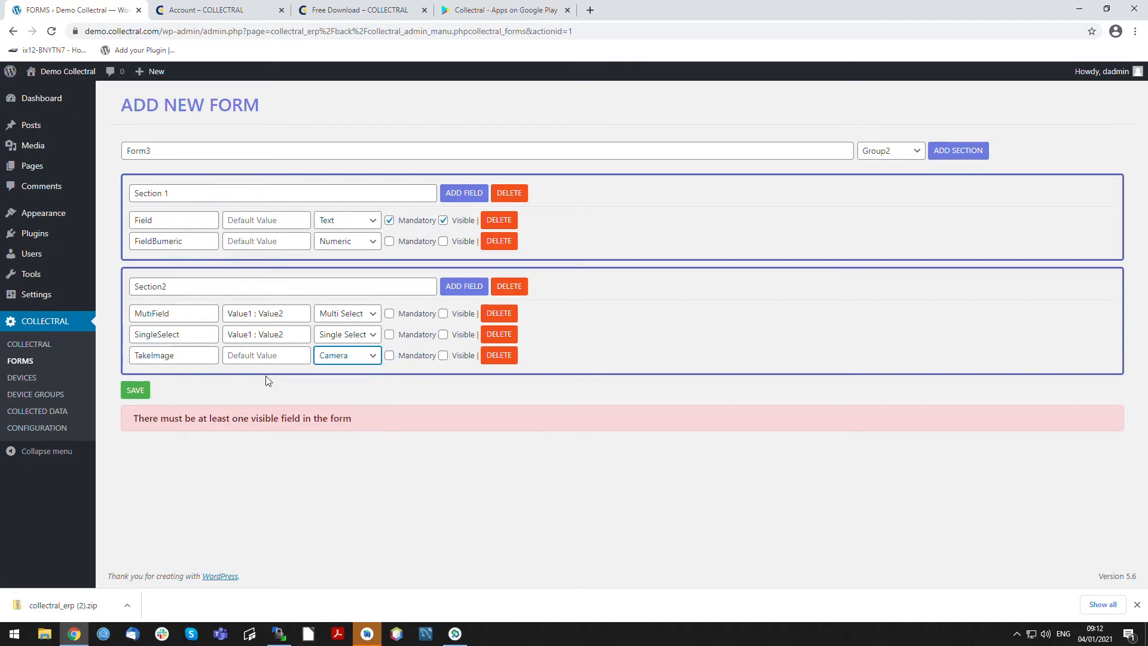
Step: Save Form3 so it appears as ID 15 in the Forms table
left_click(21, 360)
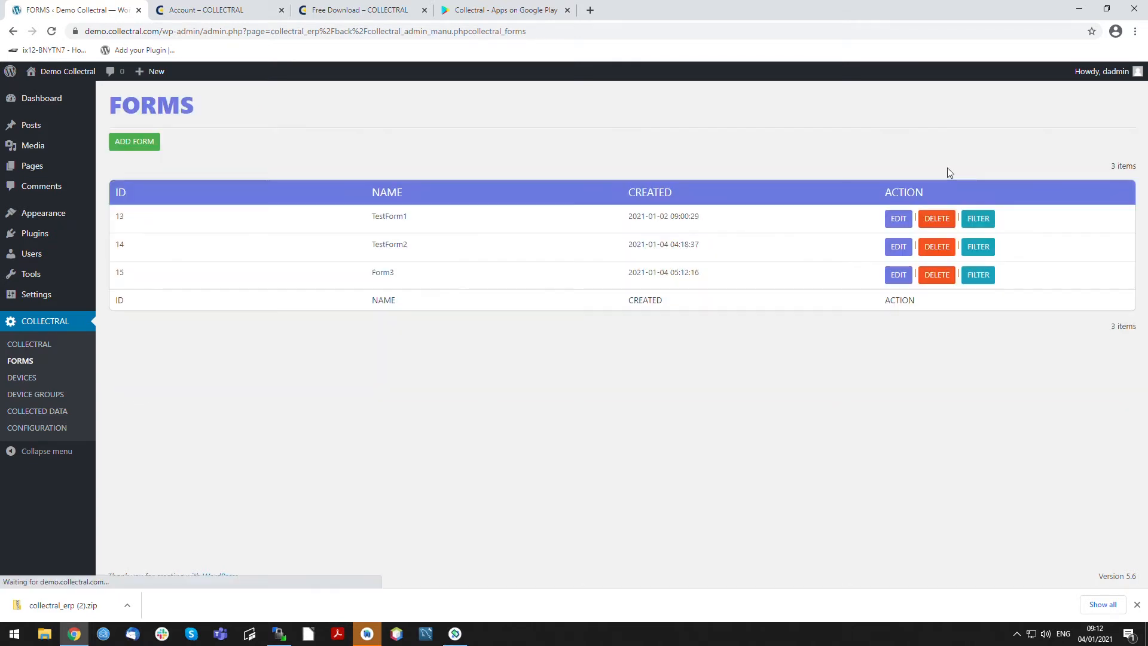
double_click(382, 272)
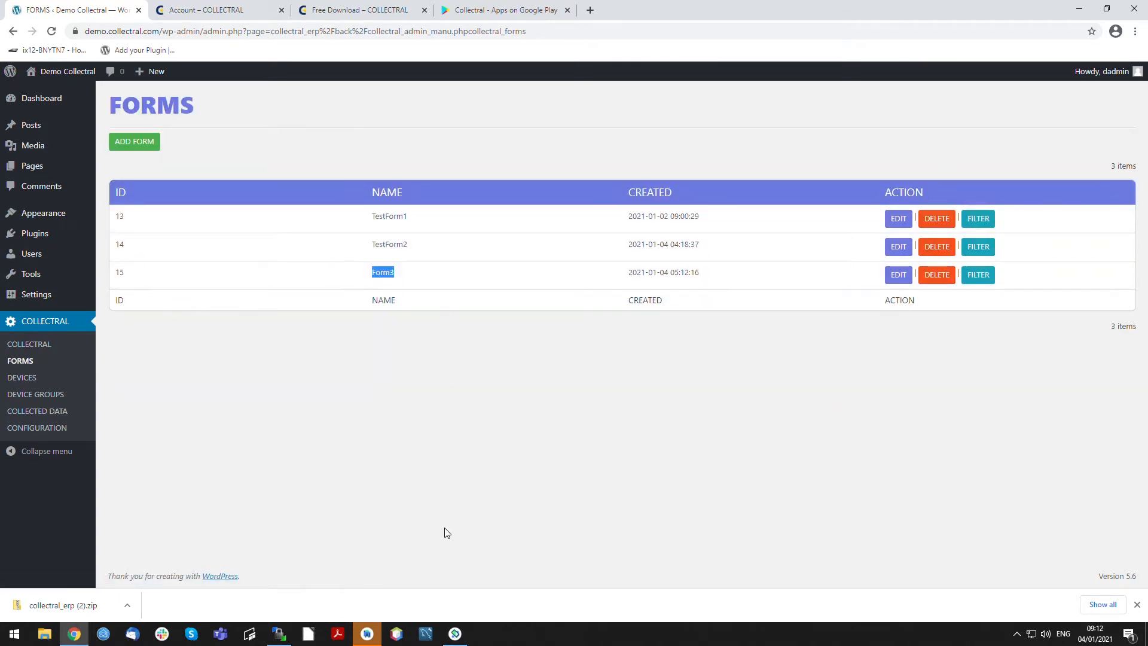
mouse_move(462, 590)
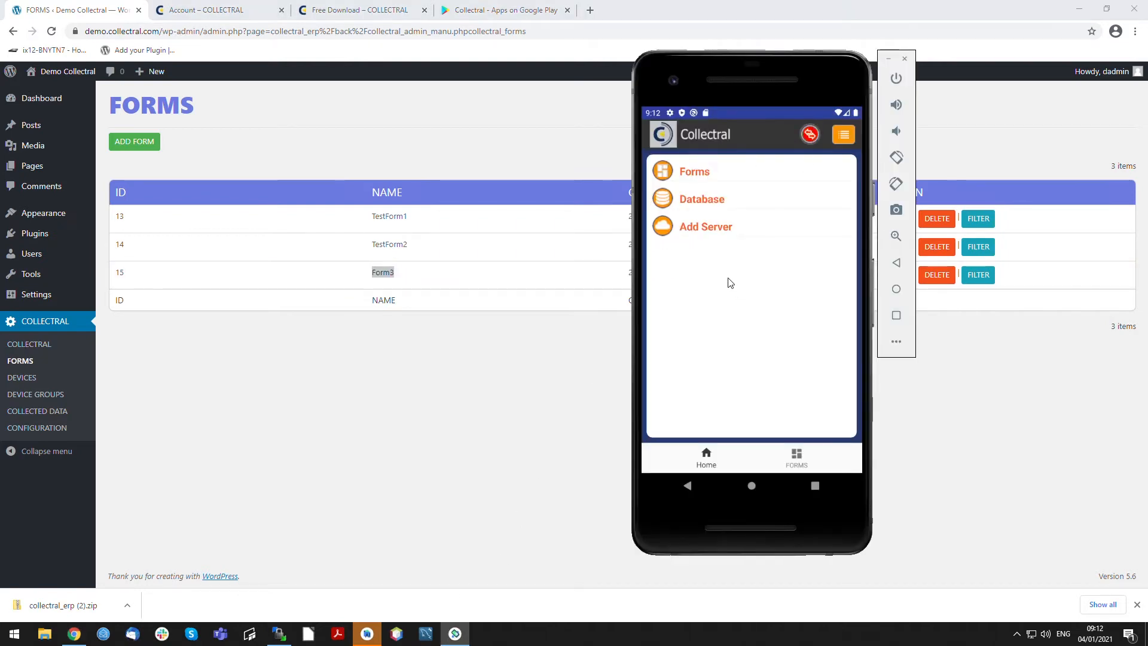
Step: In the app, fill Form3 with 'Text Visible Field' and 25 for FieldBumeric
left_click(809, 135)
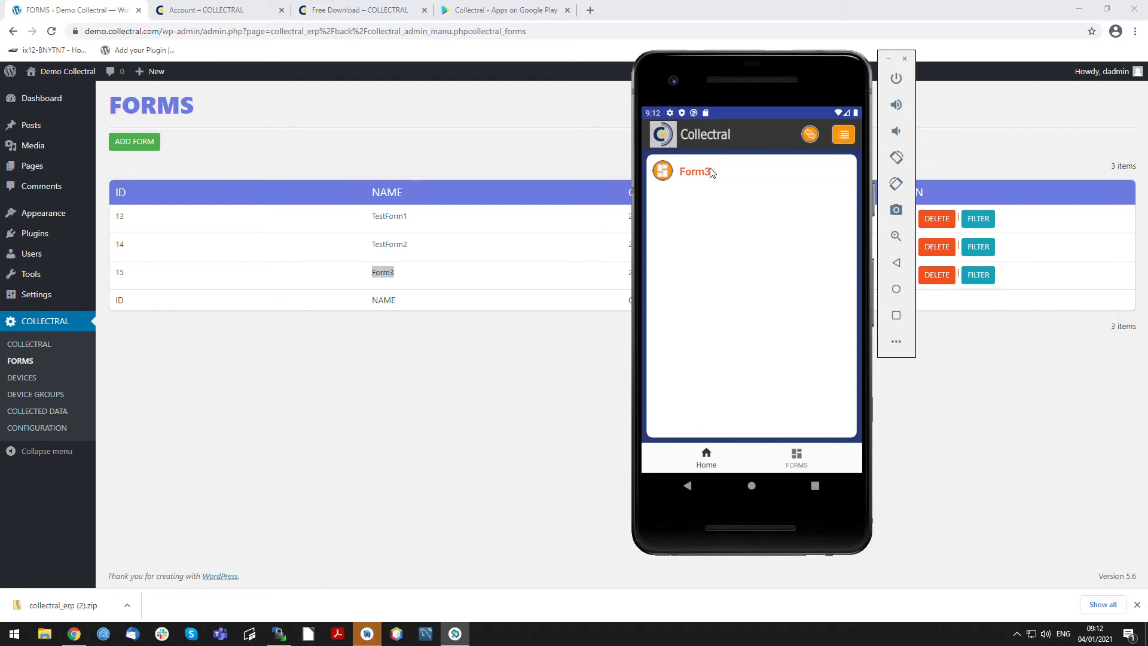
mouse_move(747, 414)
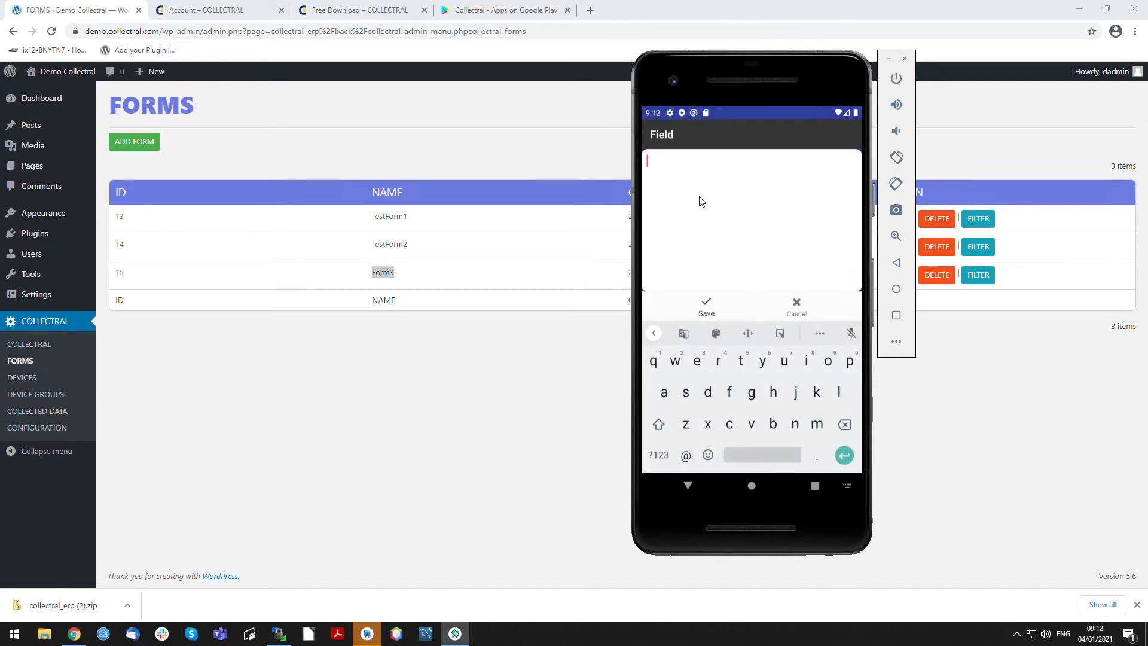
type("Text Visi")
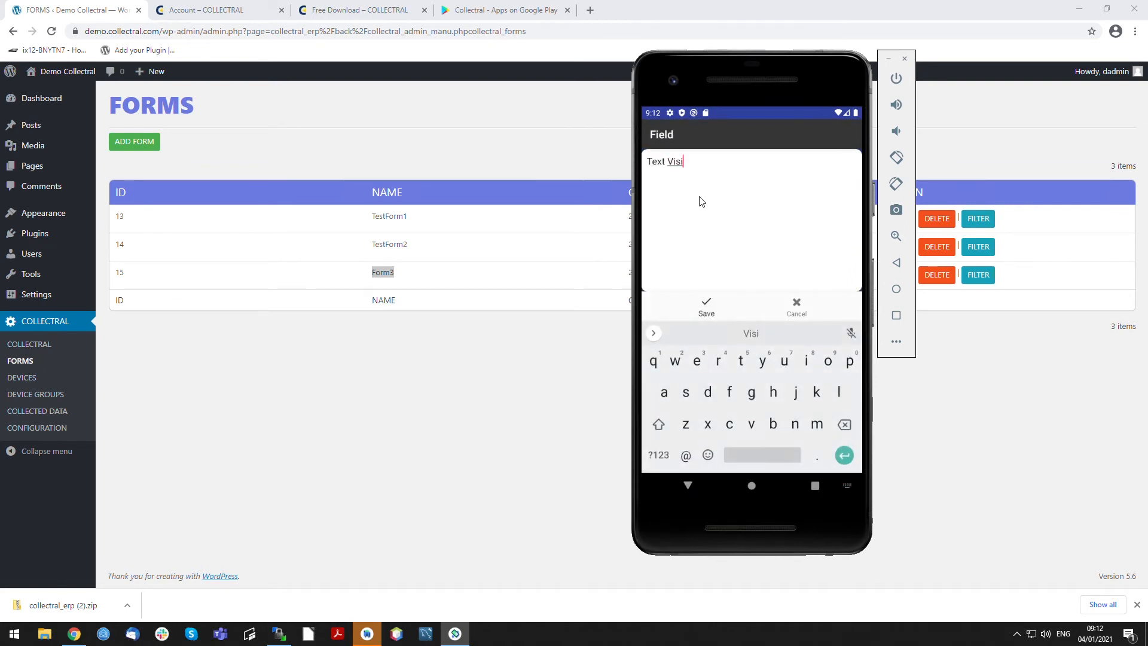
type("ble Field")
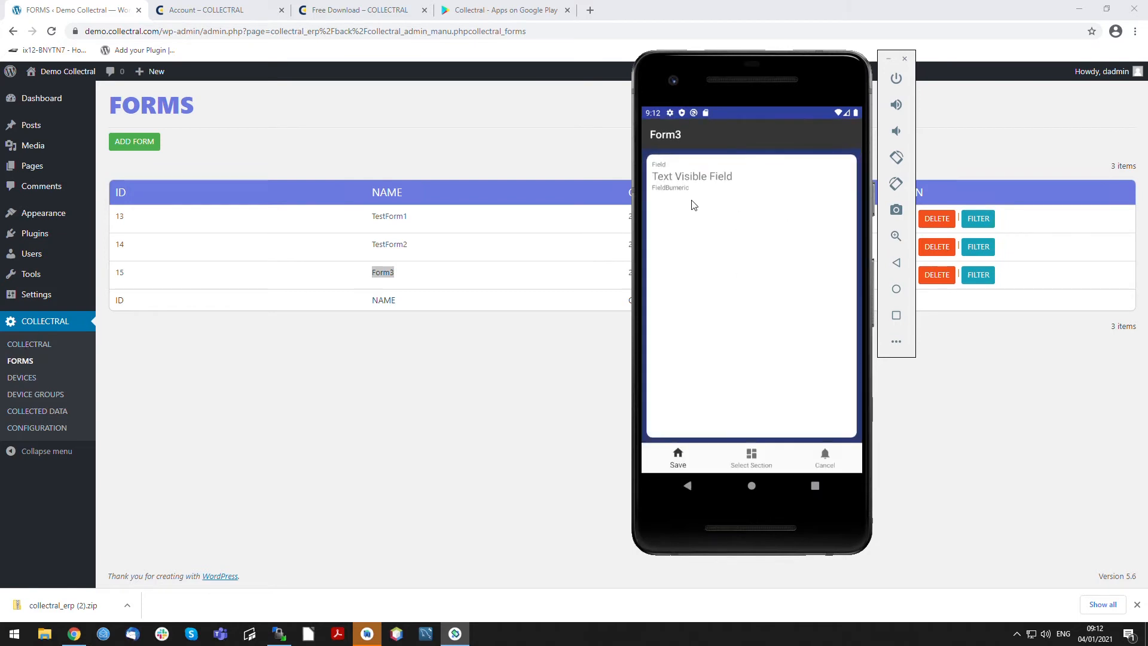
left_click(691, 186)
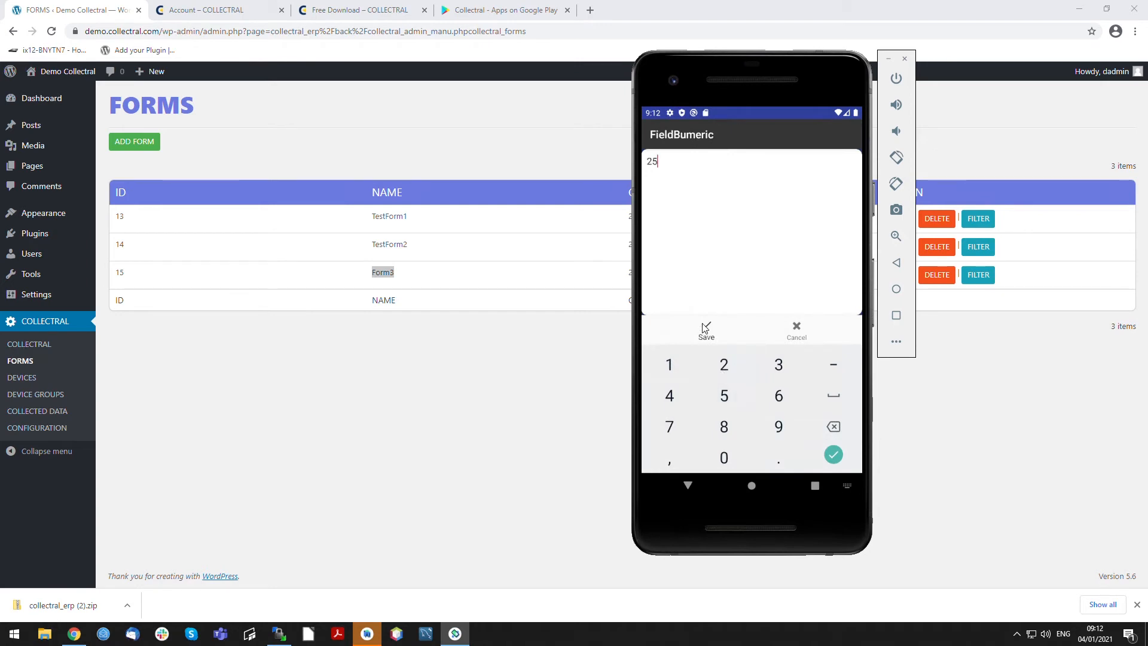
left_click(833, 454)
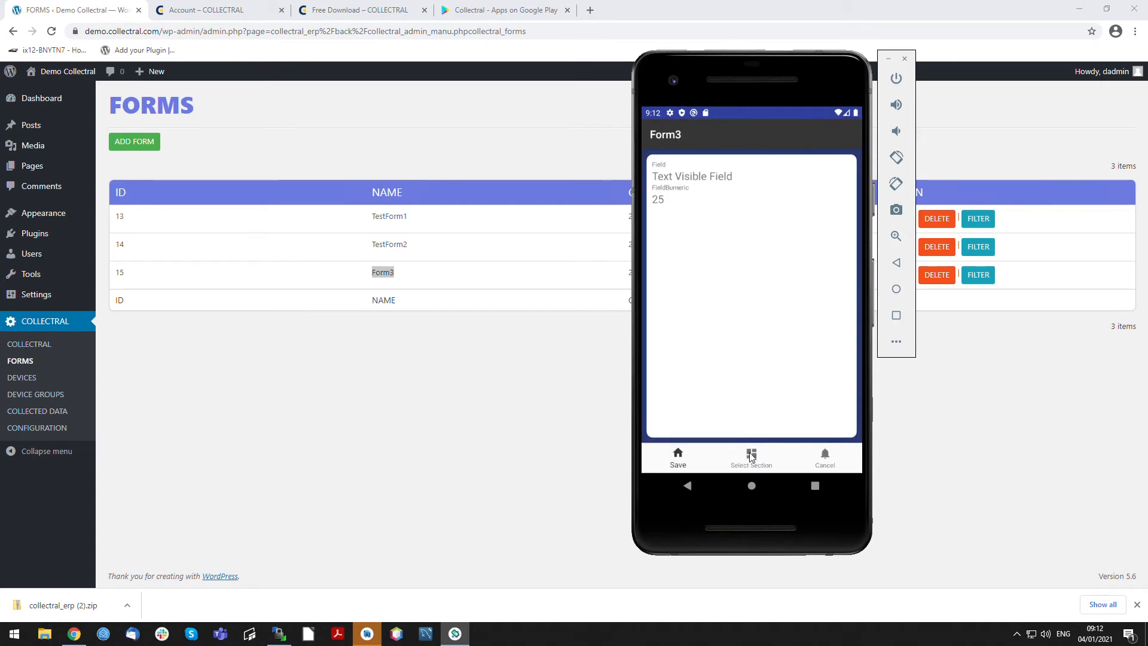
Step: In Section2, pick Value1 for SingleSelect and capture a photo for TakeImage
left_click(750, 457)
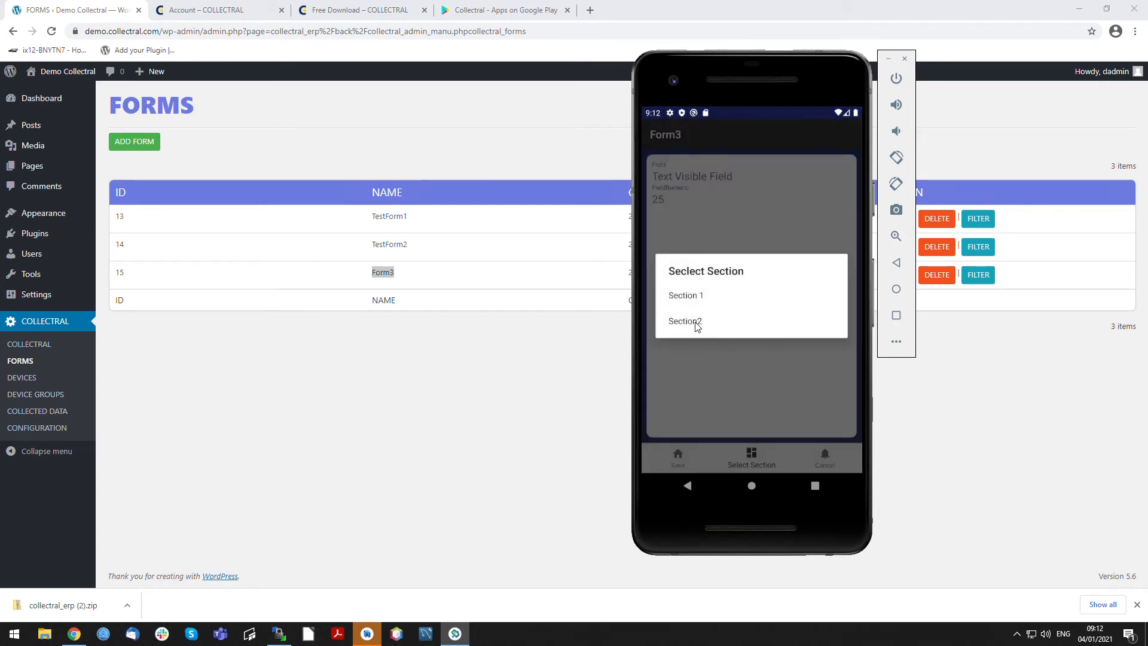
left_click(683, 322)
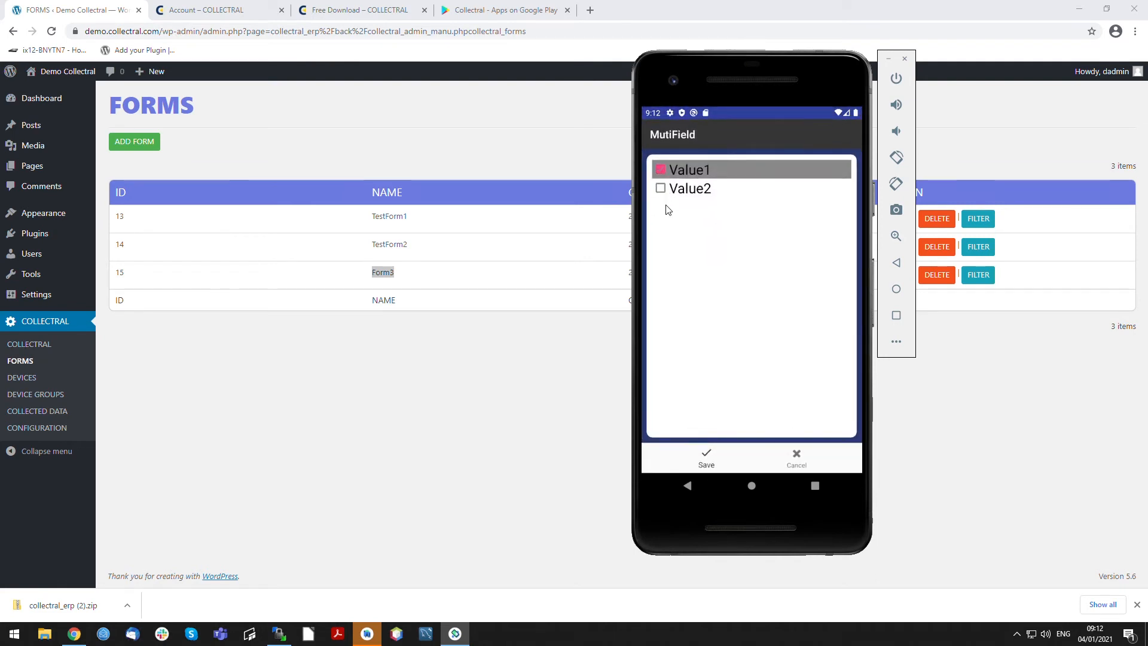
left_click(660, 187)
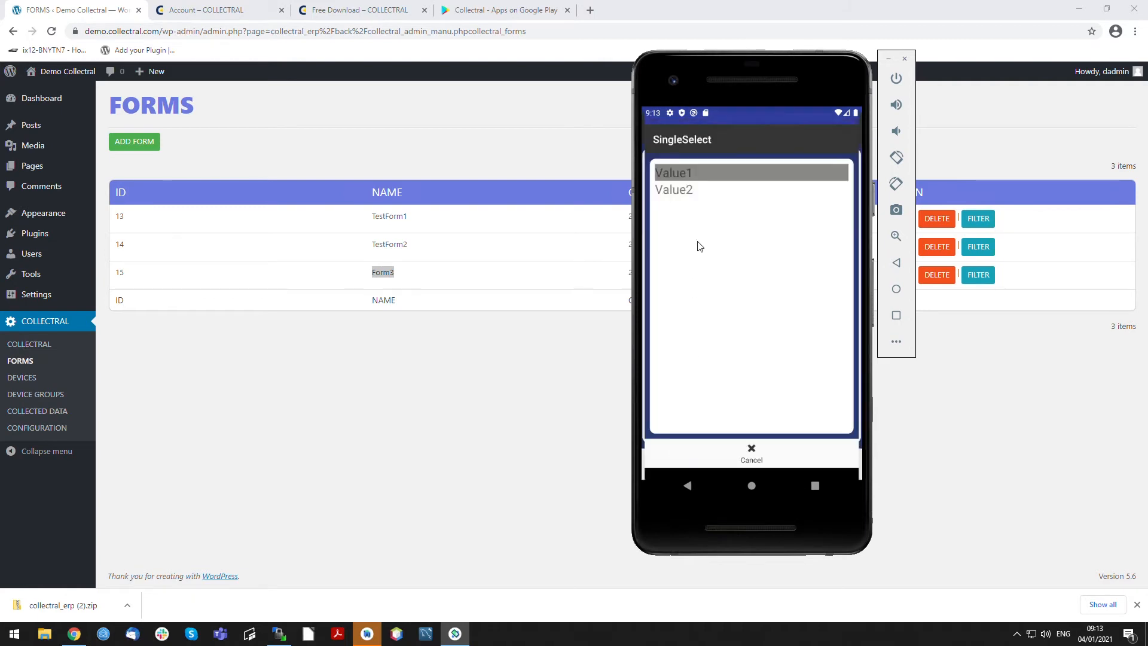
left_click(672, 172)
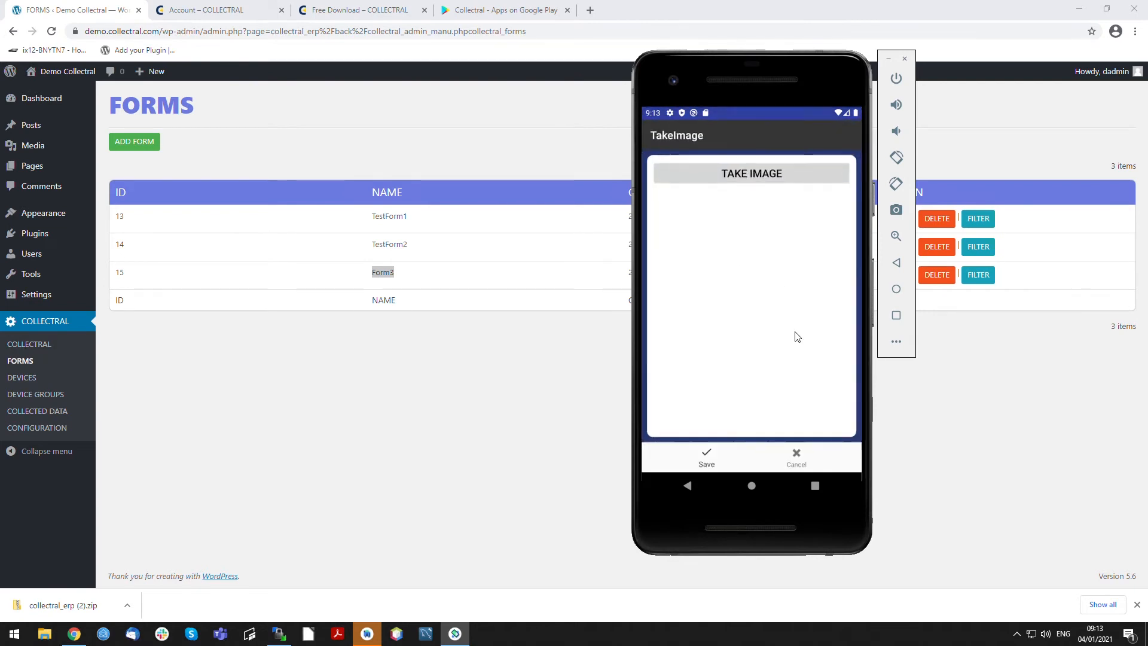
left_click(751, 173)
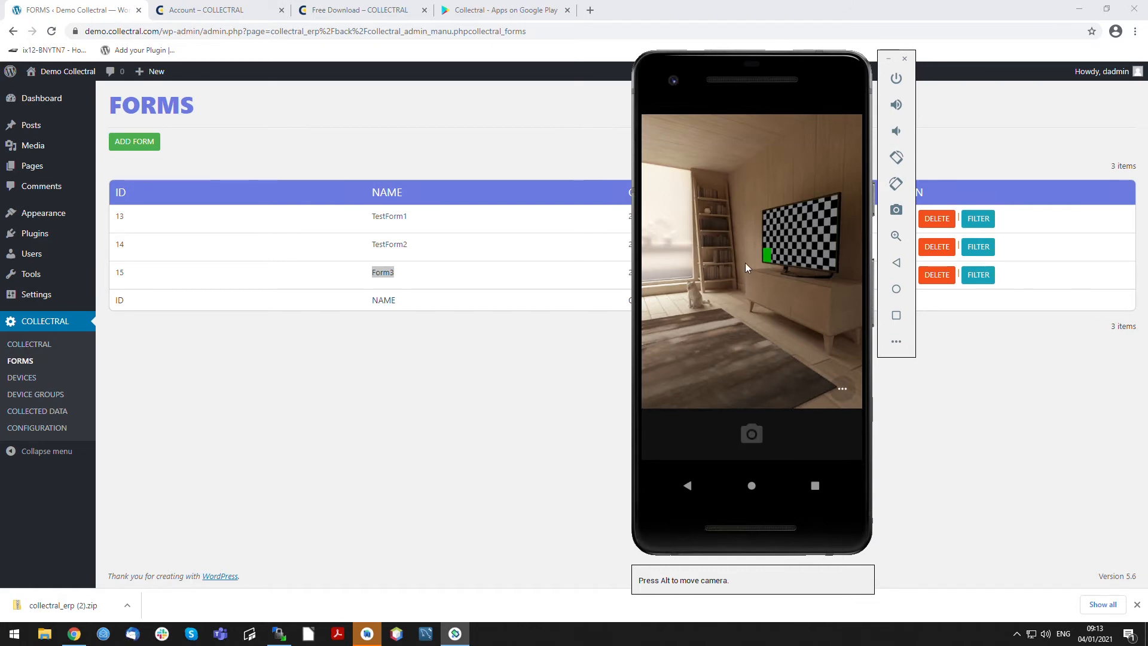
left_click(751, 433)
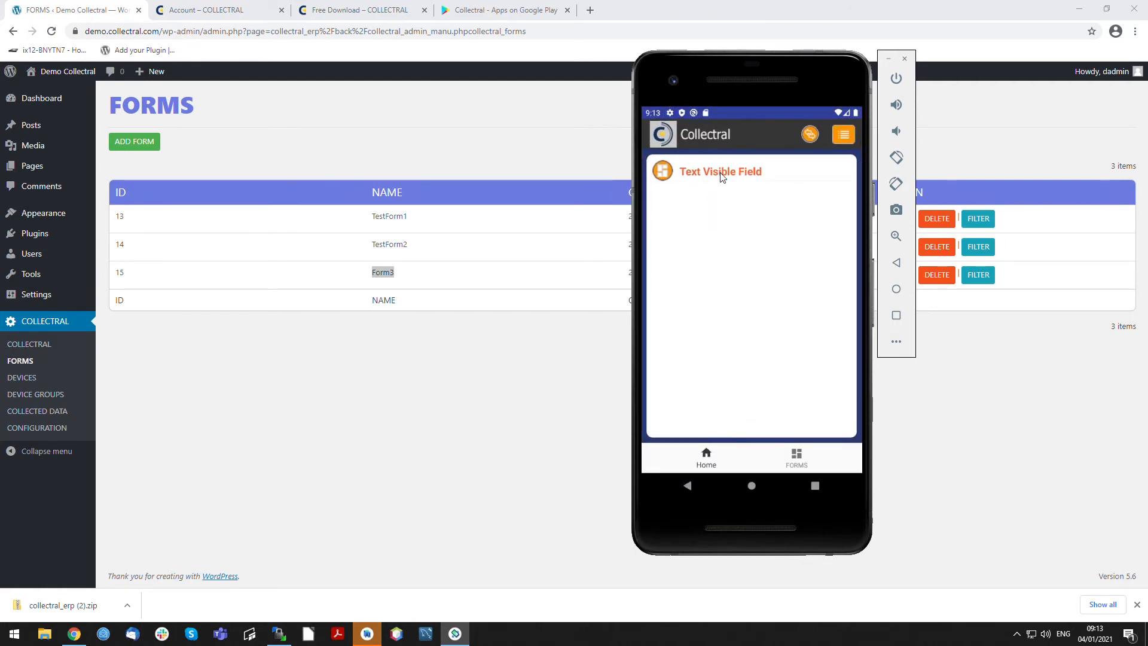
mouse_move(749, 246)
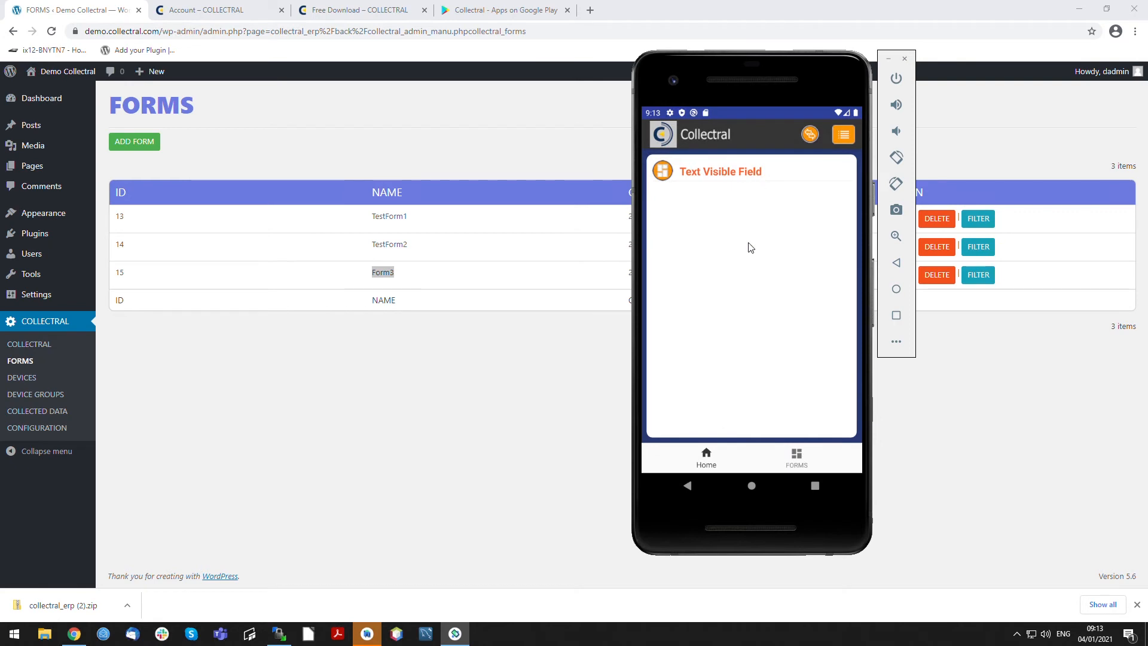
mouse_move(755, 180)
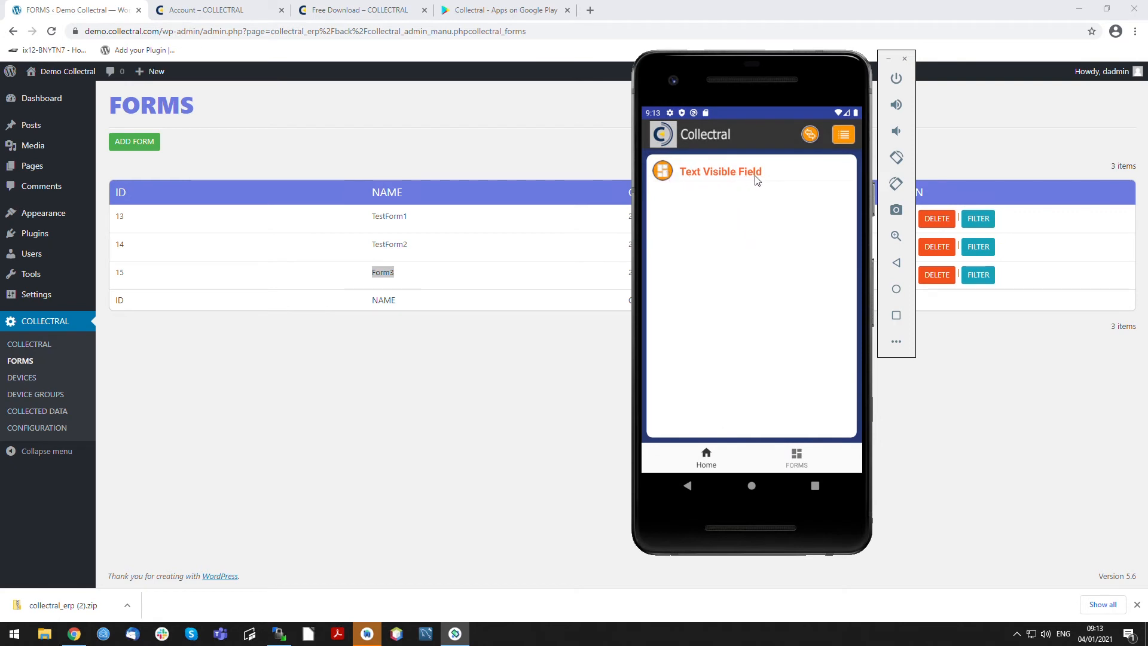
mouse_move(745, 181)
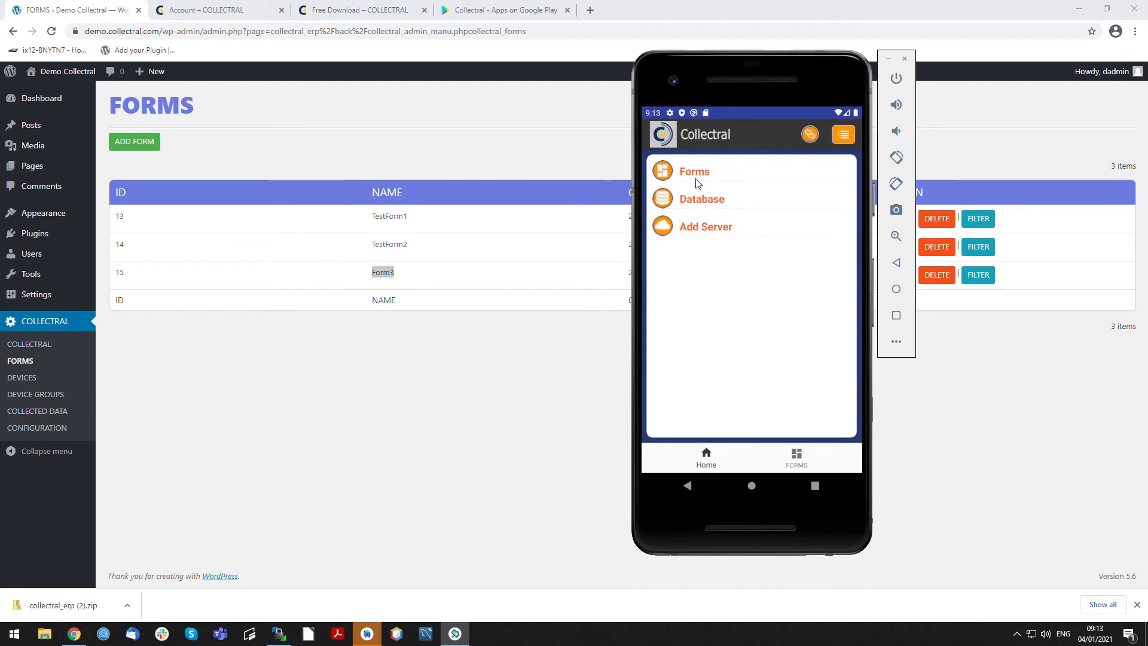
Step: View Form3 in the app's forms list, return to the home menu and close the emulator
left_click(694, 171)
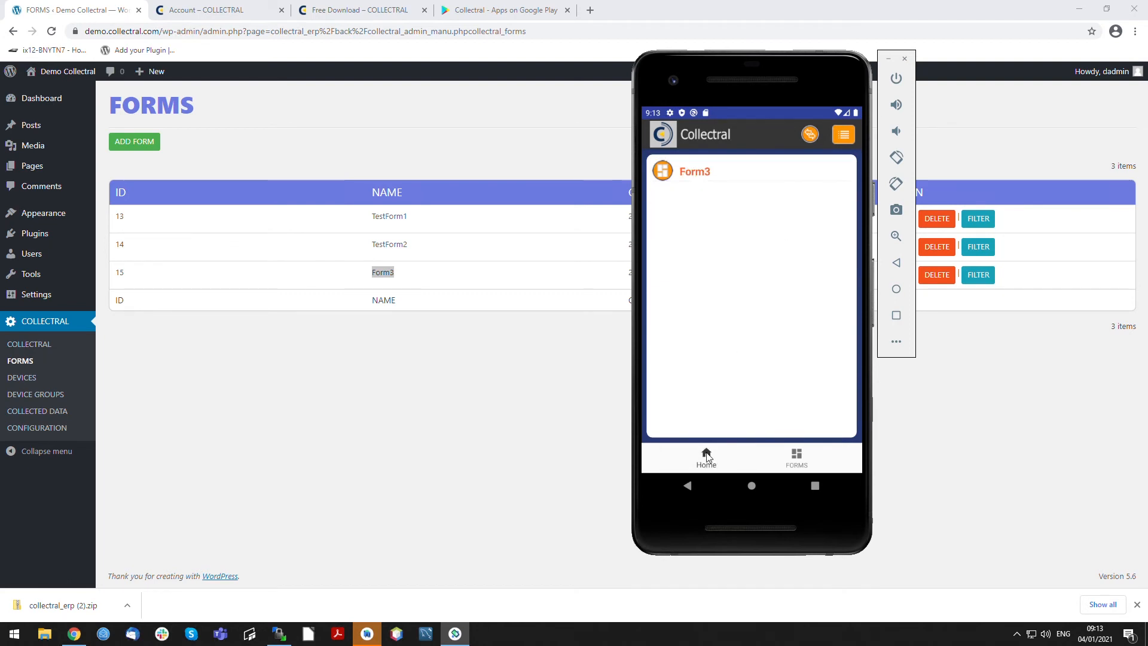
left_click(706, 458)
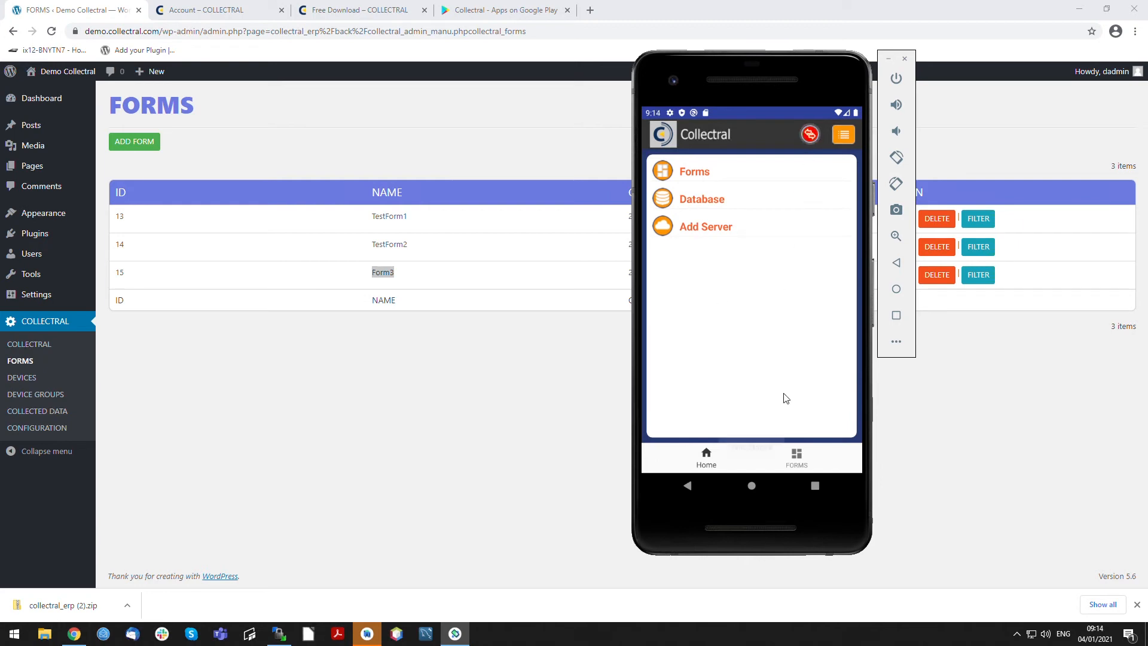
left_click(809, 134)
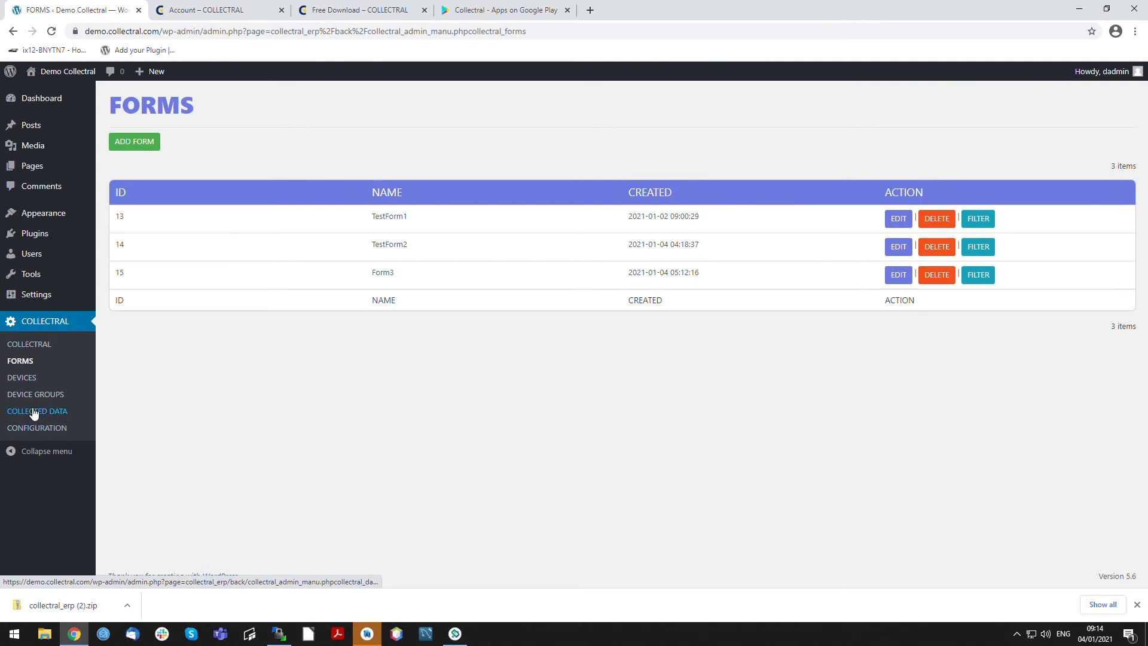
Step: View collected record 37 (Form3 from User 2 Demo, Text Visible Field, photo) and return to the data list
left_click(37, 410)
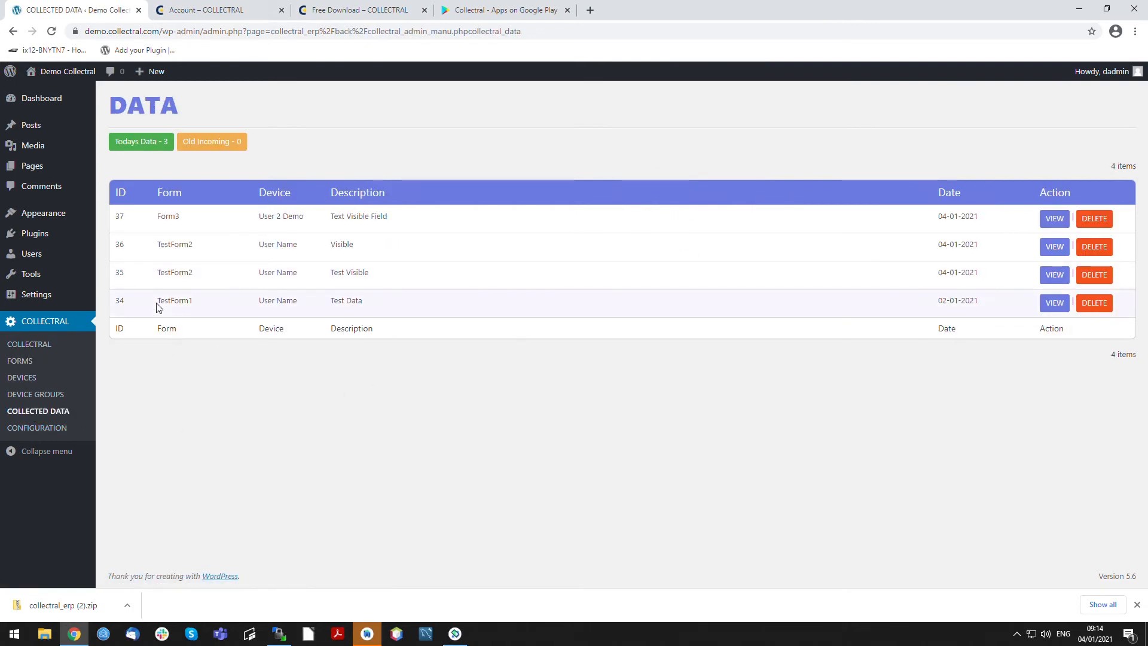
double_click(357, 216)
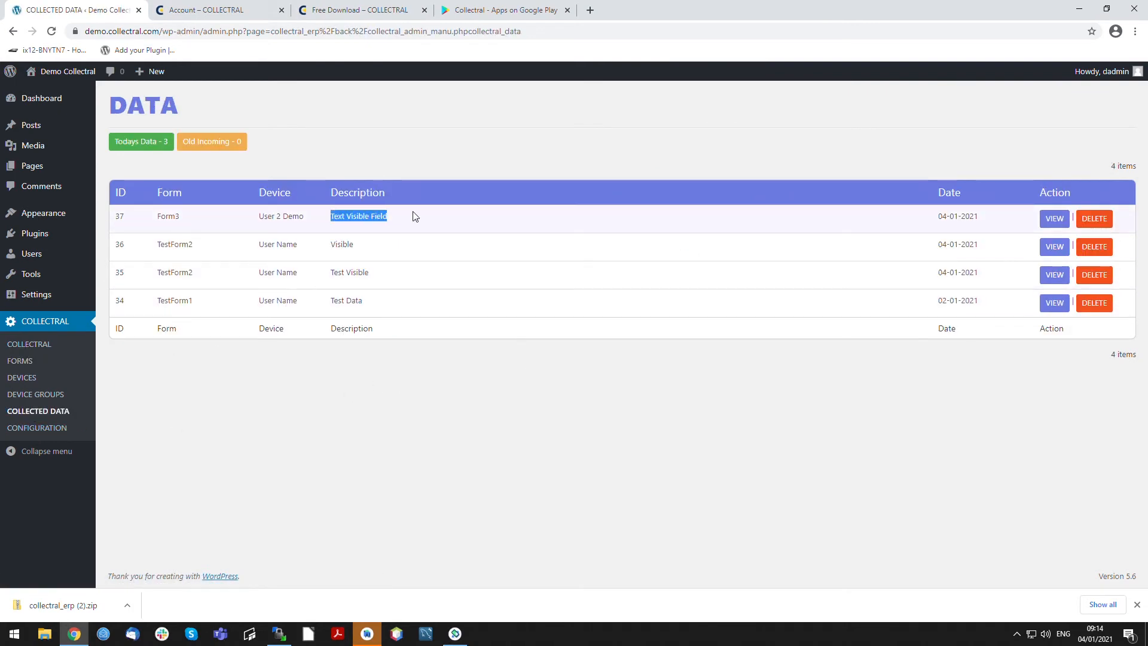
mouse_move(1055, 217)
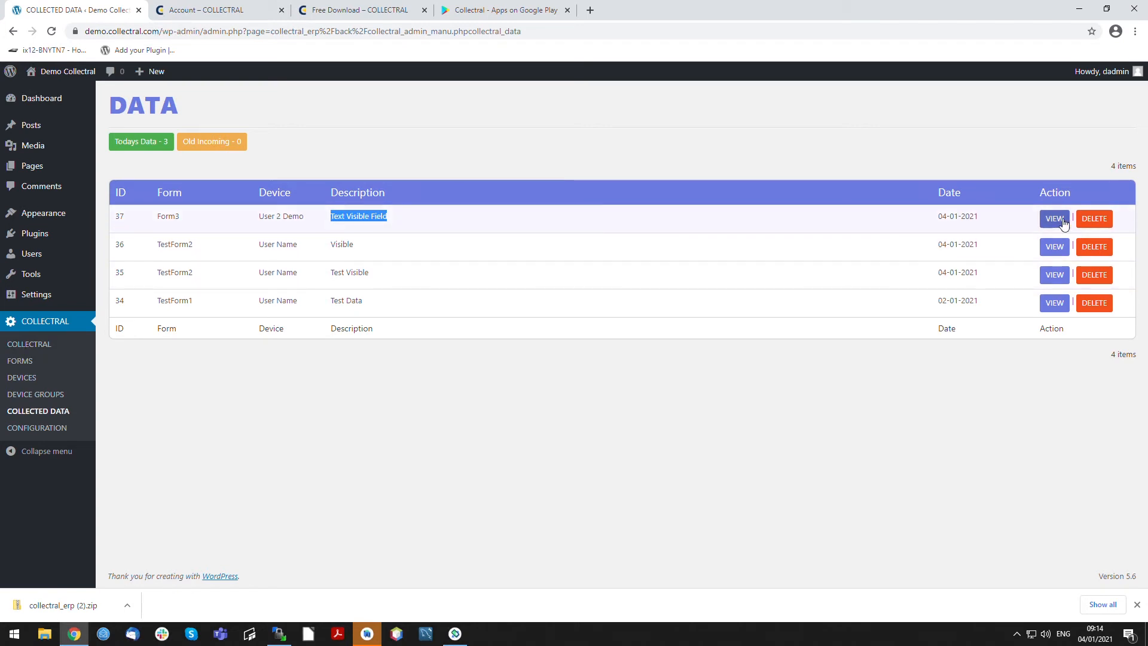
left_click(1053, 218)
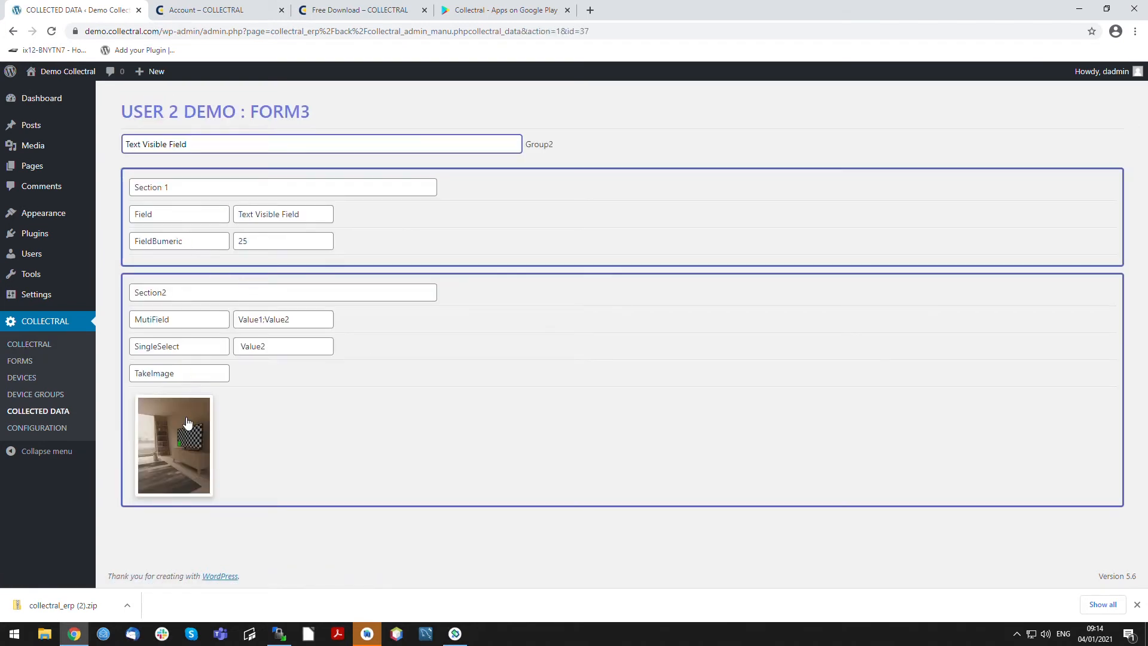
double_click(178, 319)
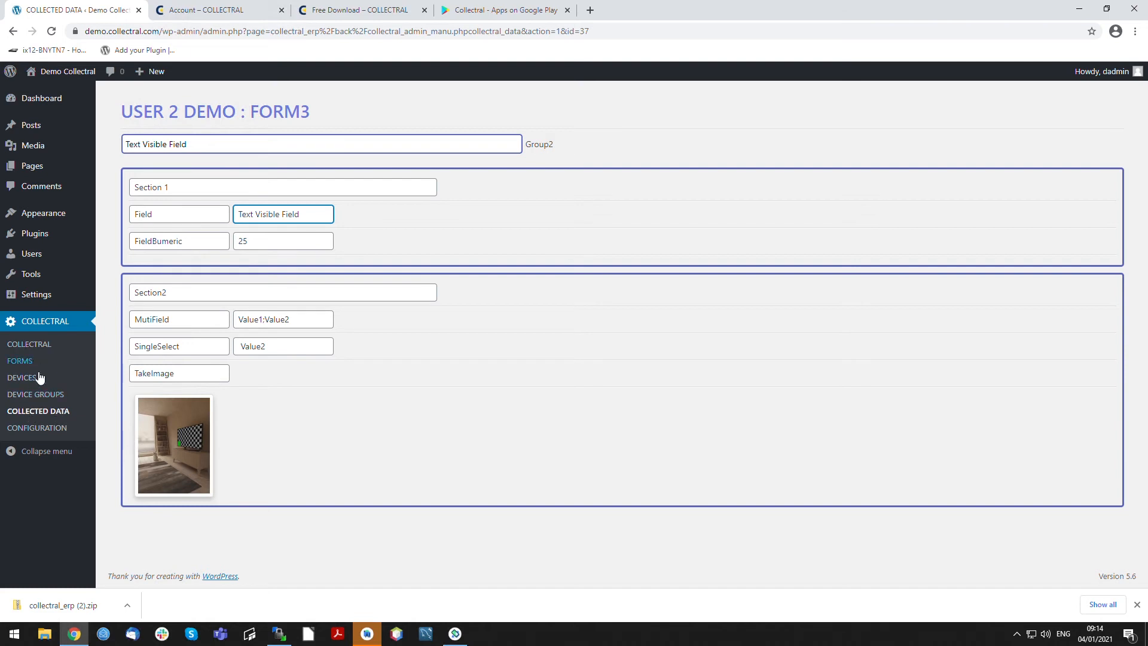
left_click(38, 410)
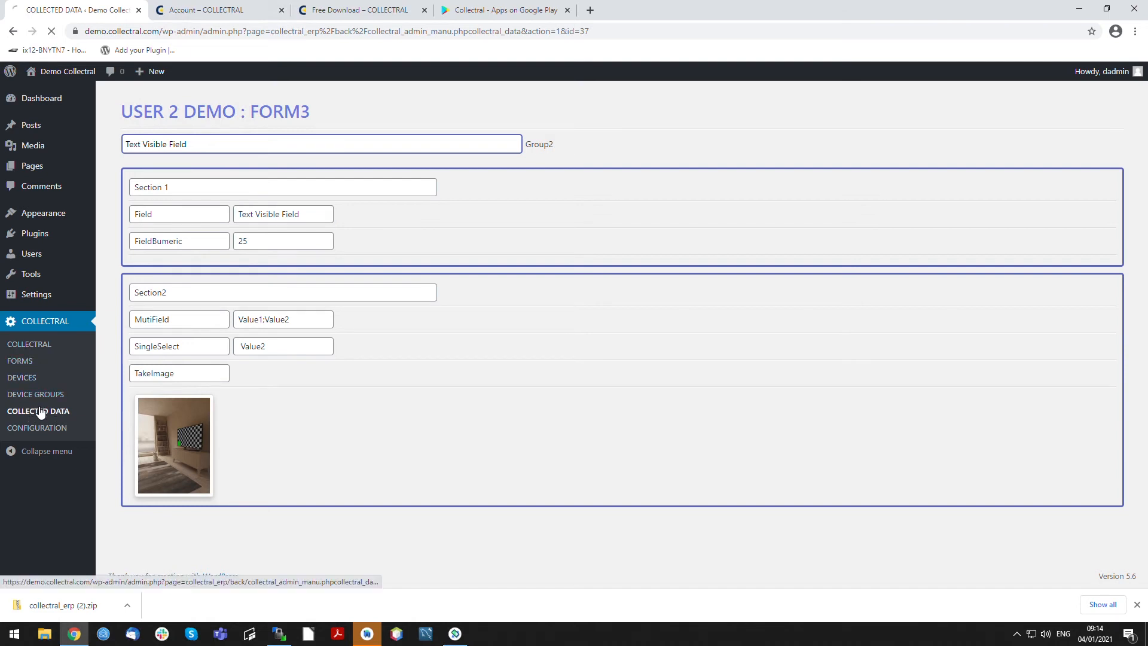
left_click(38, 410)
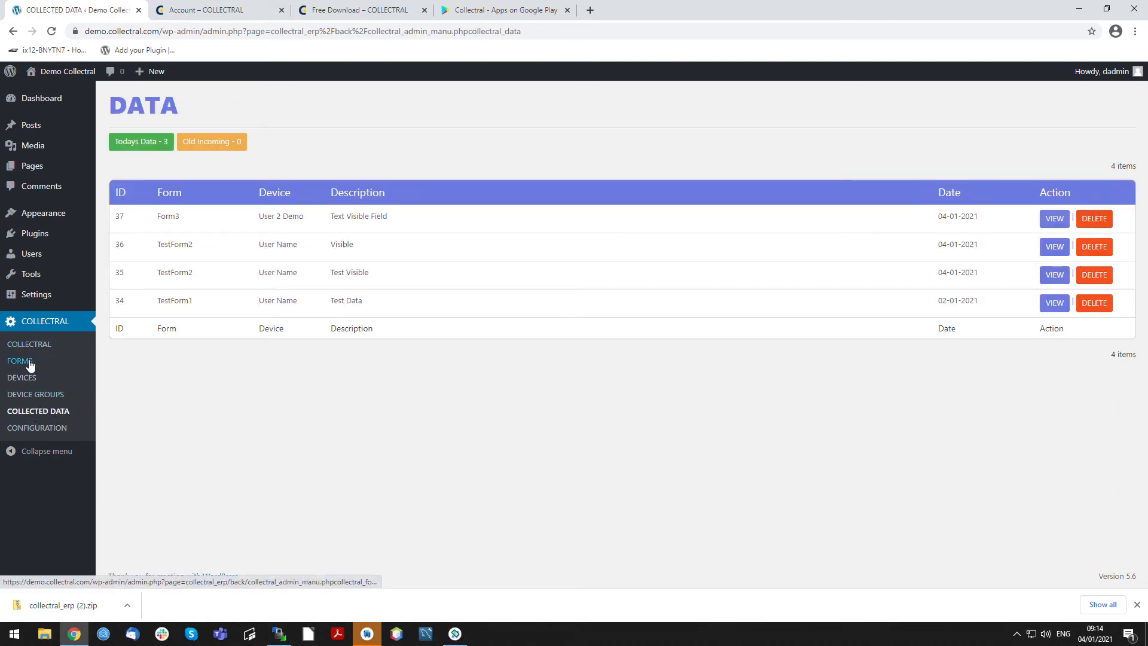
Step: Filter Form3's data to Section 1 / Field values containing 'visi', leaving the Text Visible Field record
left_click(21, 360)
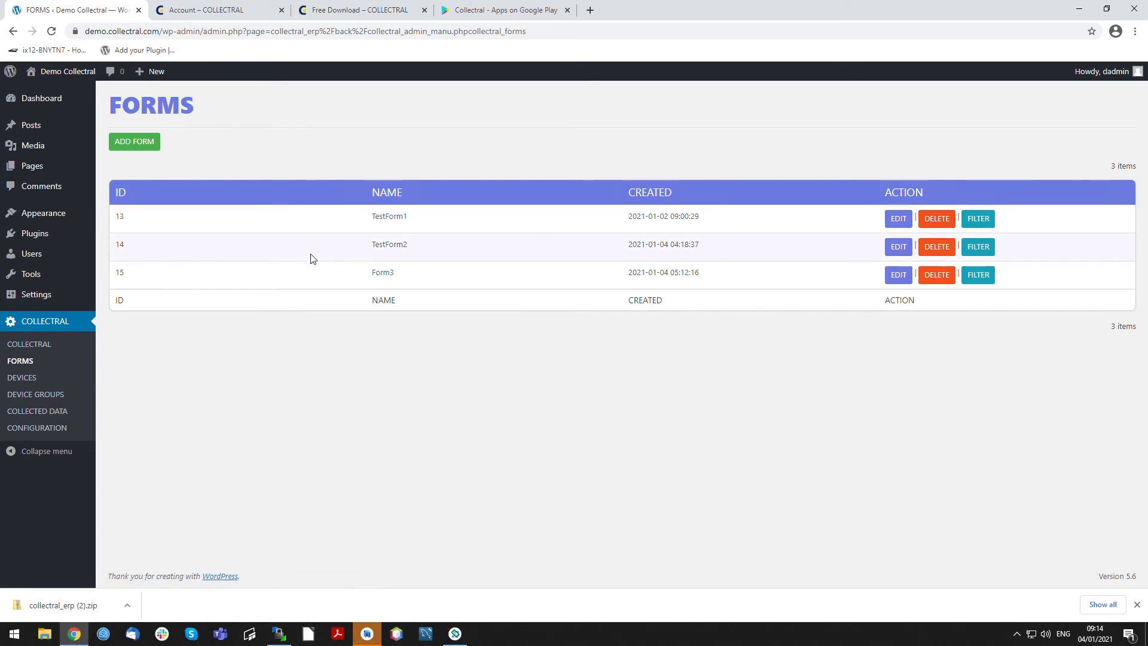
left_click(977, 275)
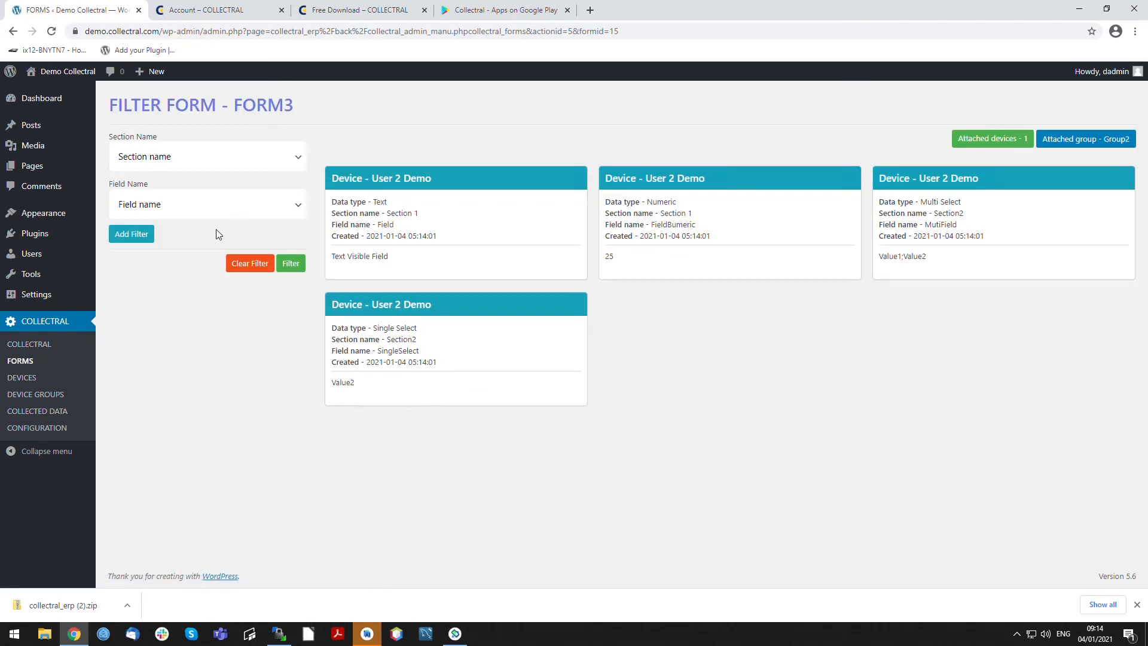
left_click(206, 156)
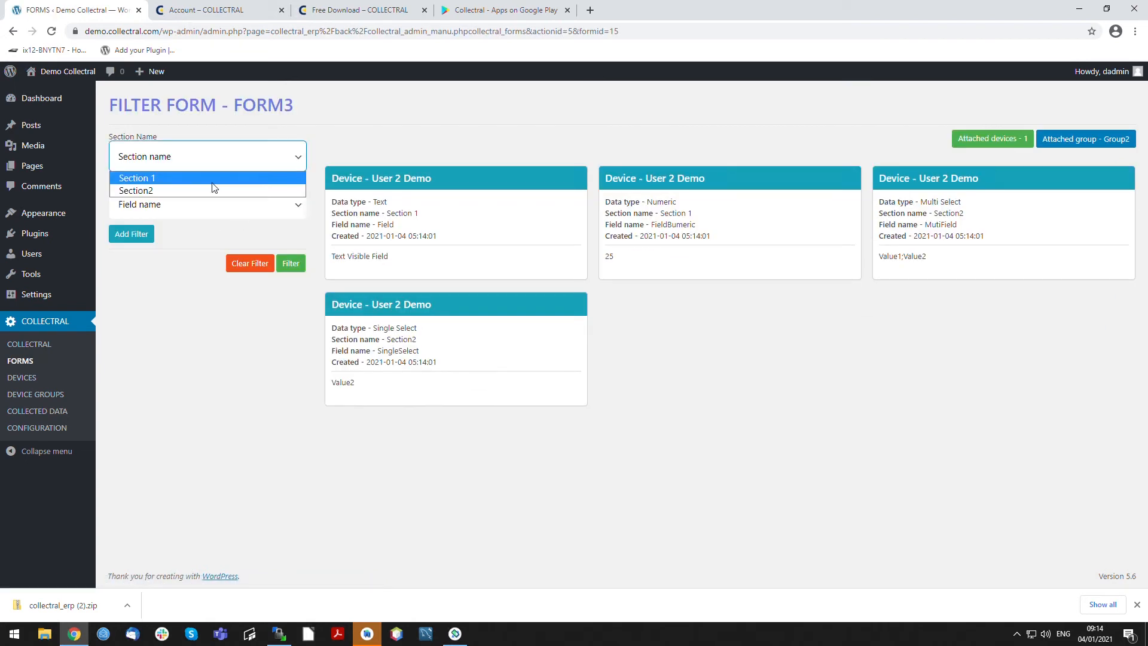
left_click(137, 178)
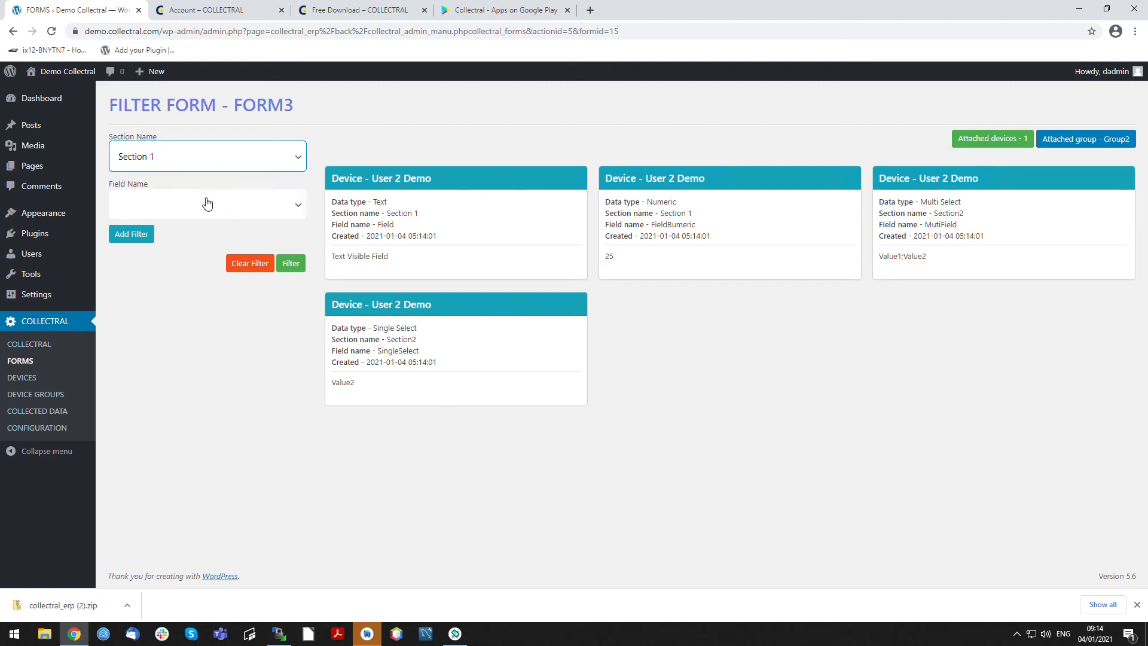
left_click(207, 203)
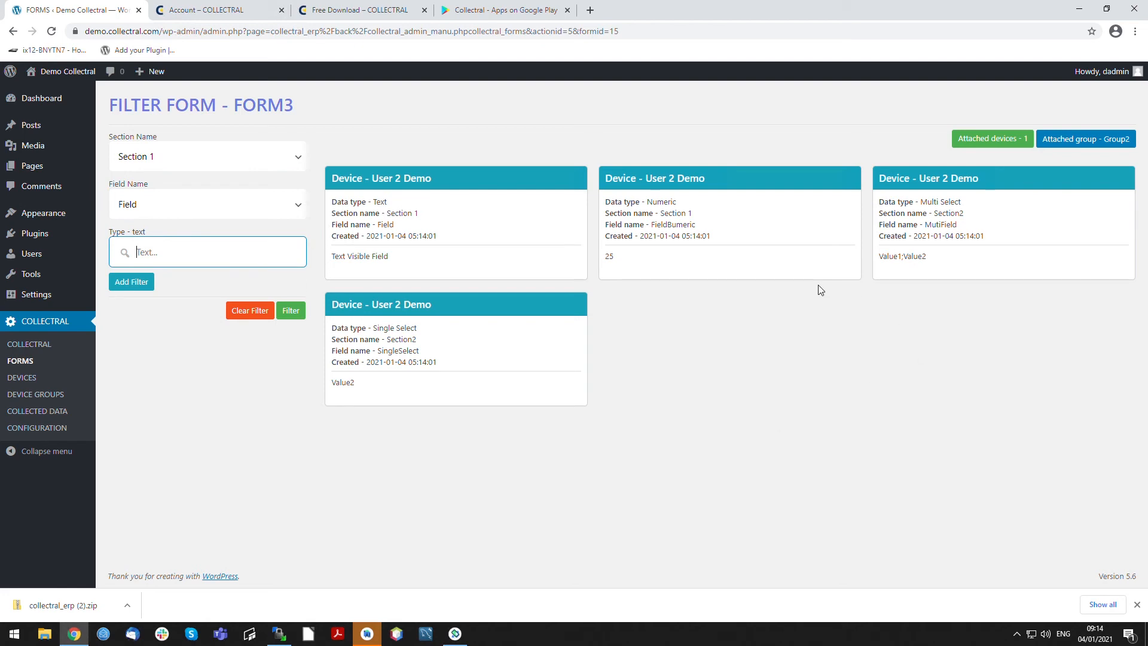
type("visi")
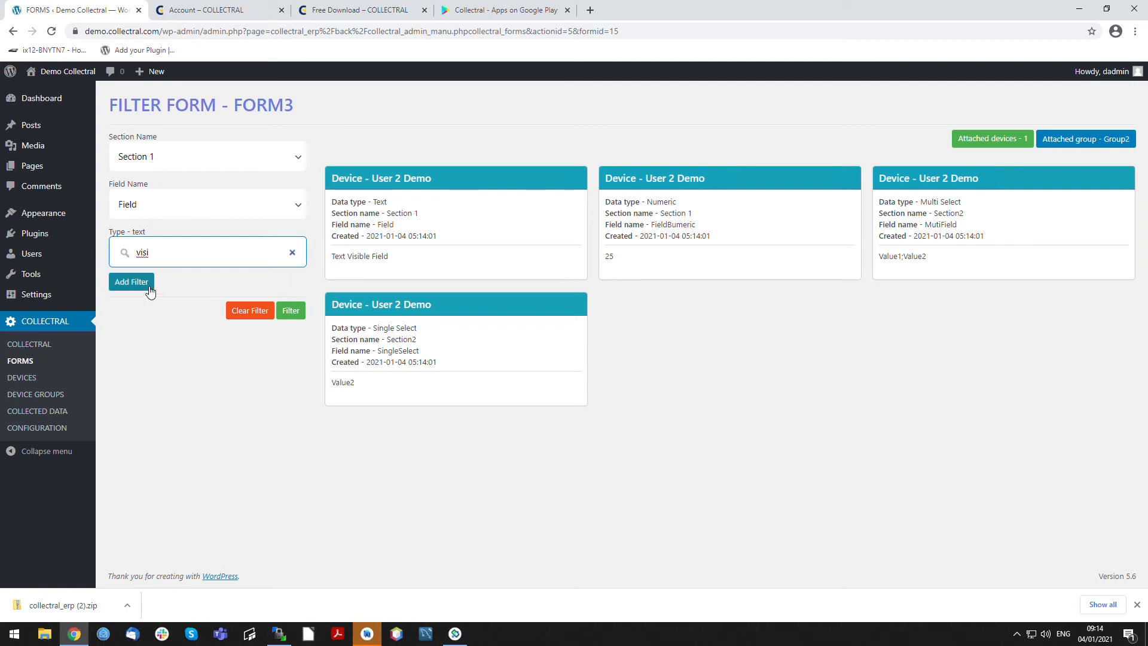
left_click(131, 282)
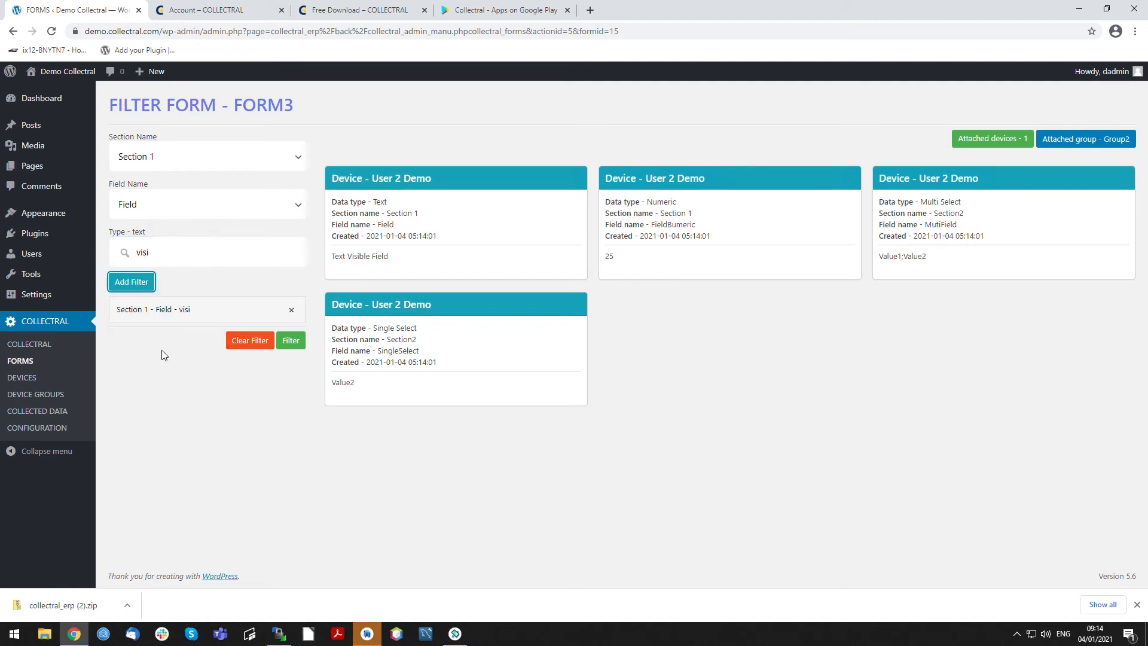
left_click(289, 340)
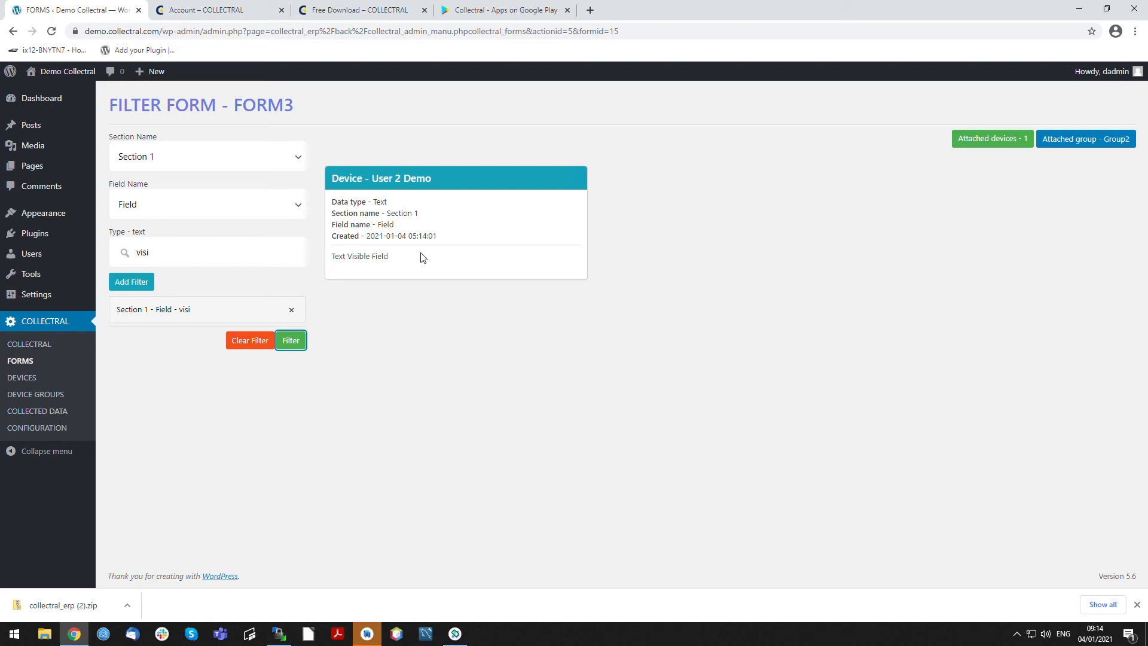
mouse_move(992, 139)
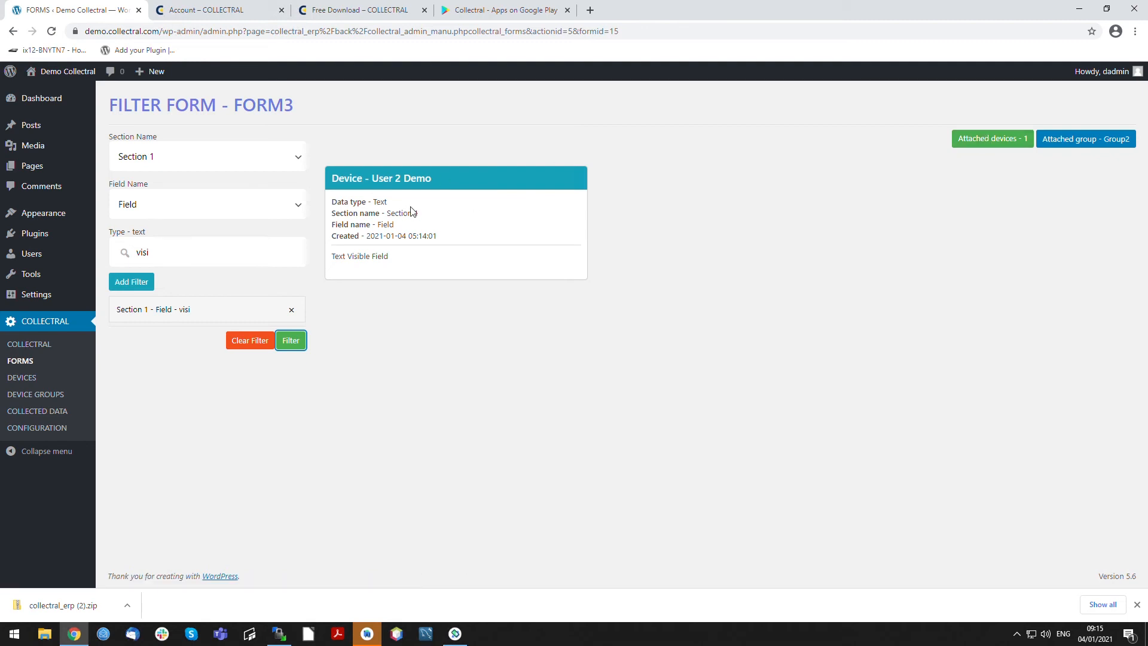
mouse_move(1085, 138)
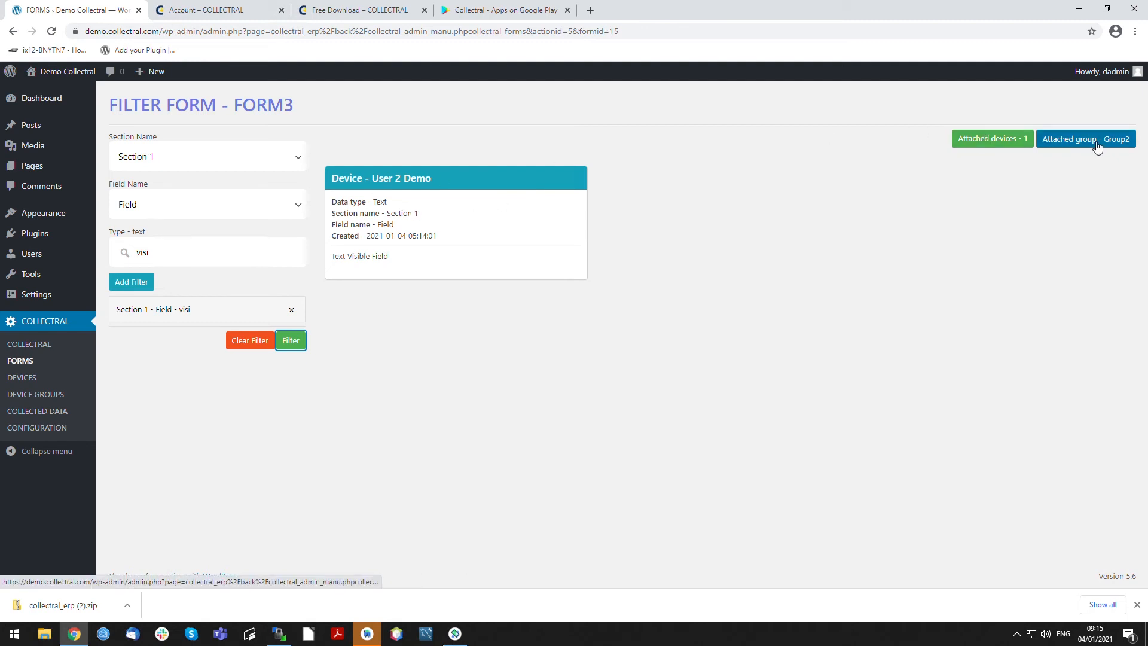
Step: View Form3's attached Group2, then show the full list of eight registered devices
left_click(1084, 138)
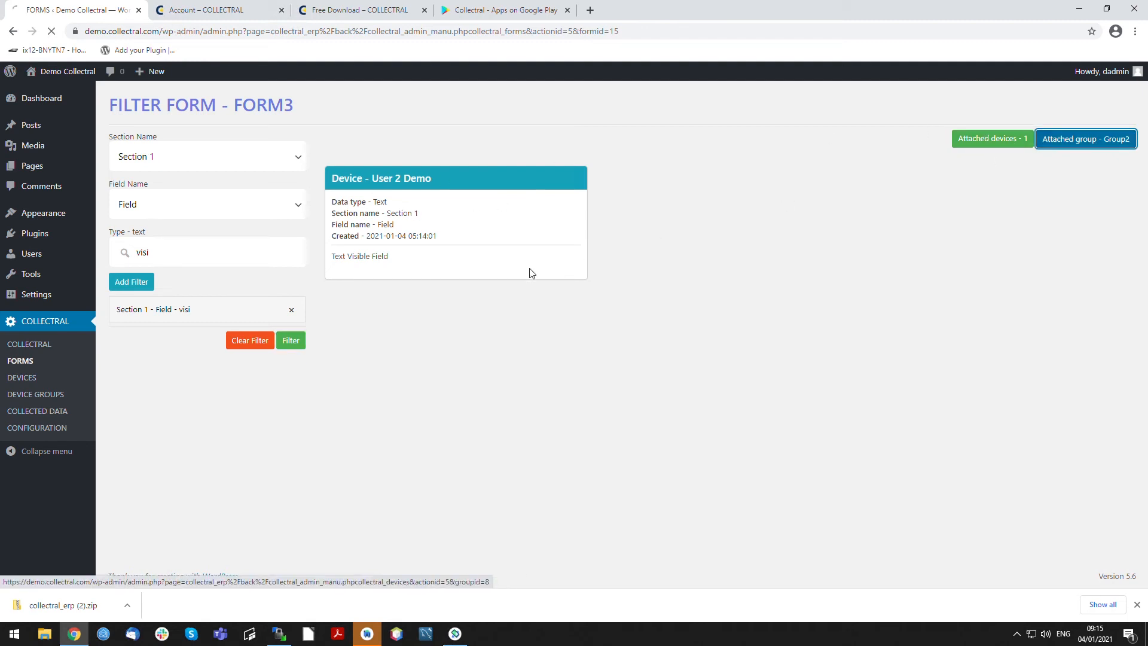
left_click(1084, 138)
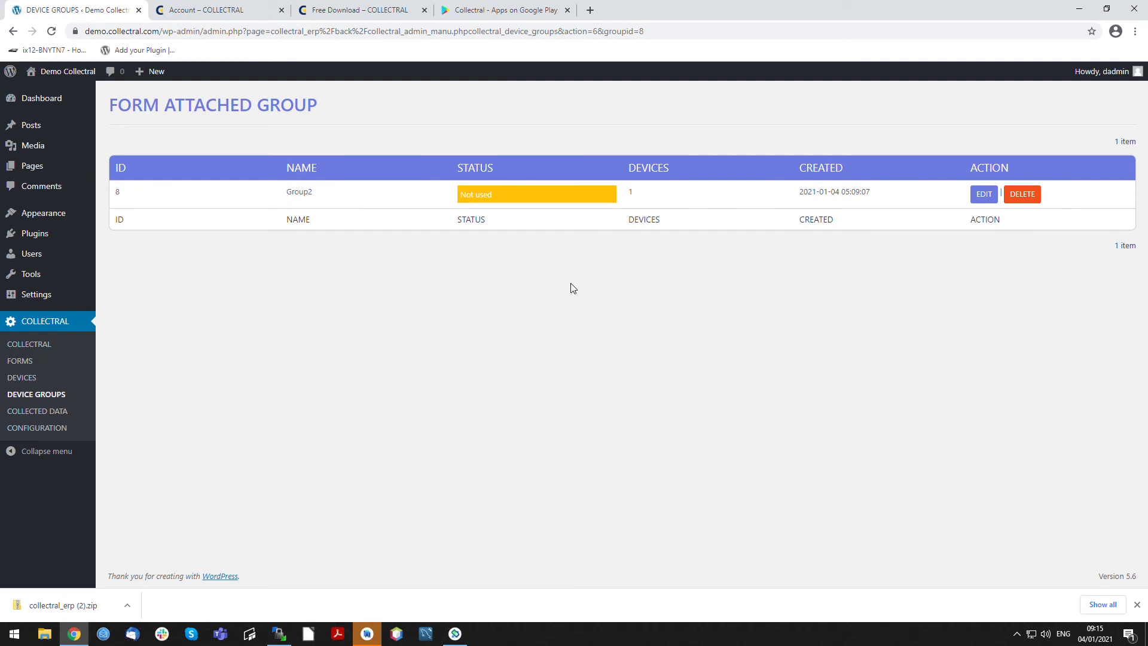
mouse_move(477, 357)
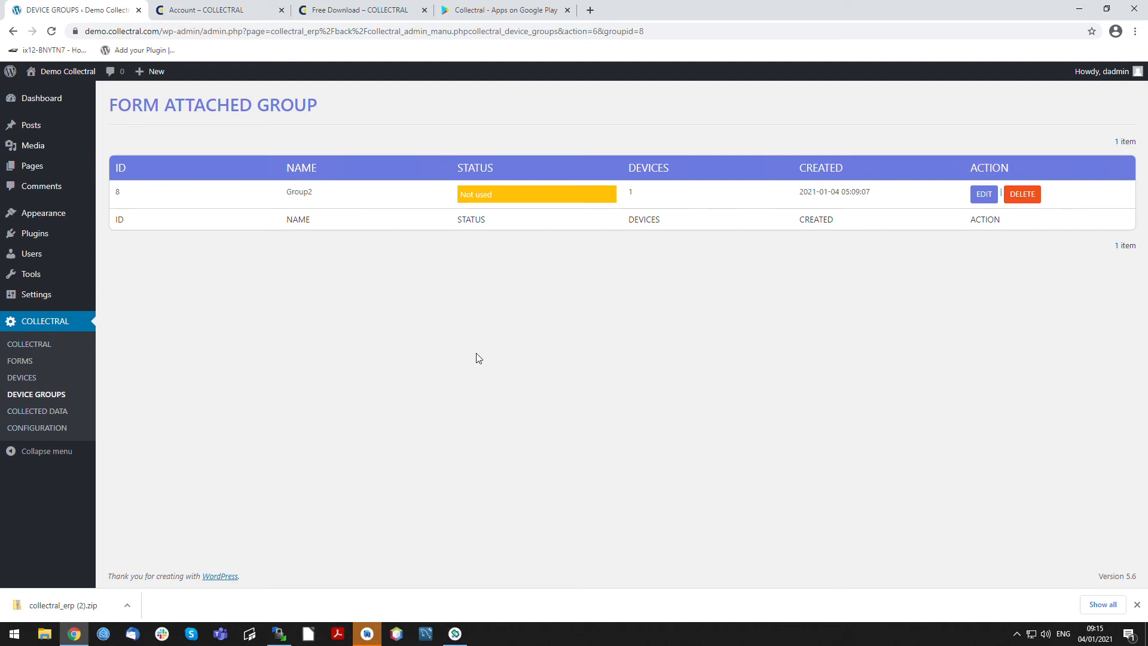
mouse_move(975, 244)
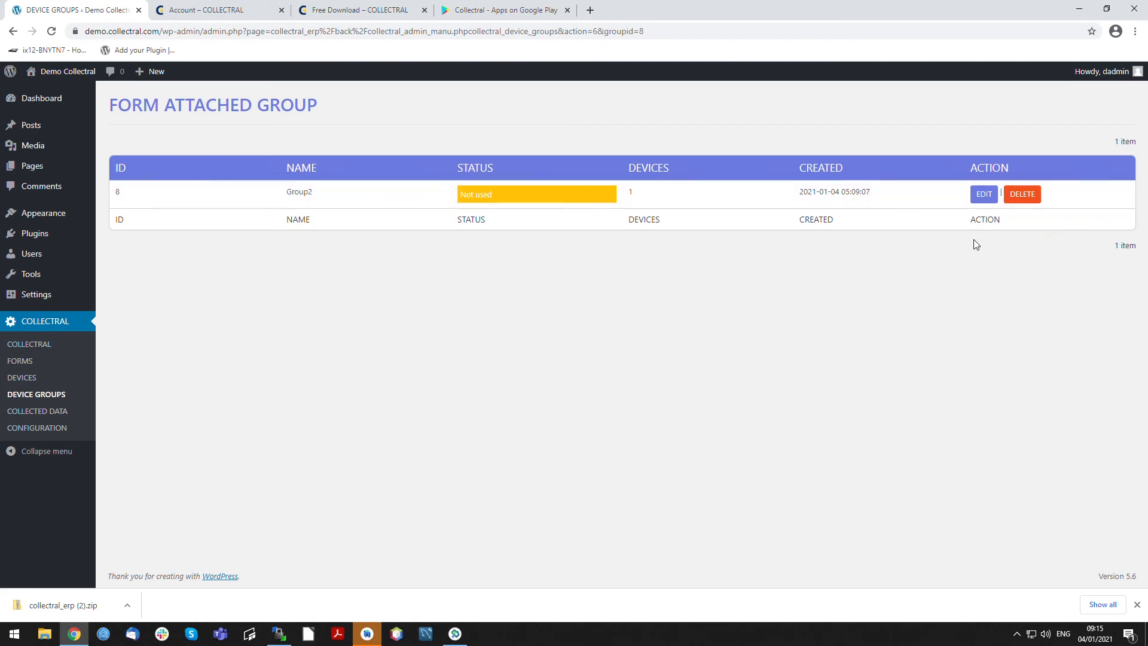
left_click(22, 377)
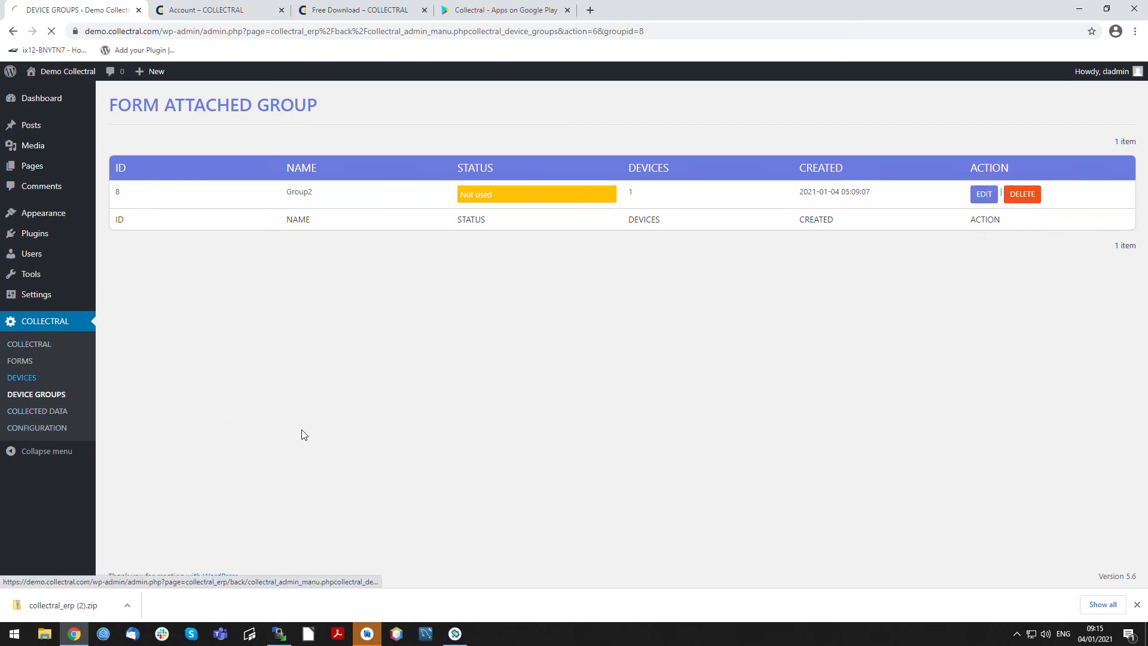
left_click(22, 377)
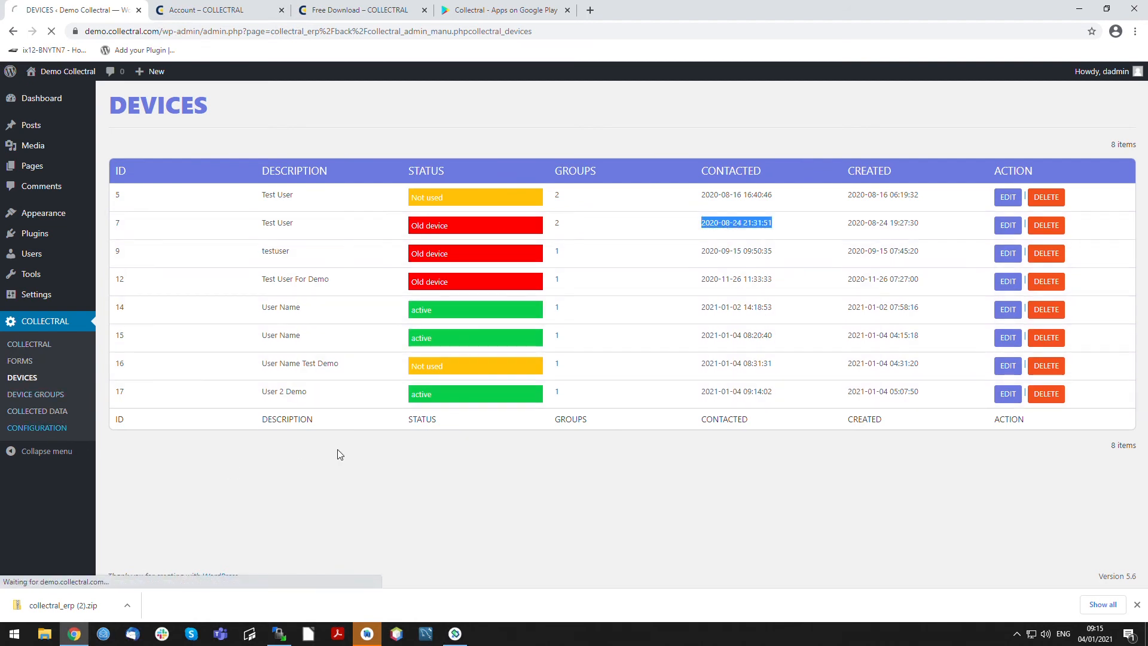
Step: Change OLD_DEVICE_INTERVAL from 30 to 100 in the plugin configuration and save it
left_click(37, 429)
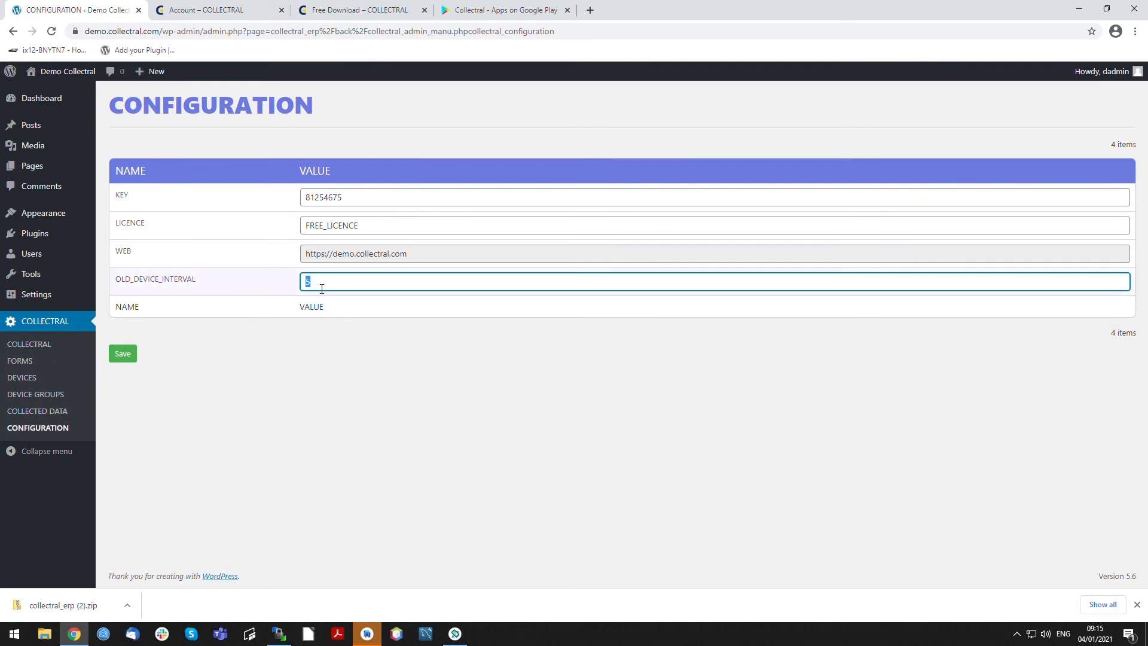
type("30")
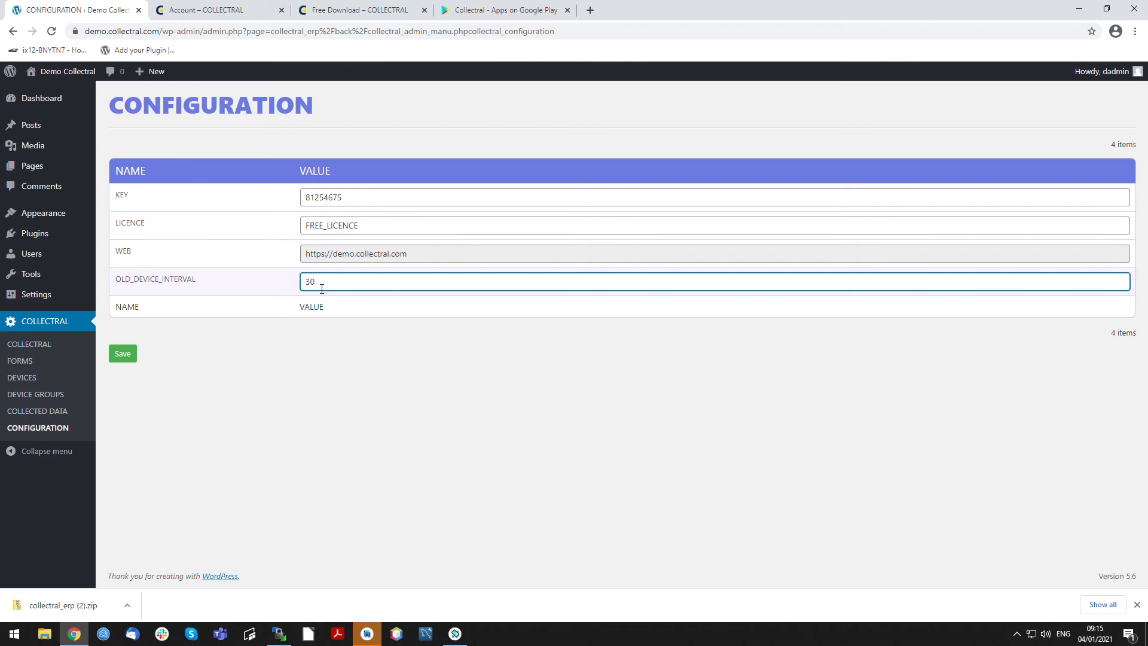
type("1000")
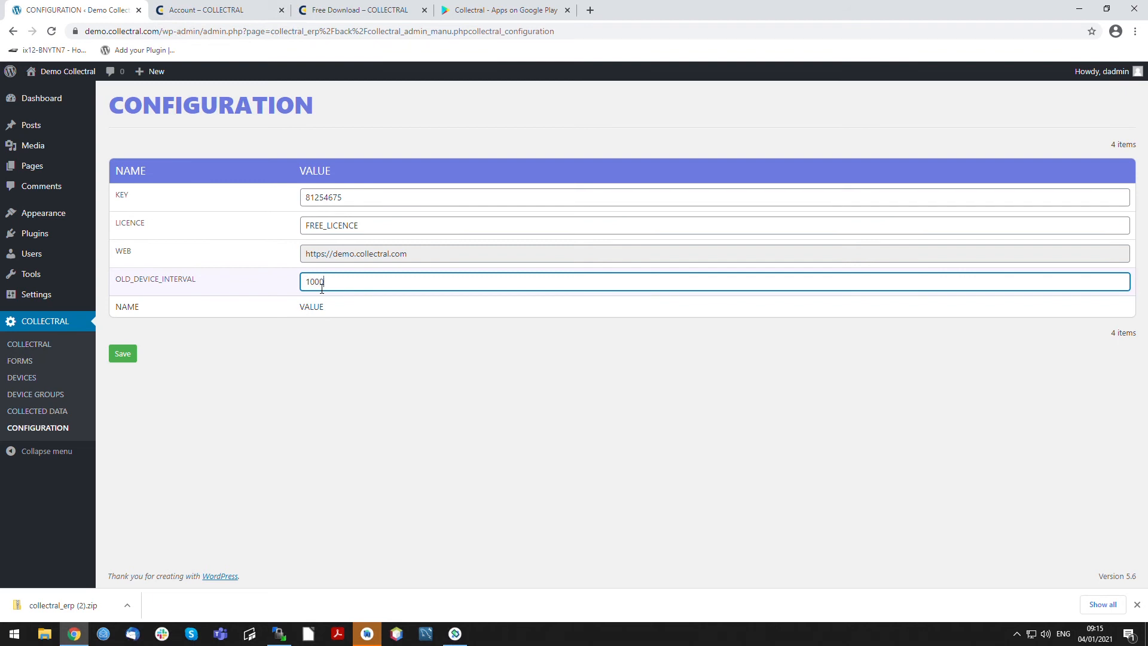
key("Backspace")
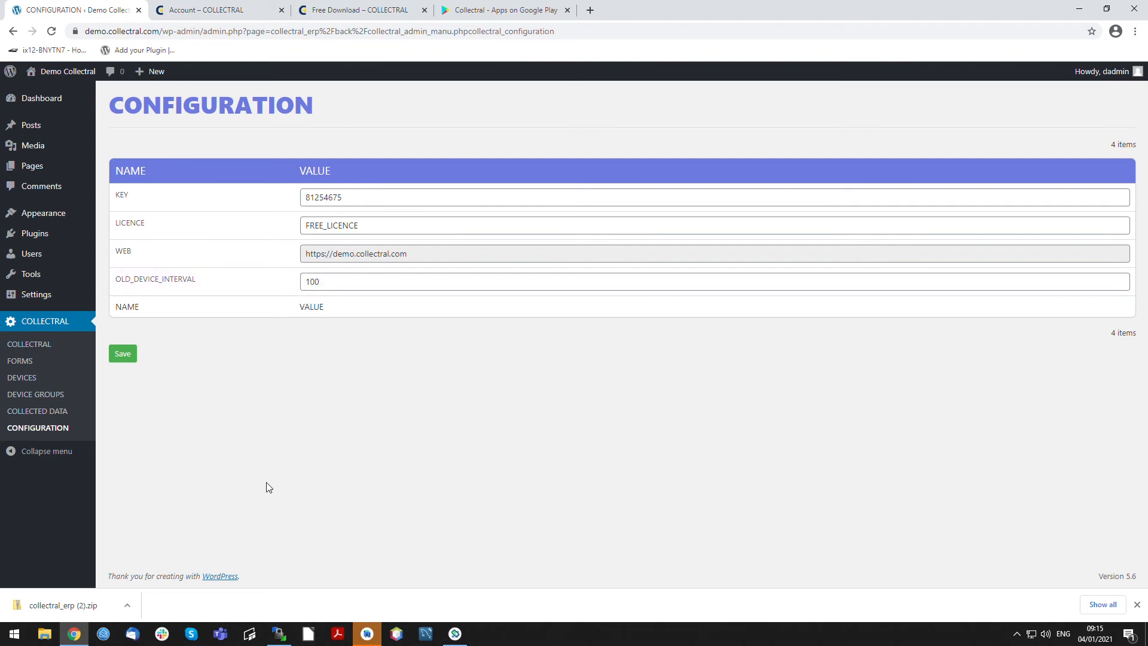
mouse_move(433, 340)
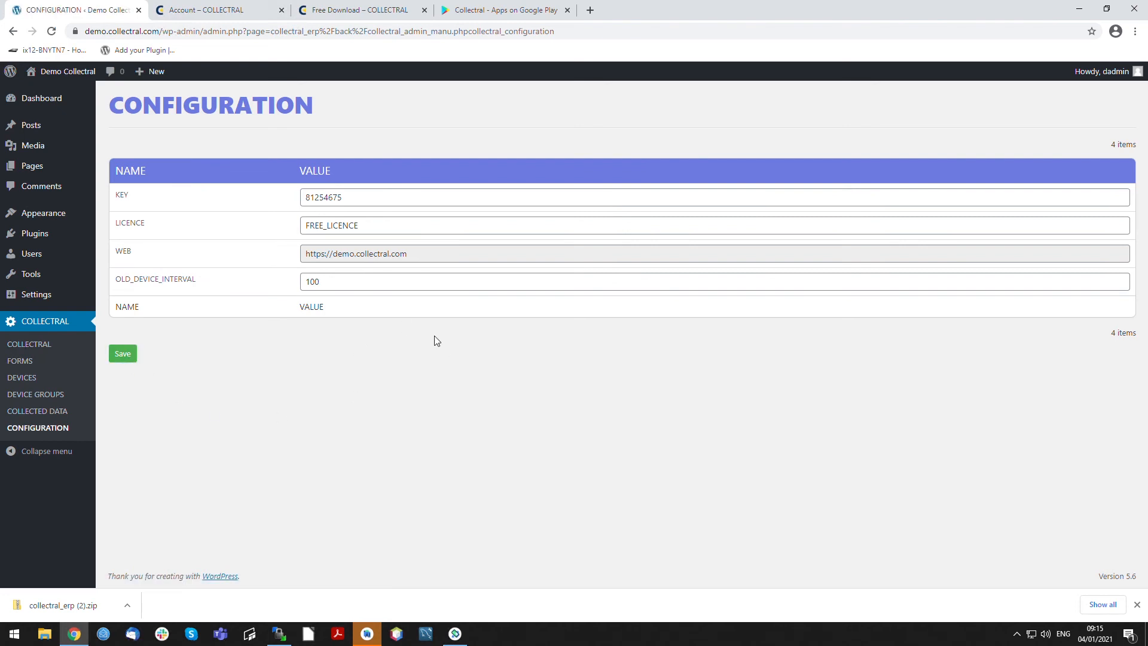
mouse_move(21, 377)
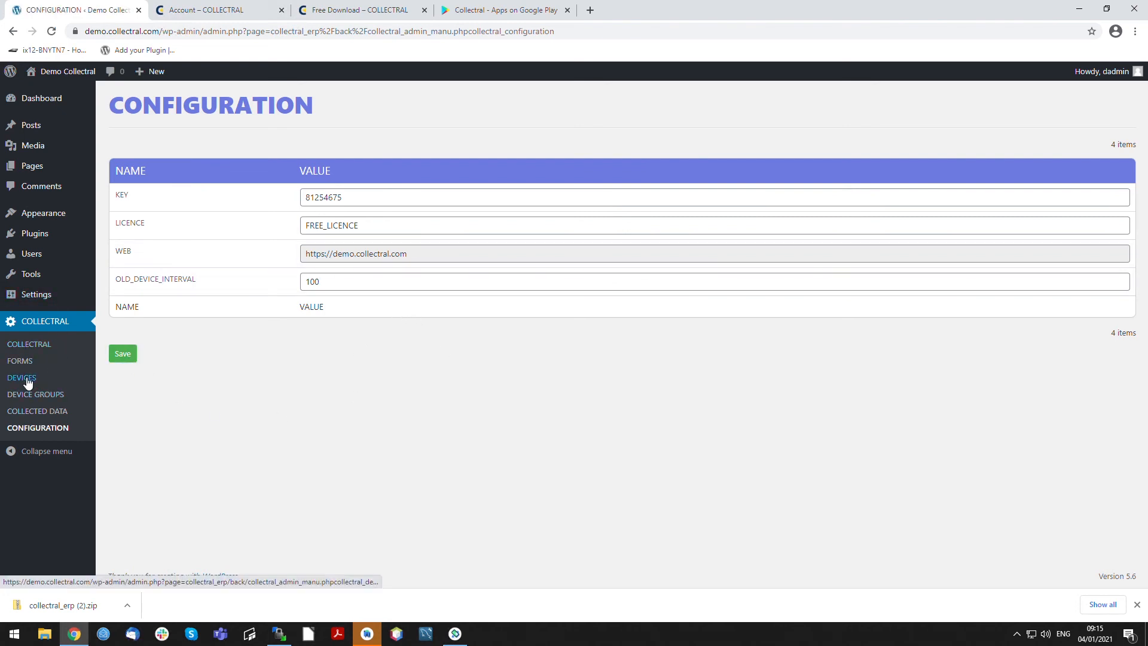
left_click(22, 378)
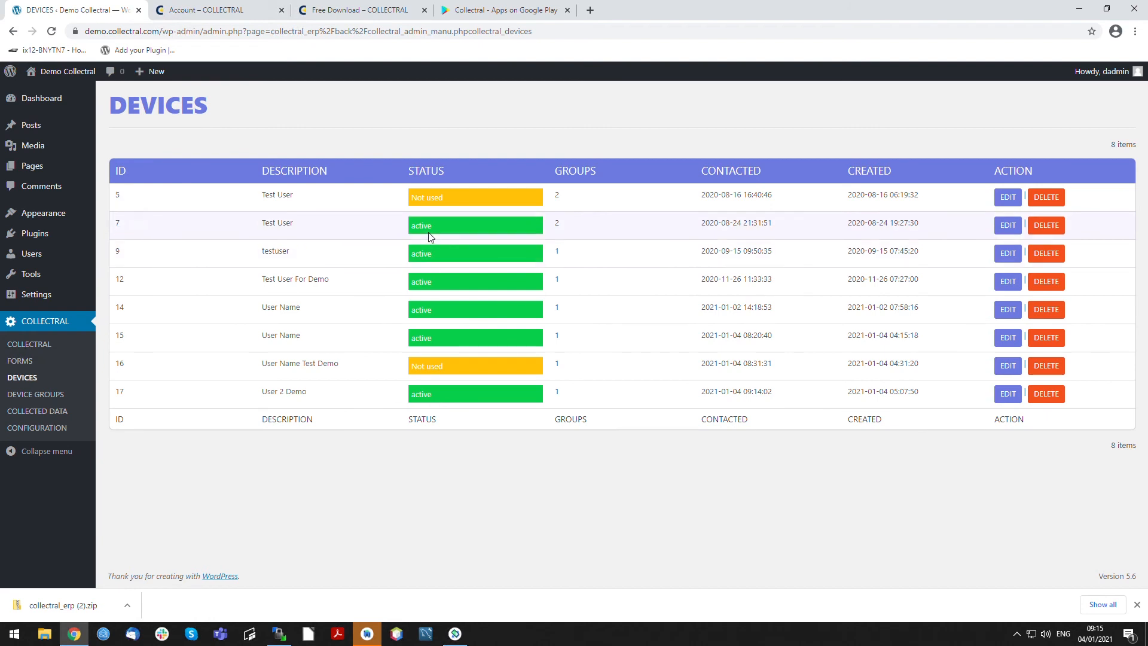
left_click(37, 428)
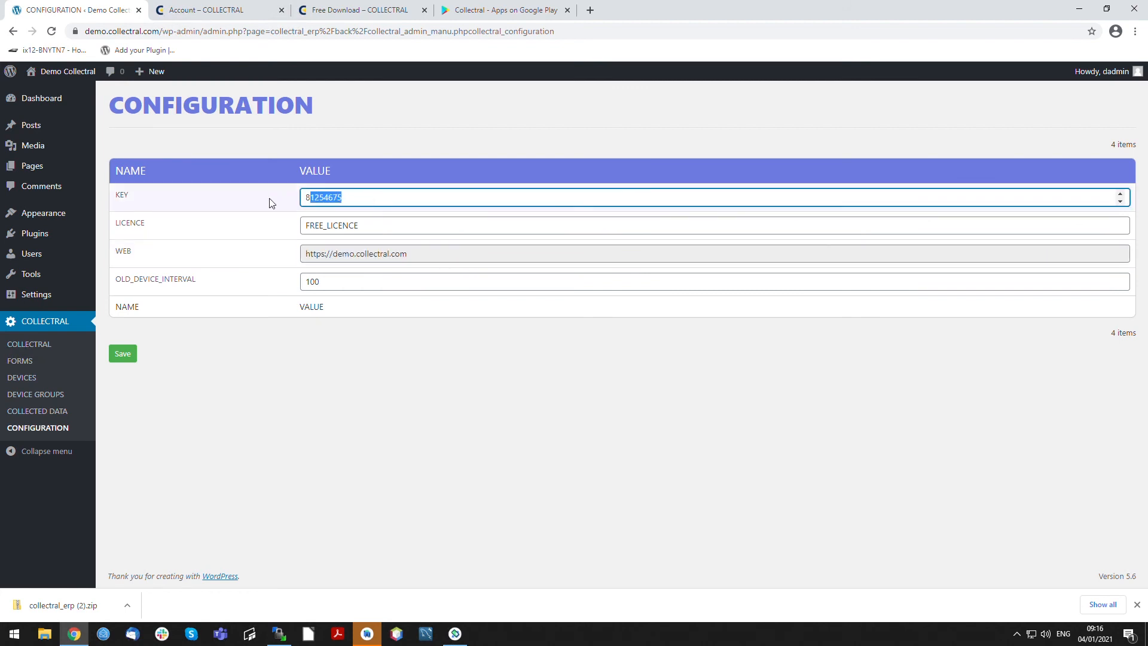
left_click(368, 198)
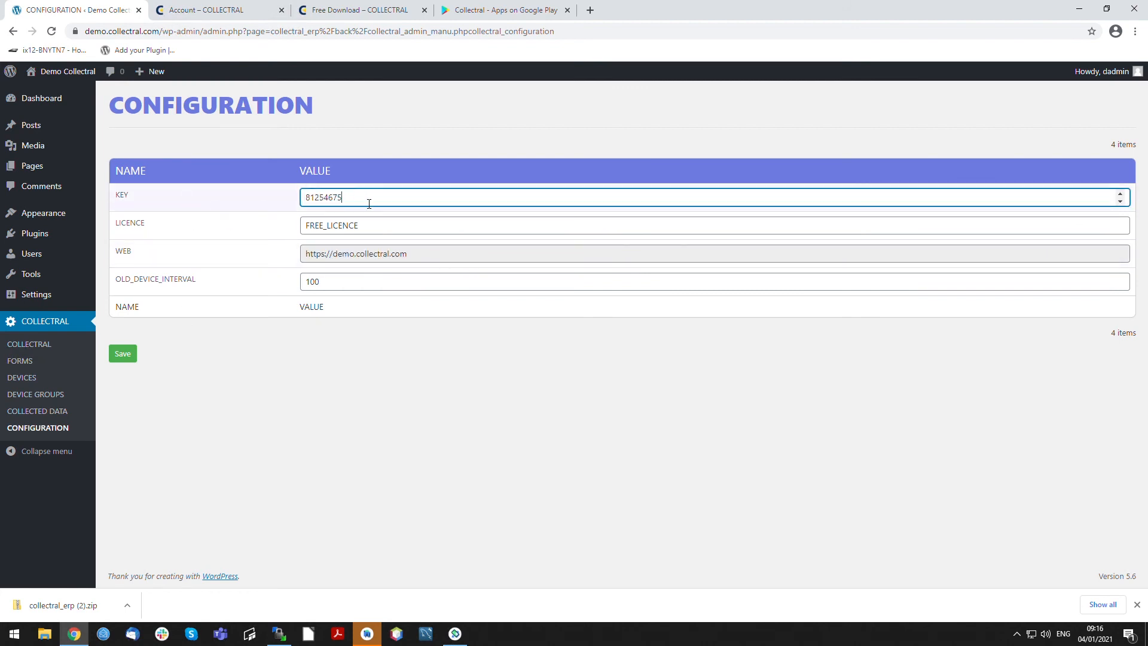
left_click(213, 10)
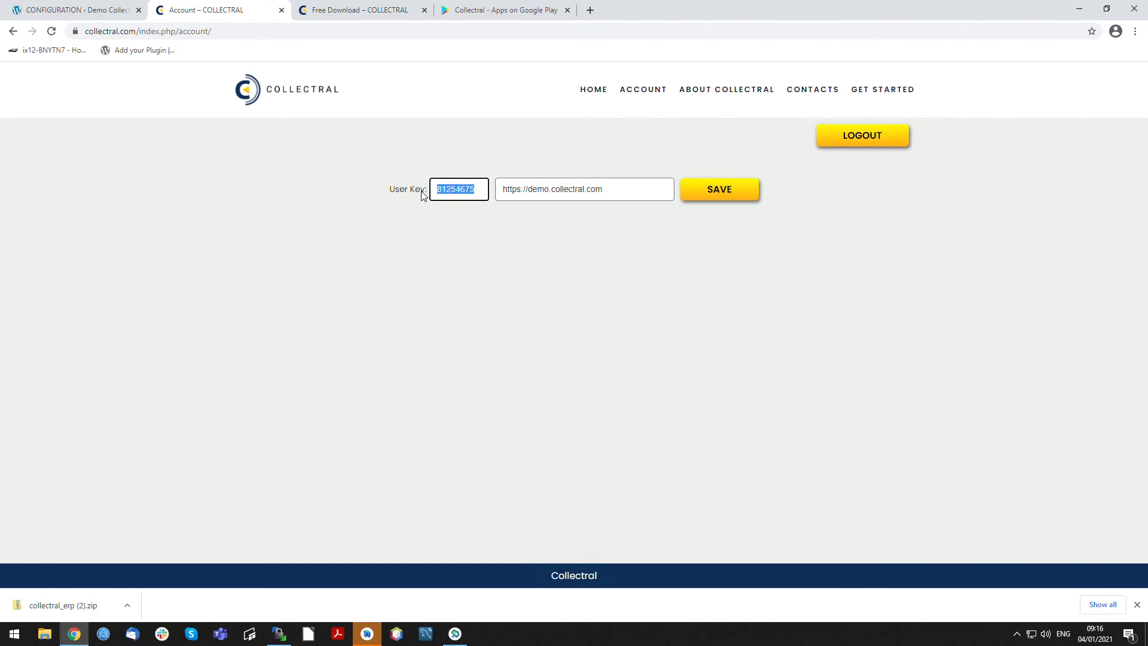
left_click(73, 10)
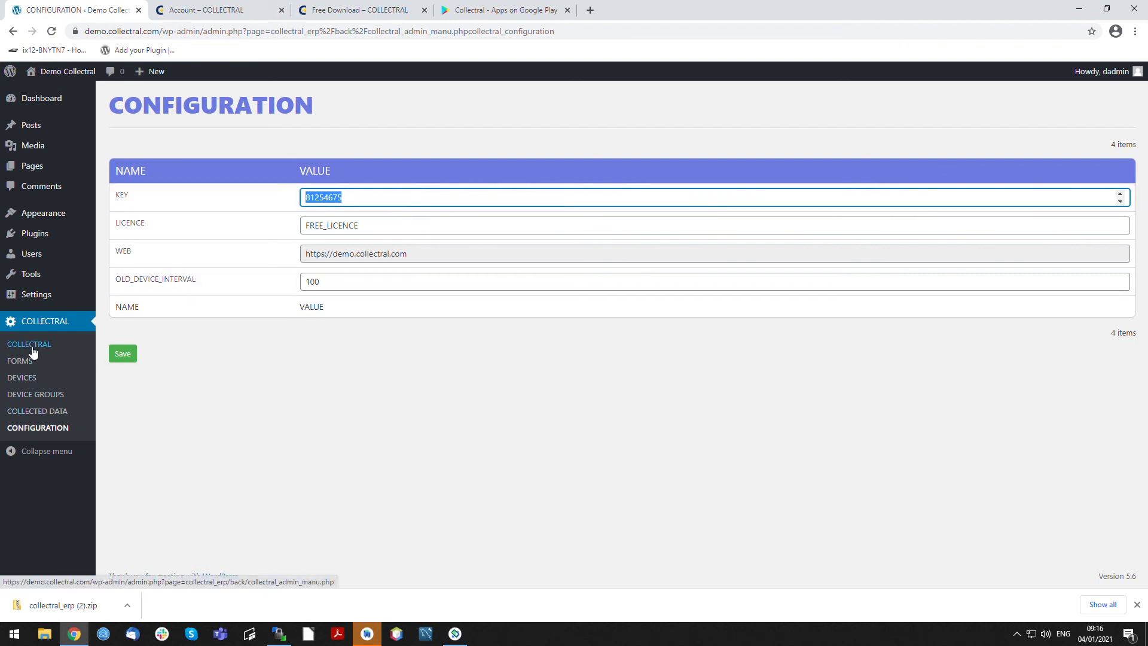
Step: Glance inside the collectral_erp zip, then return to the overview showing 17 data items, 3 forms, 8 devices, 2 groups
left_click(29, 345)
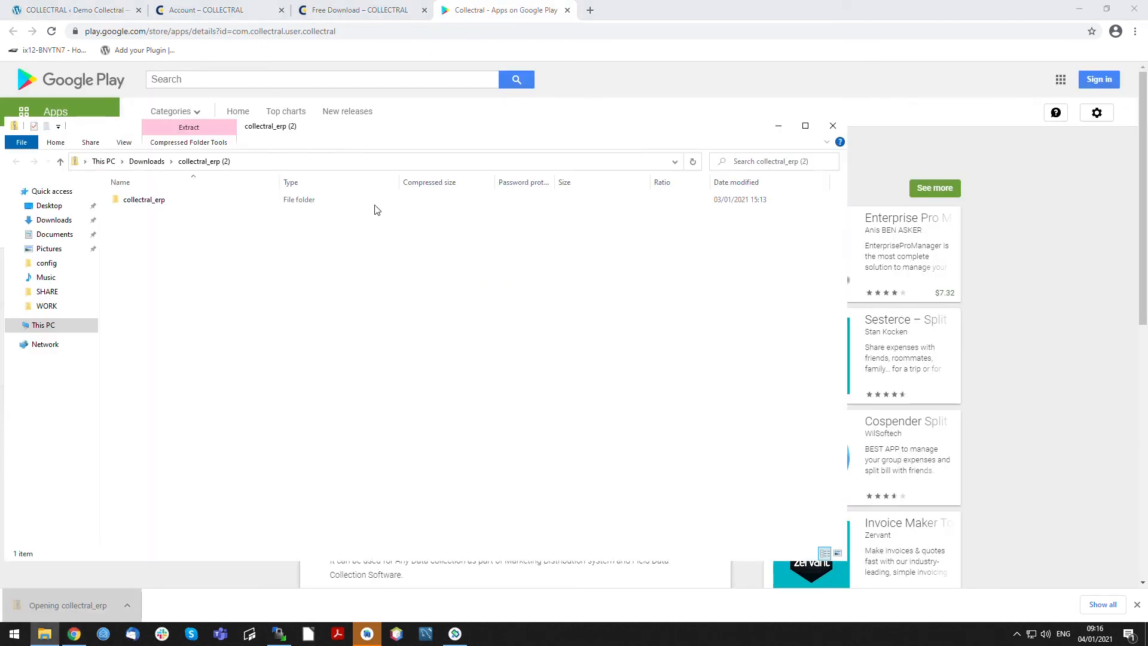
double_click(144, 200)
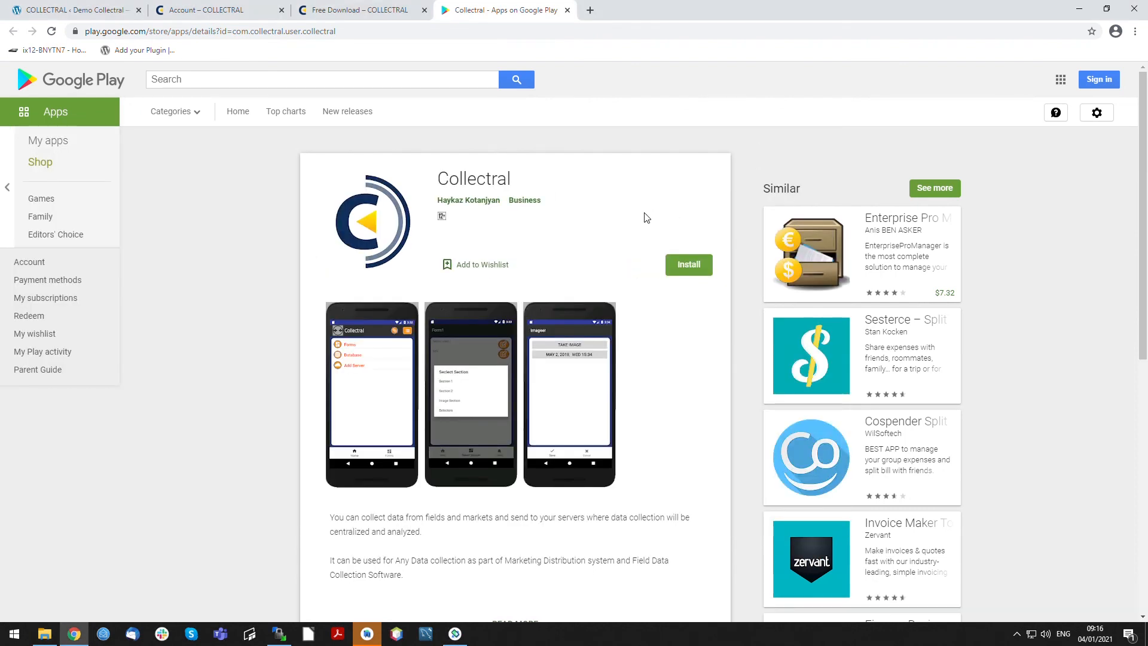
left_click(70, 9)
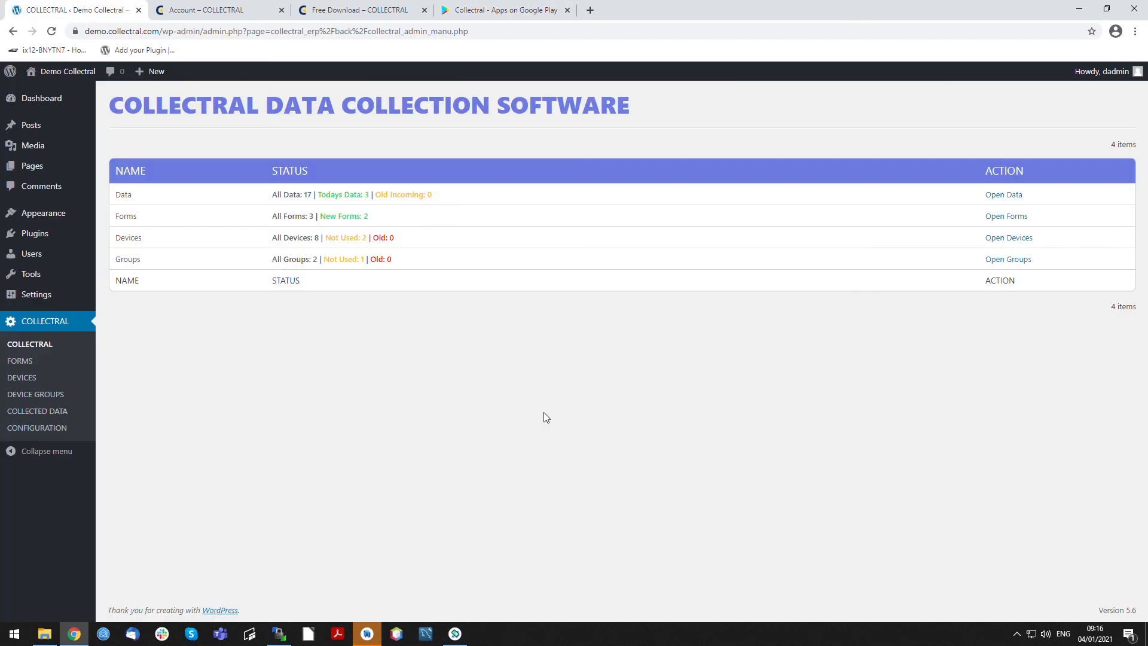
mouse_move(8, 389)
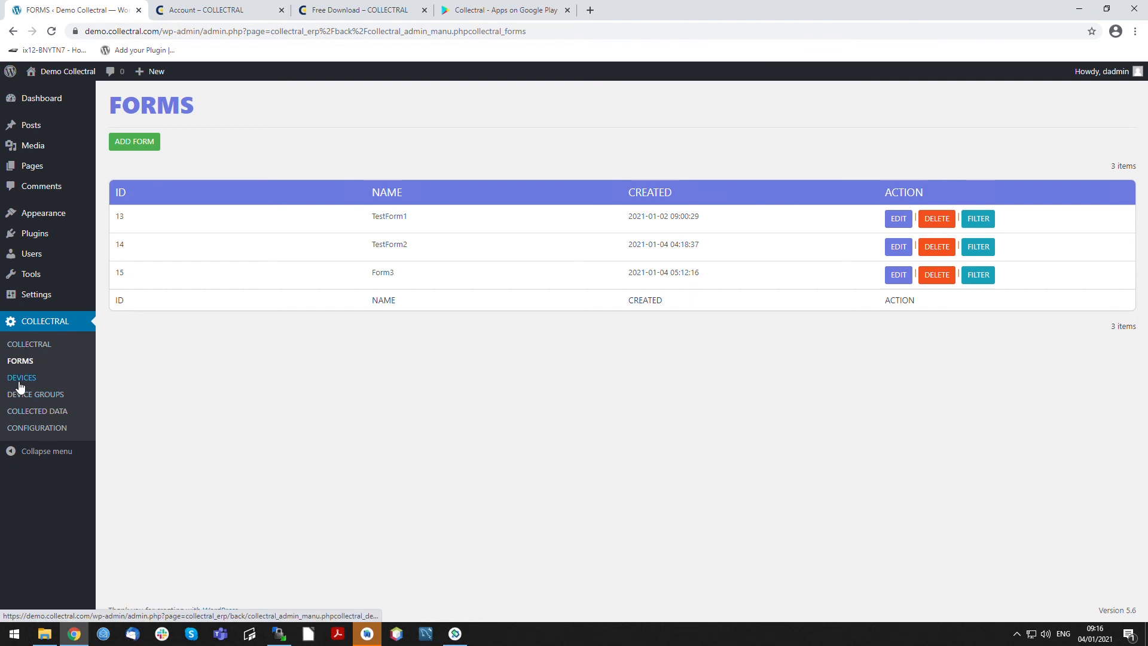
Step: Revisit the eight-device list, then show the account page with the user key and demo site address
left_click(22, 377)
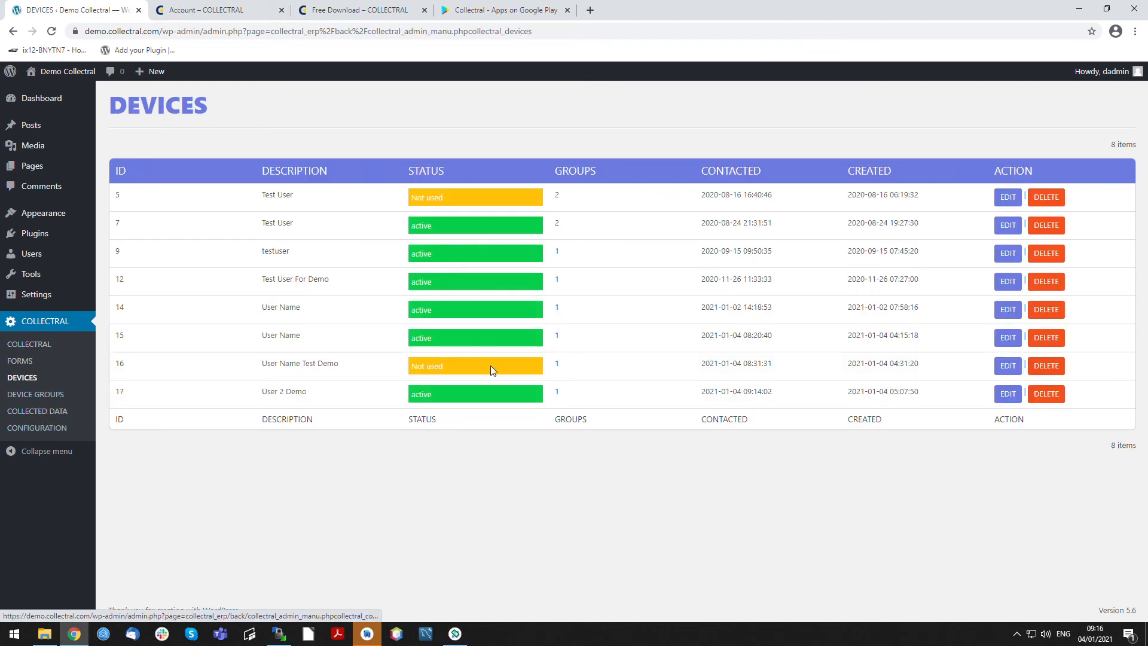
mouse_move(114, 124)
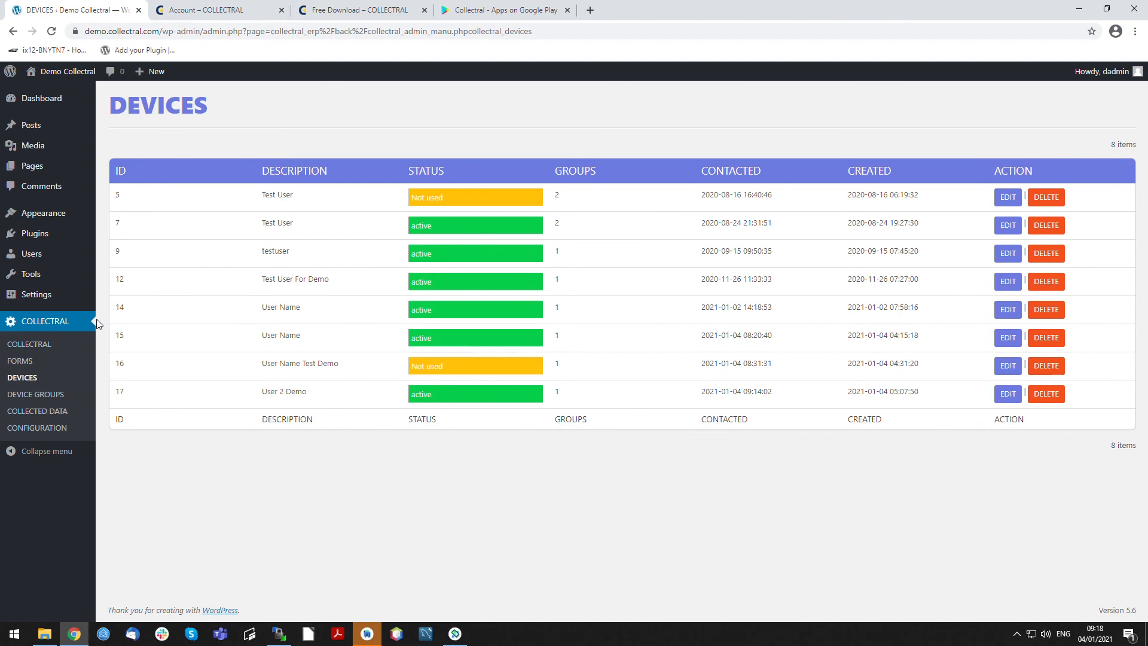
mouse_move(154, 225)
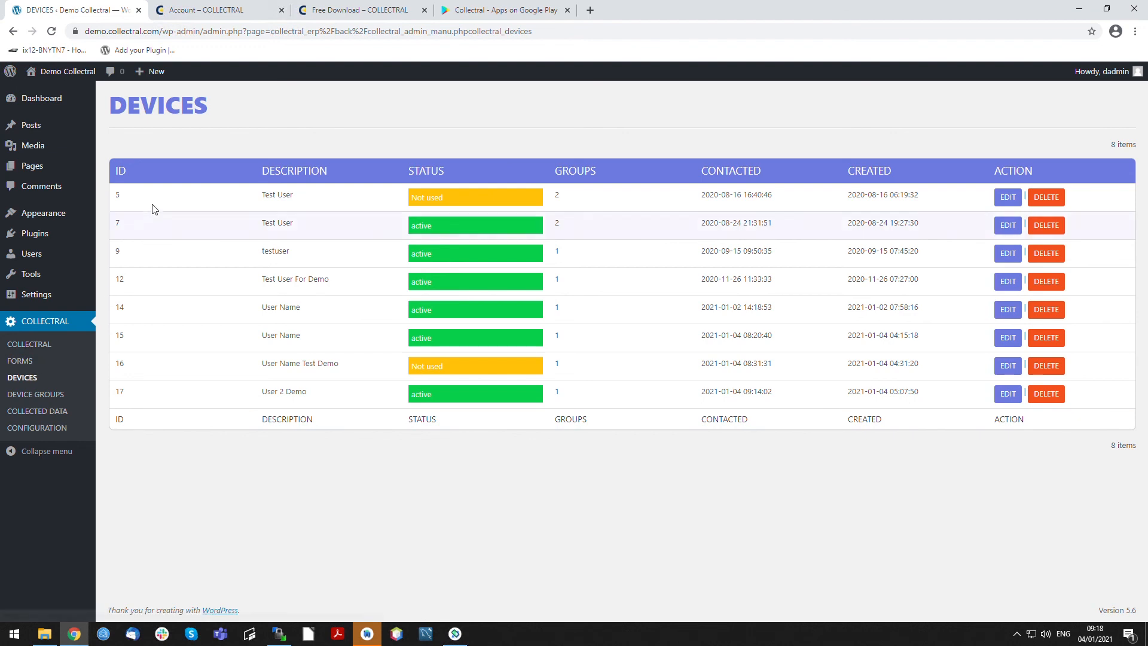
left_click(212, 10)
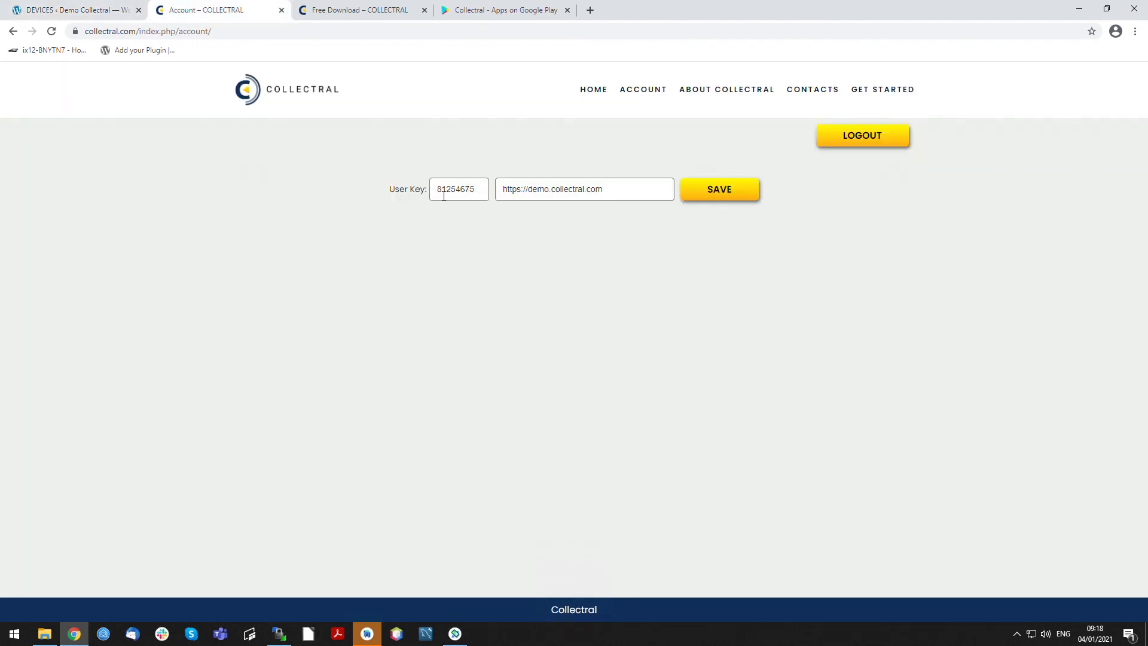
mouse_move(488, 267)
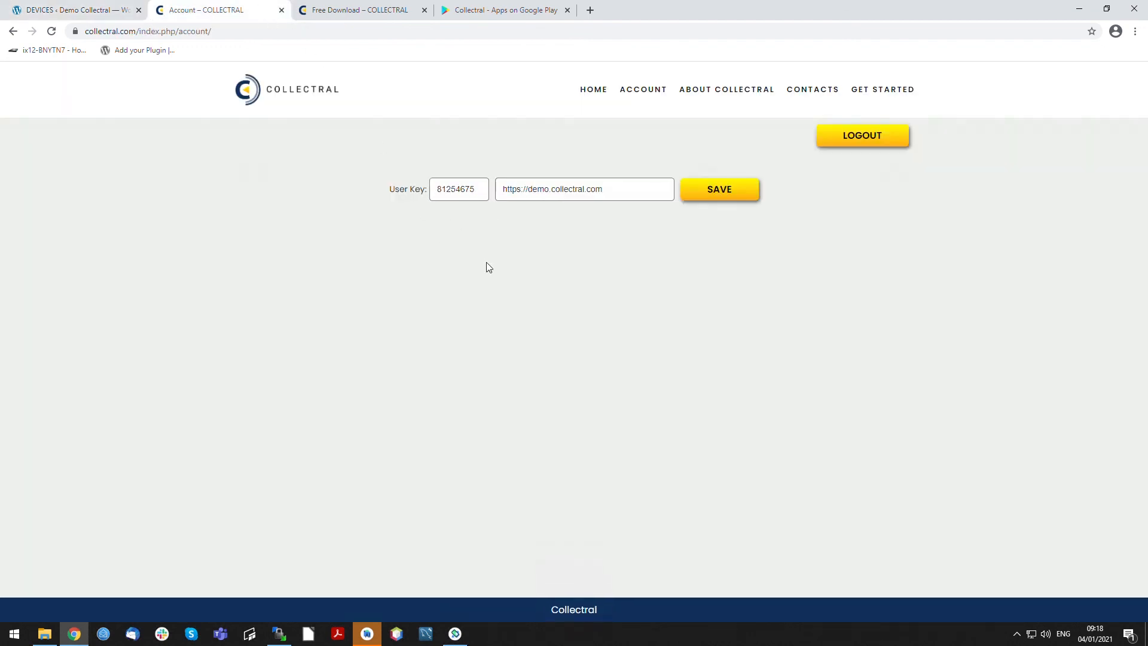
mouse_move(462, 251)
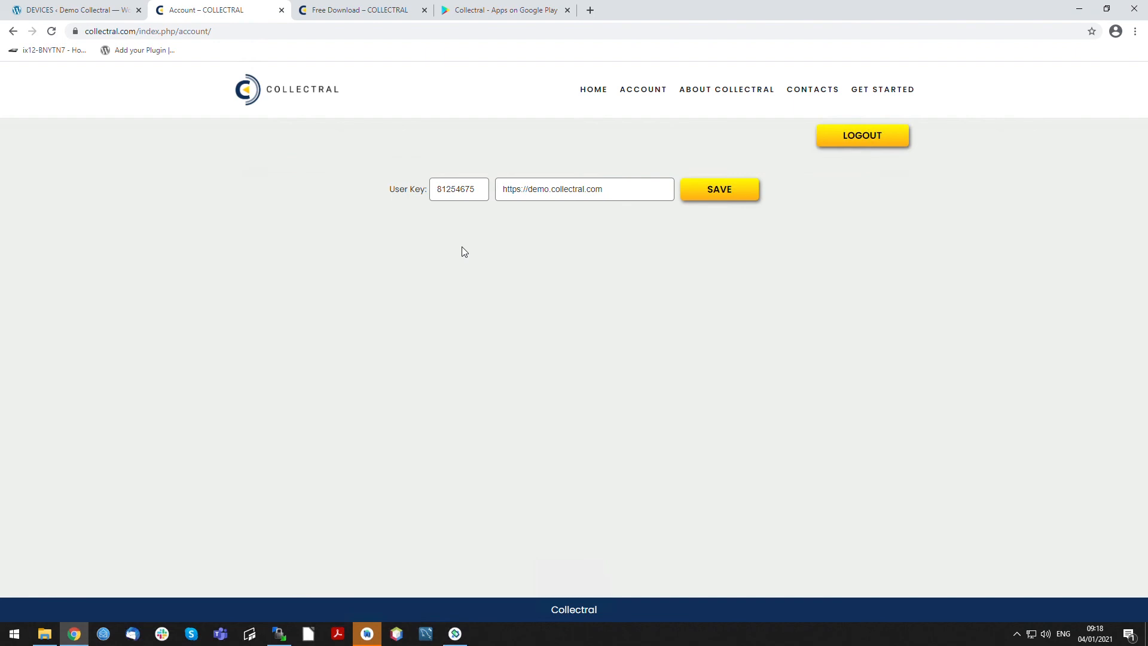